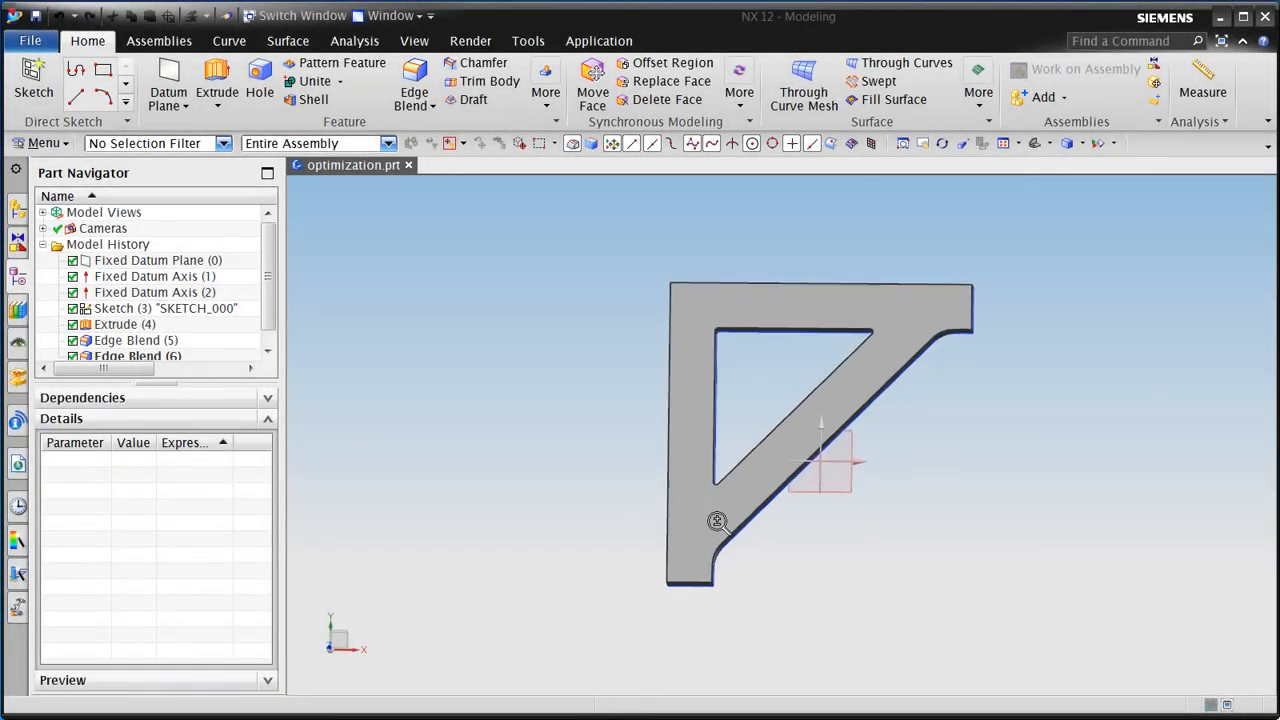
- Orbit the bracket and review its sketch dimensions and extrude depth
left_click_drag(718, 521, 784, 543)
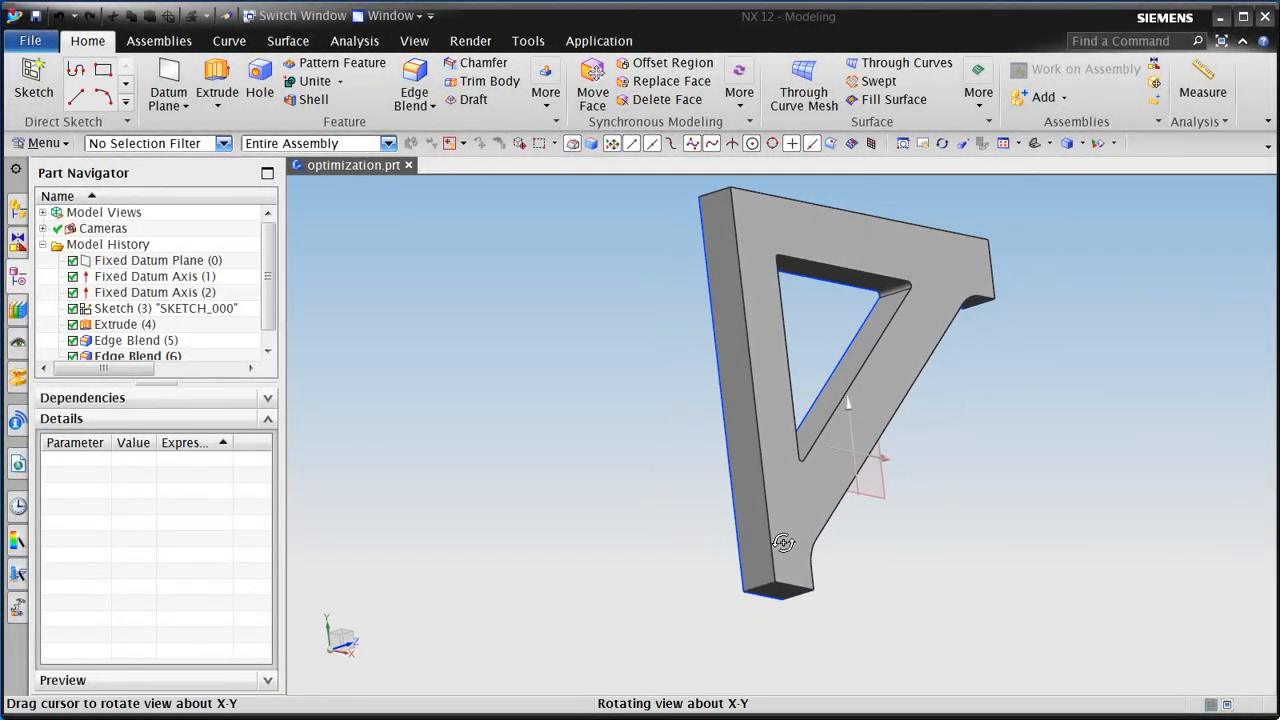
left_click_drag(785, 543, 685, 541)
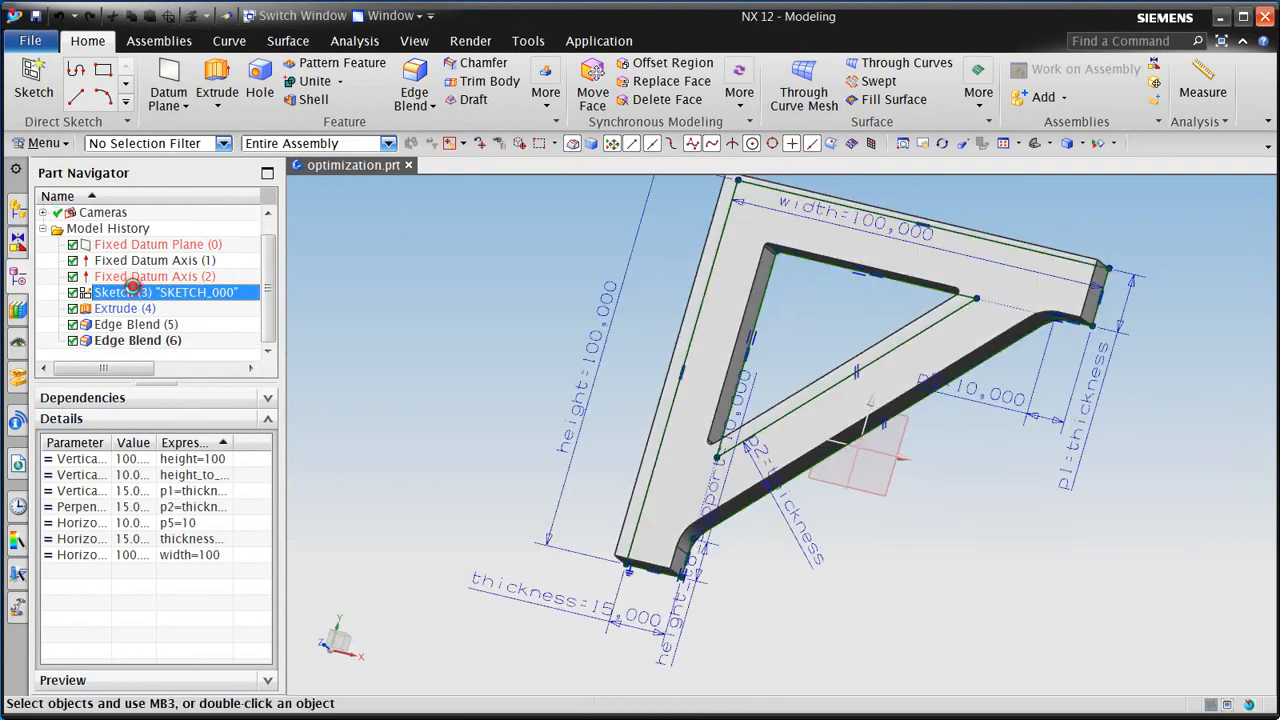
double_click(122, 292)
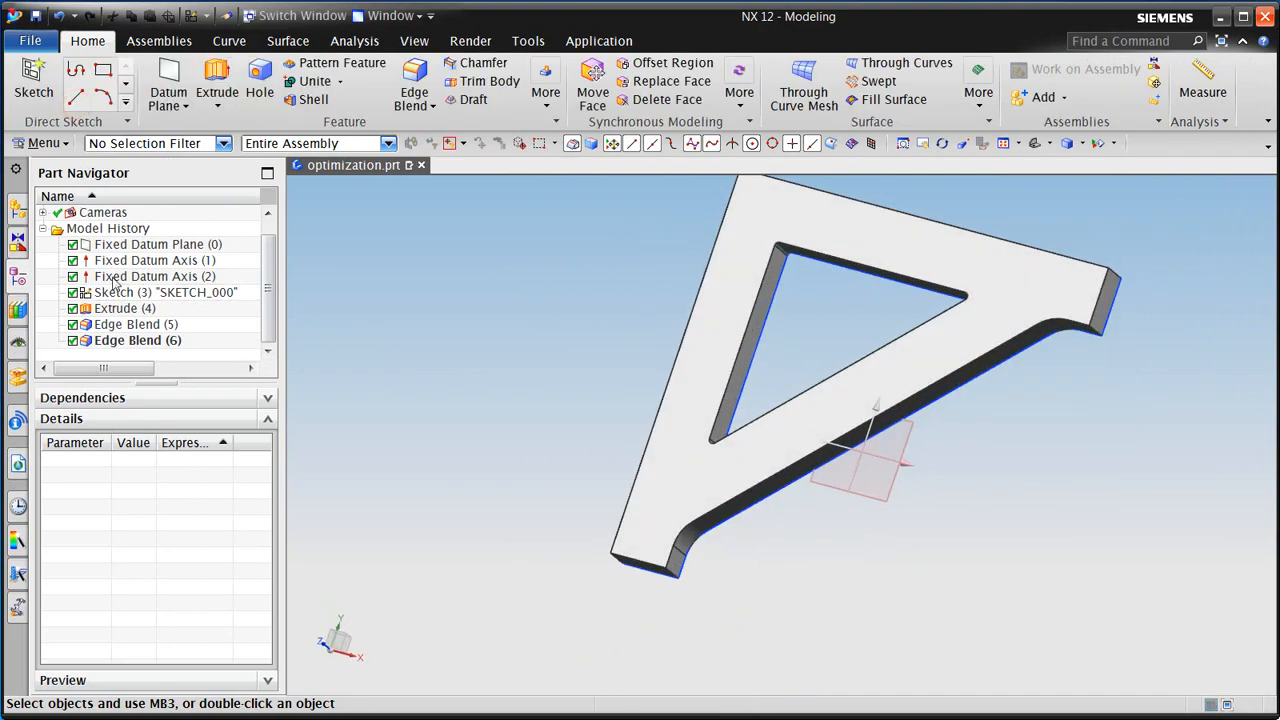
double_click(126, 292)
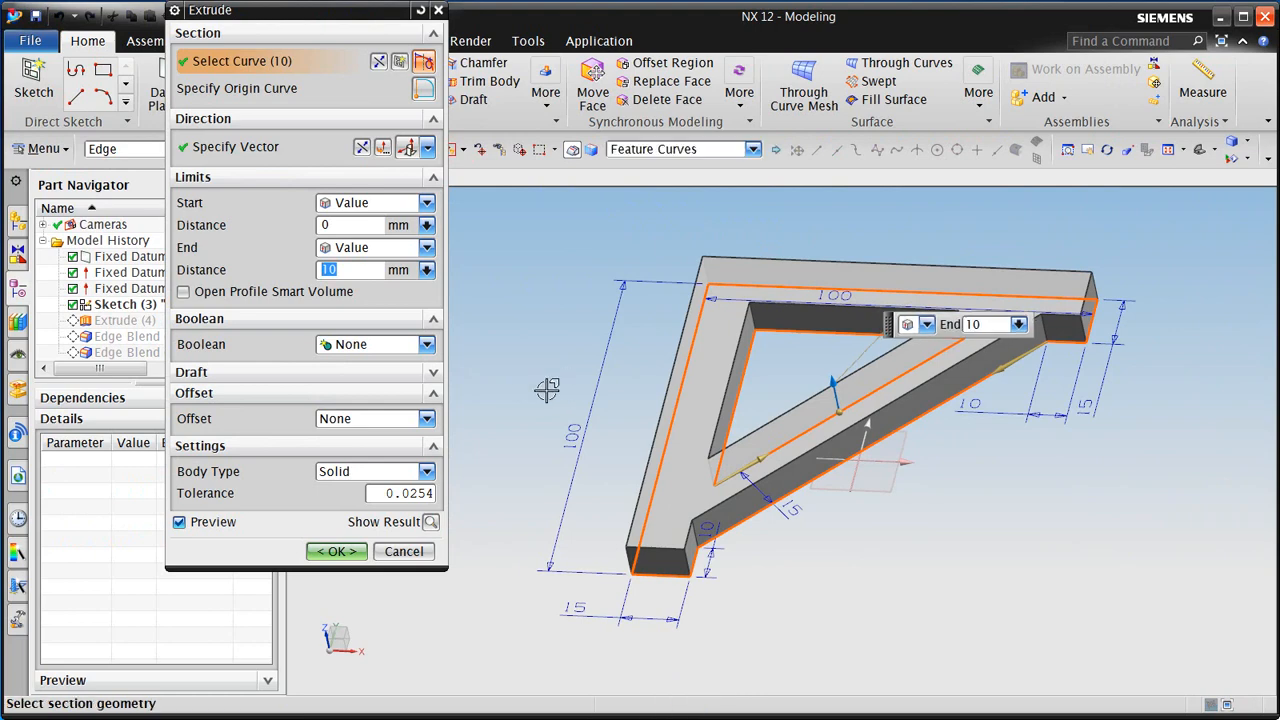
left_click(336, 551)
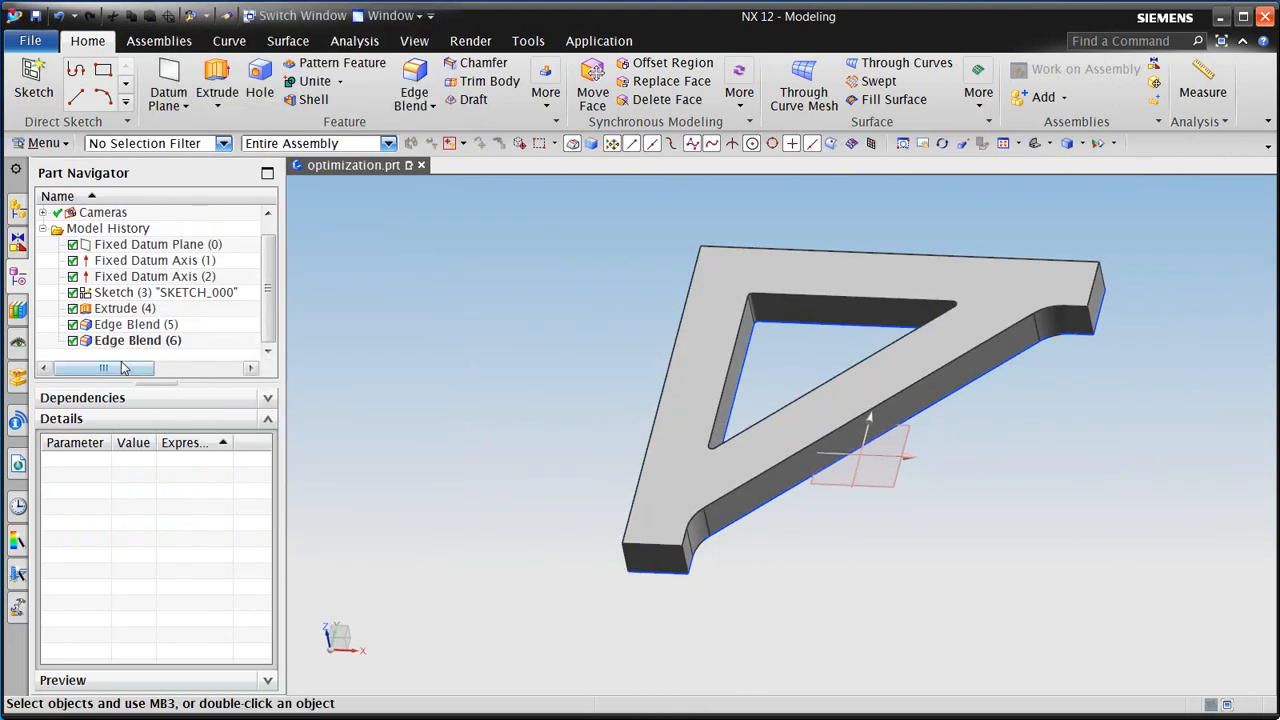
left_click(124, 308)
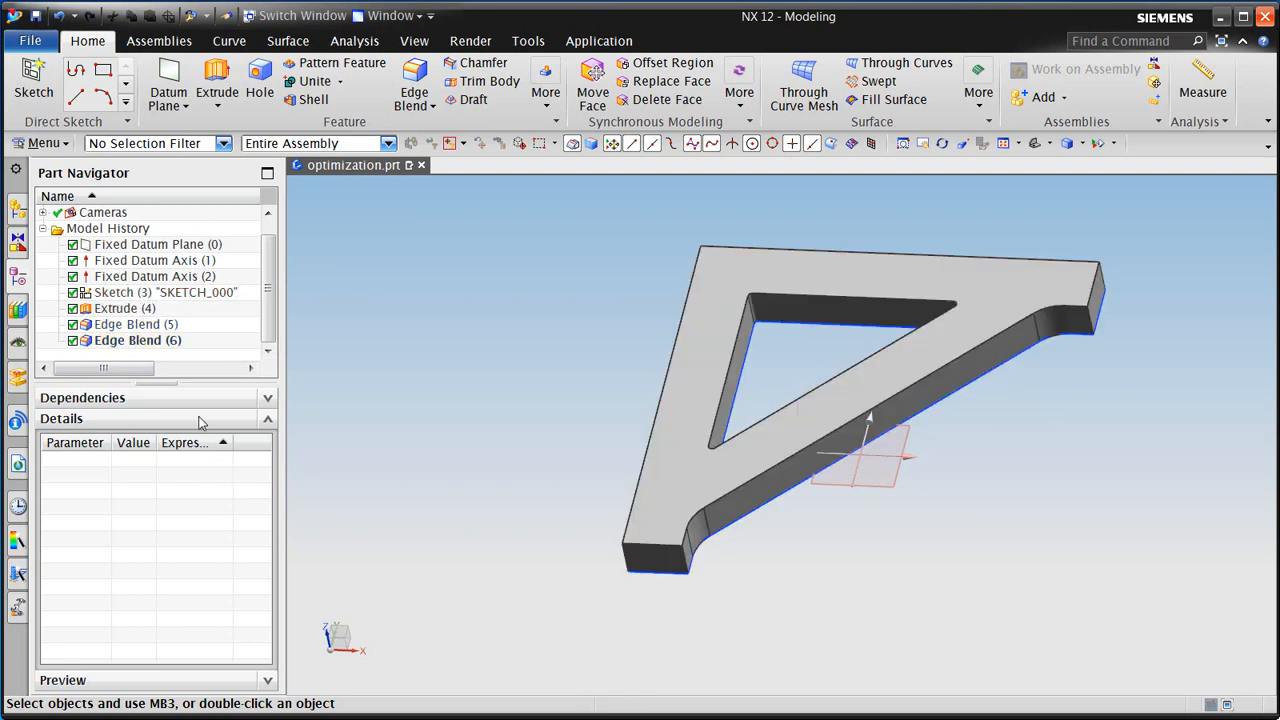
- Create a new FEM and SOL 101 linear statics simulation, then display the idealized part
left_click(598, 41)
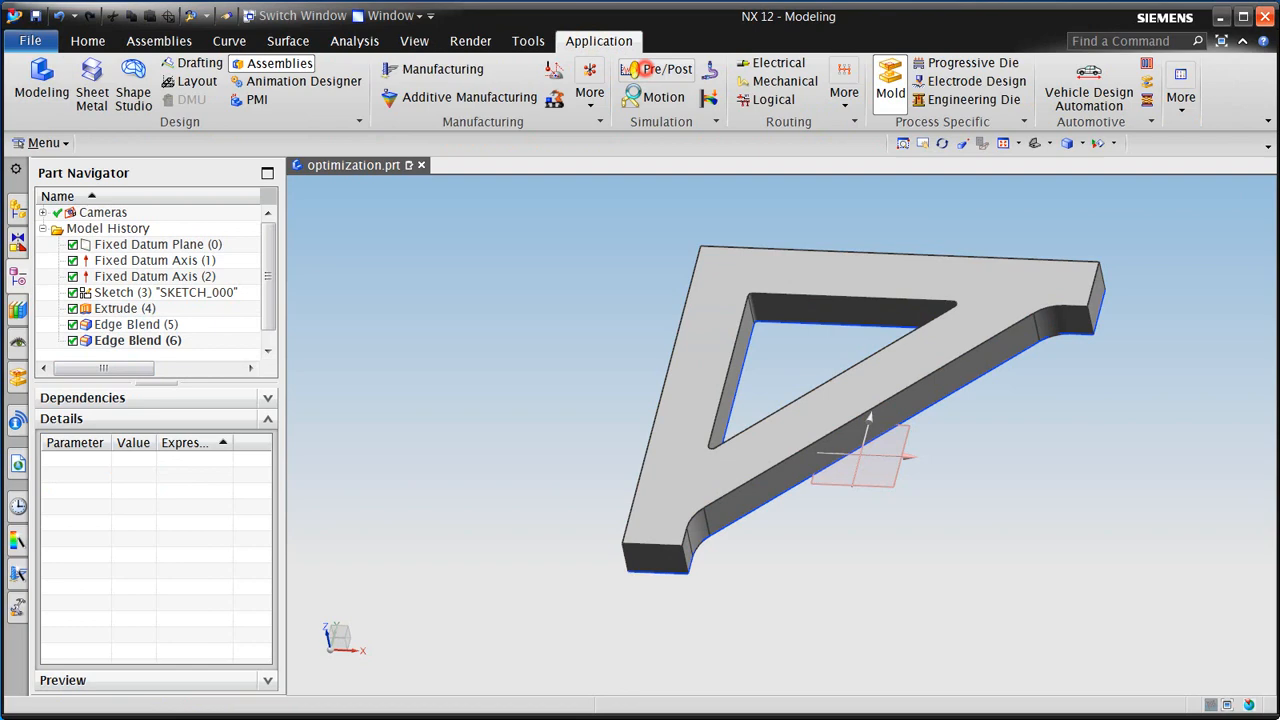
right_click(95, 474)
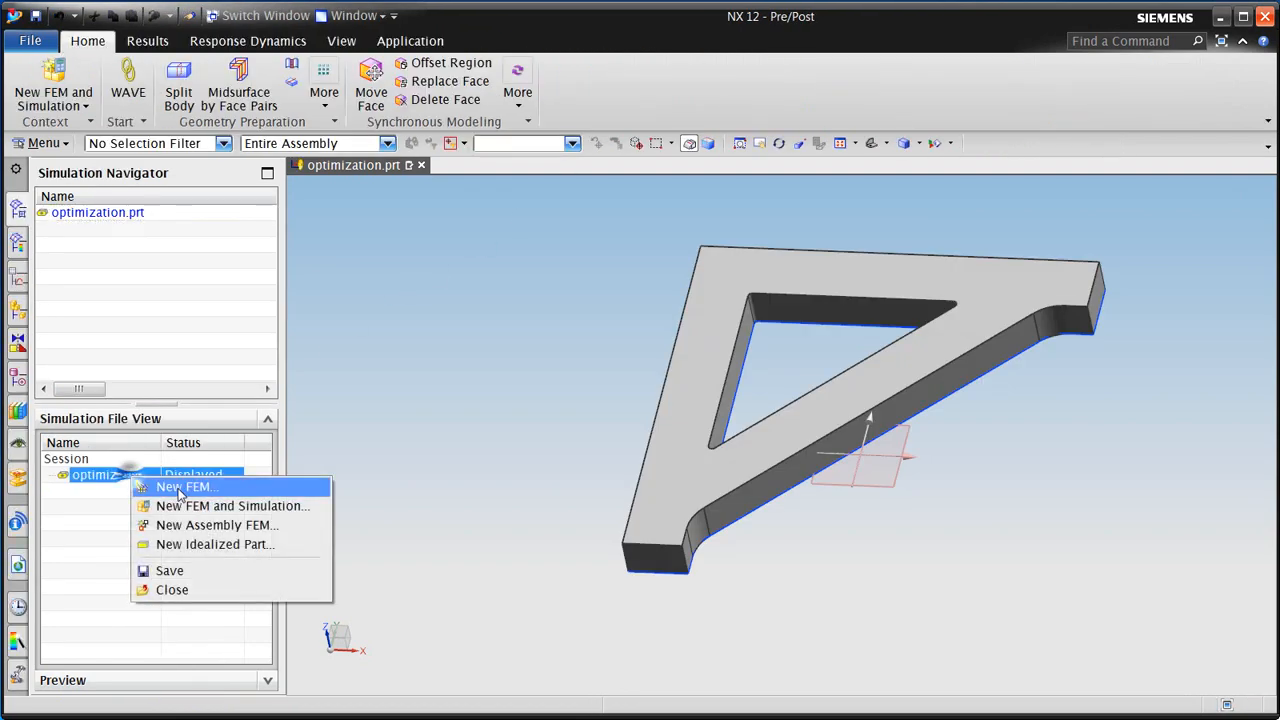
left_click(232, 505)
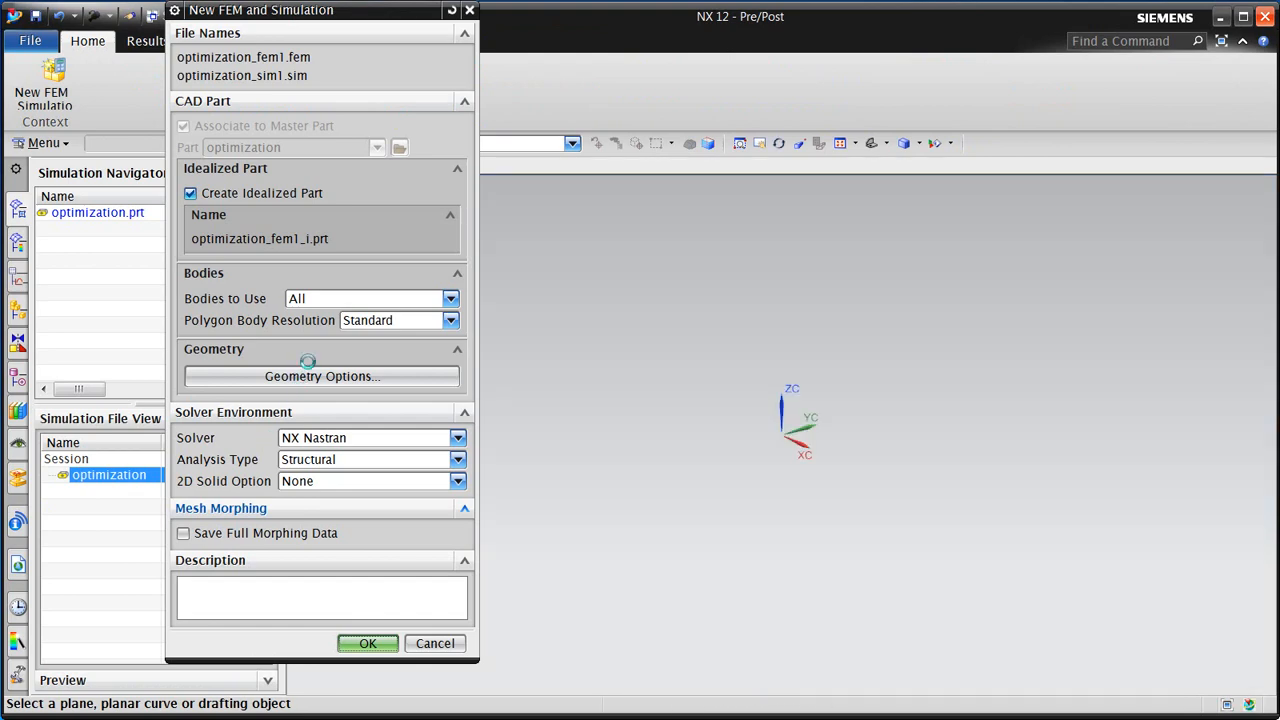
left_click(367, 643)
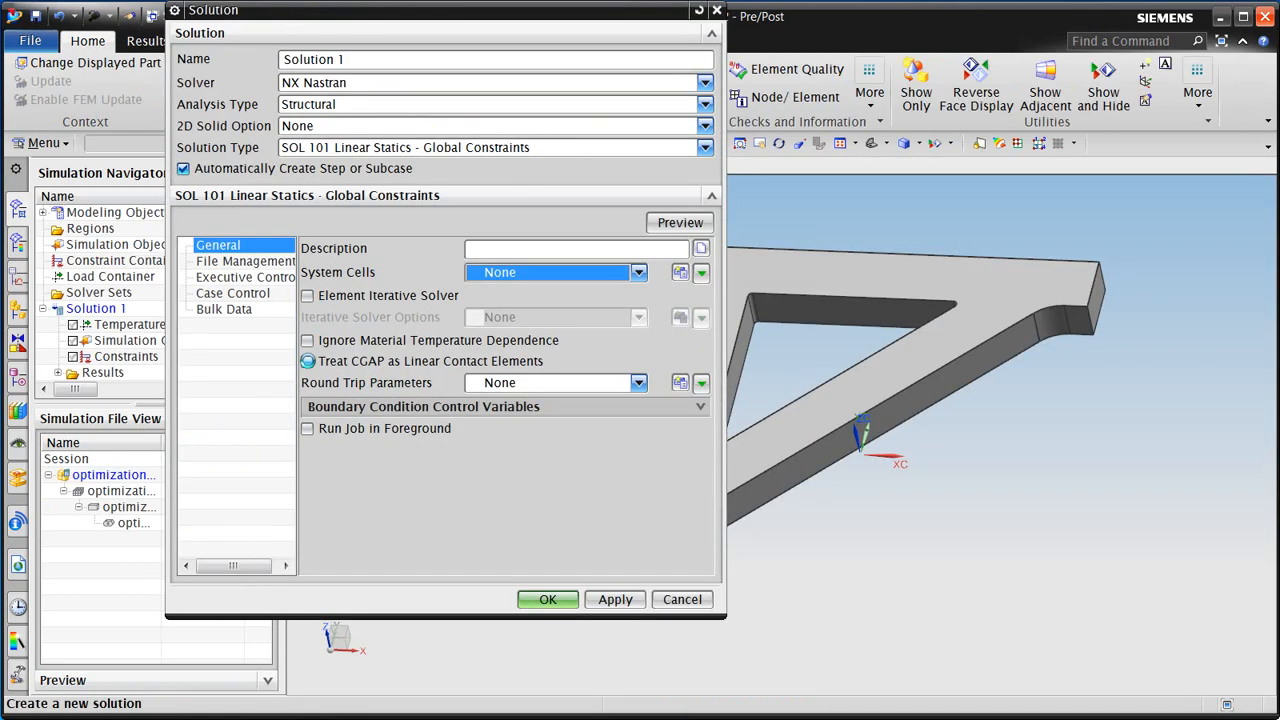
left_click(547, 599)
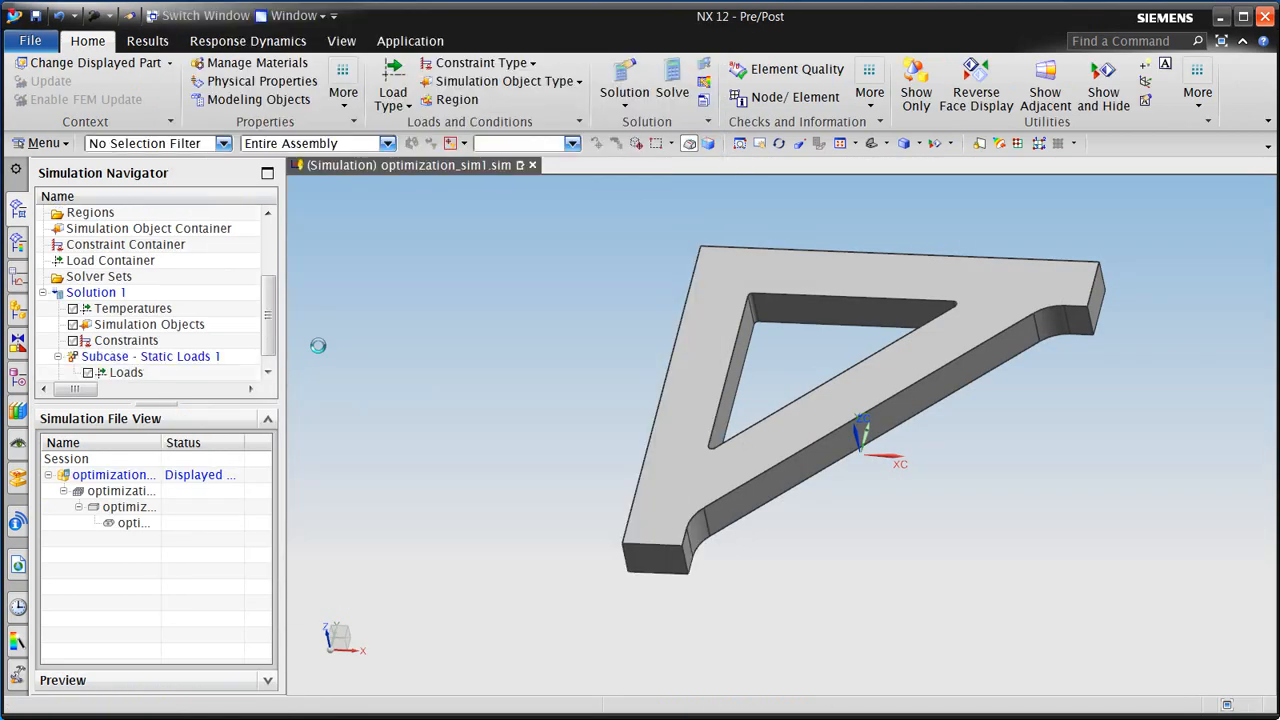
double_click(128, 507)
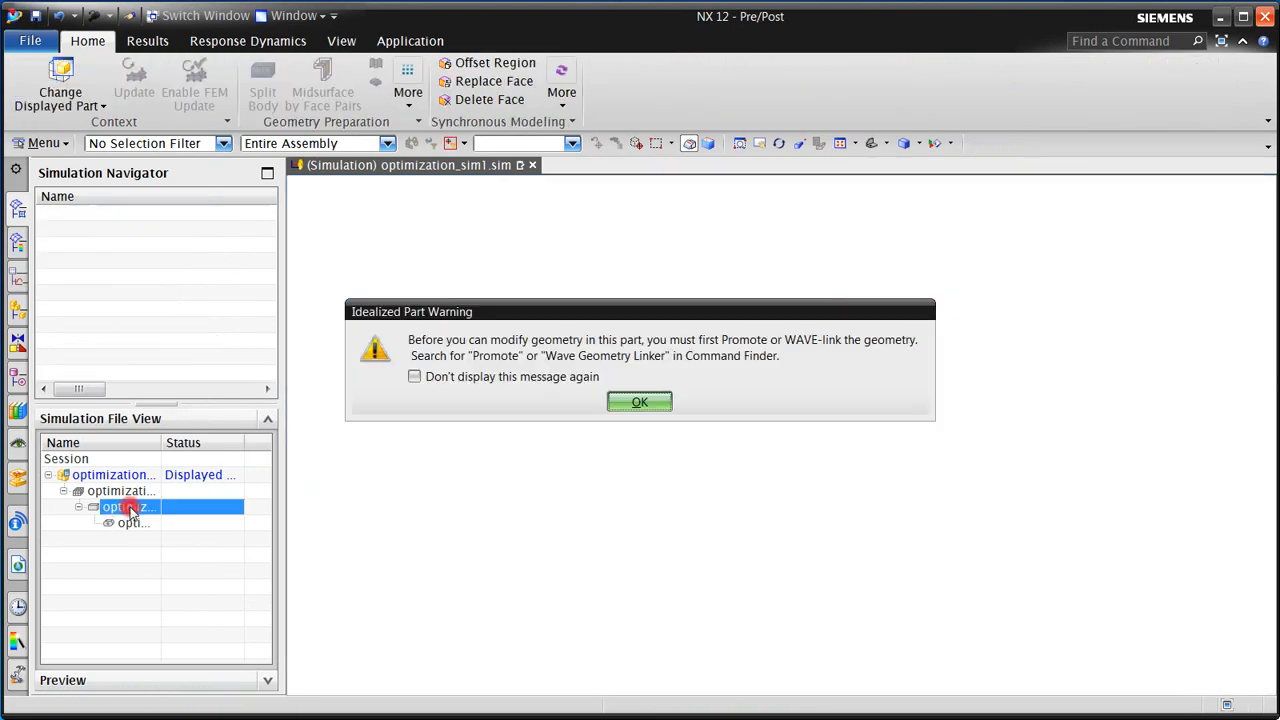
left_click(639, 401)
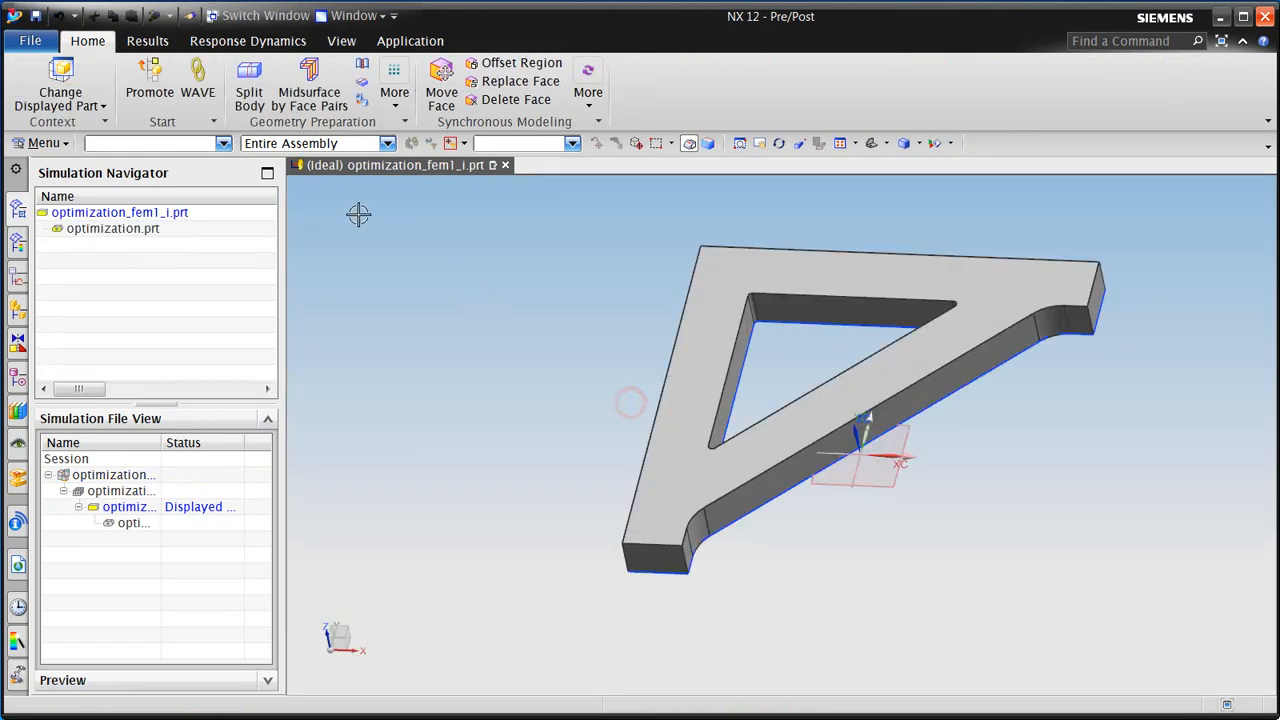
- Promote the bracket's solid body and extract a midsurface by face pairs
left_click(149, 90)
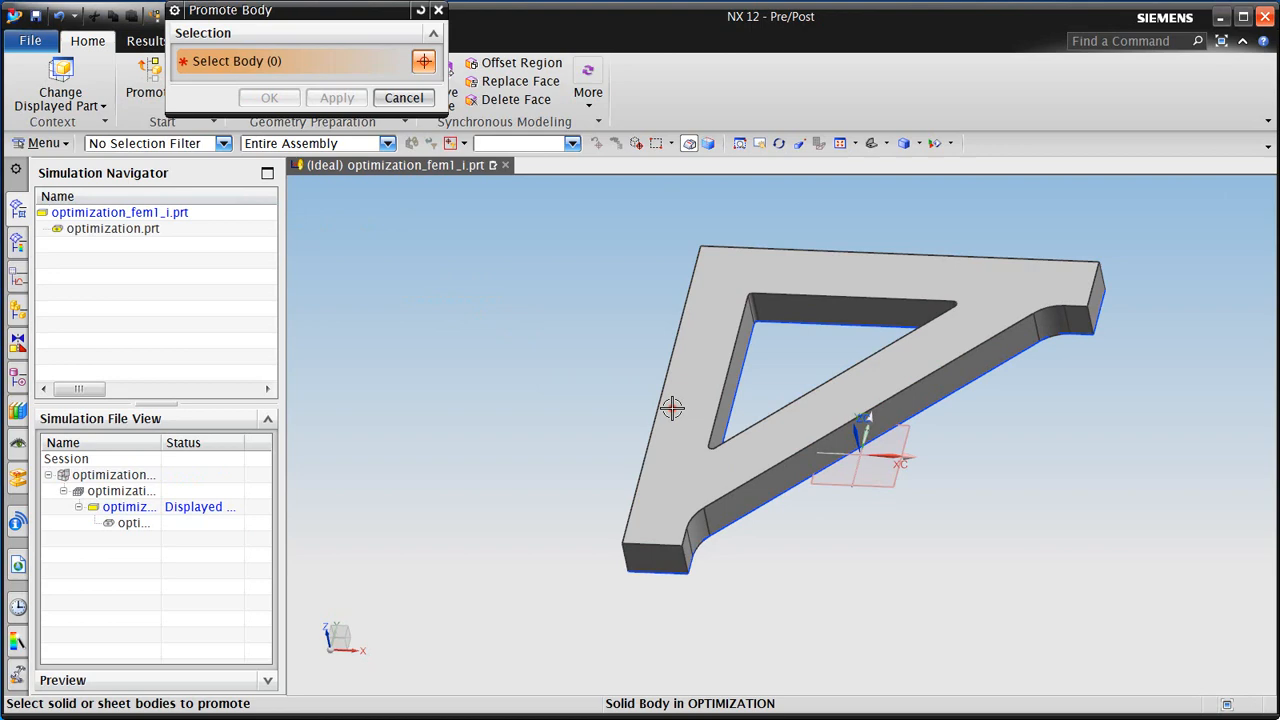
left_click(404, 97)
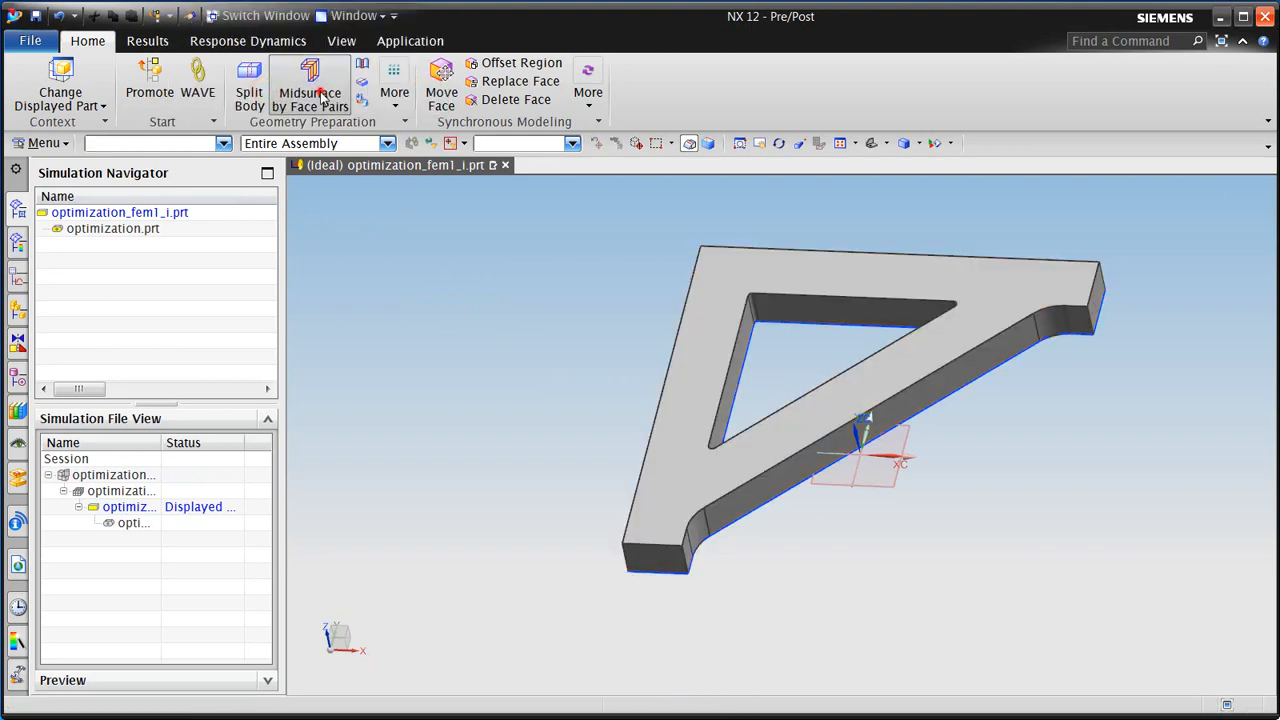
left_click(310, 91)
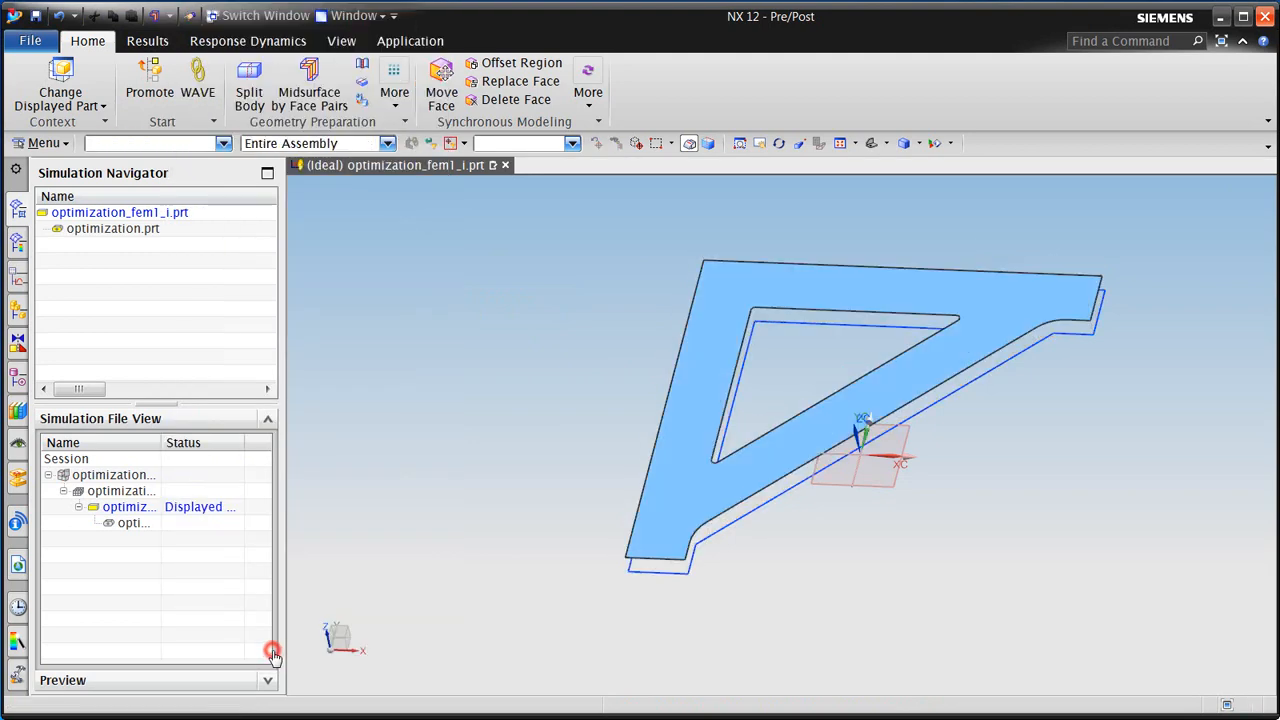
left_click(120, 490)
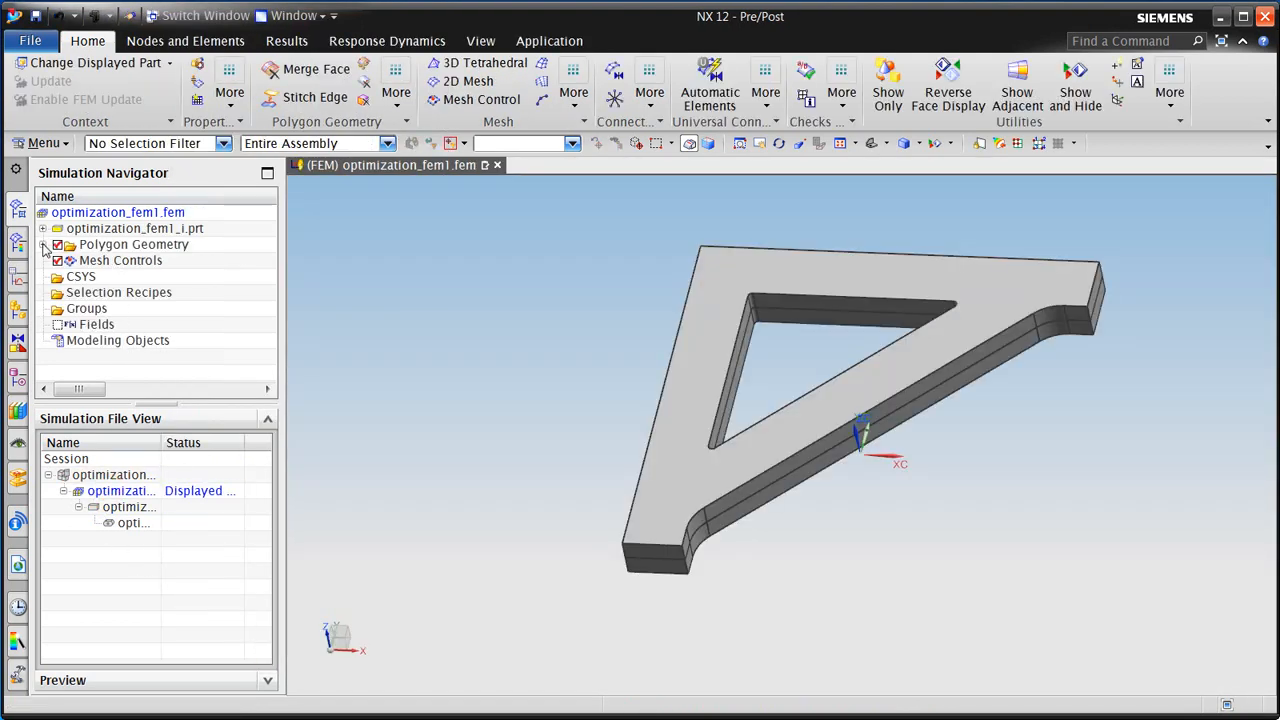
- Mesh the midsurface with 2 mm CQUAD4 2D shell elements
left_click(46, 244)
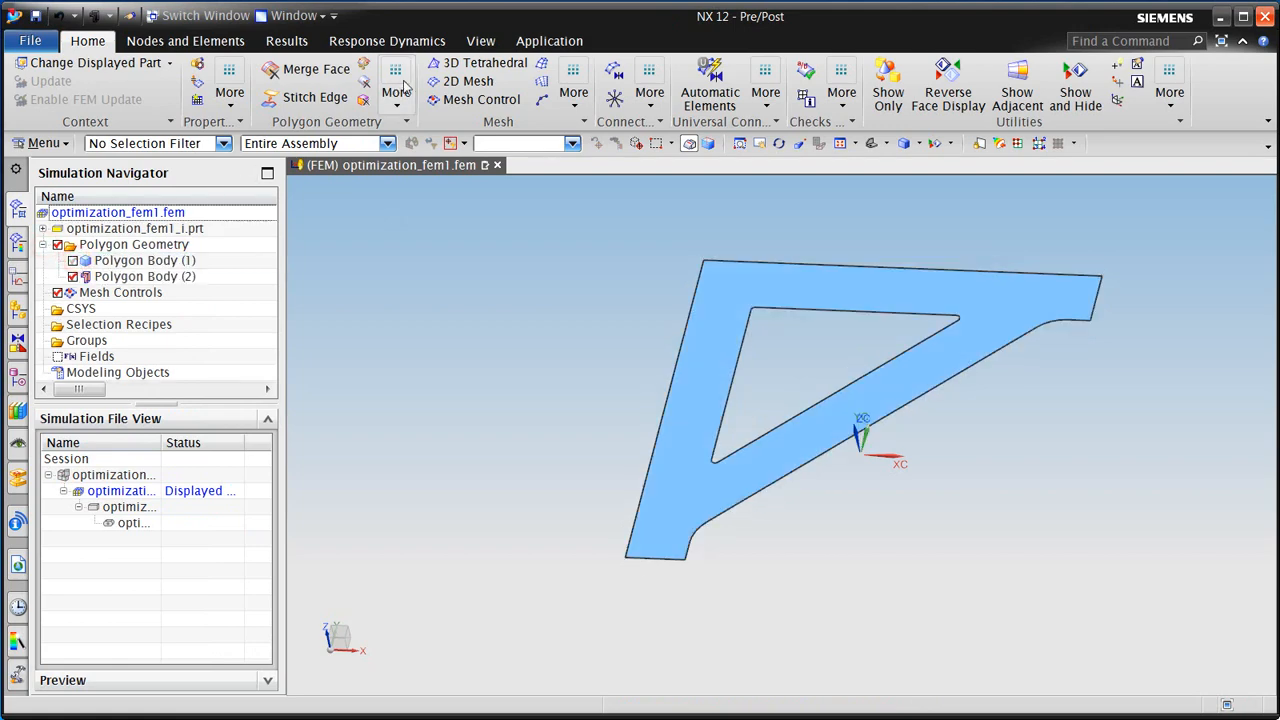
left_click(469, 81)
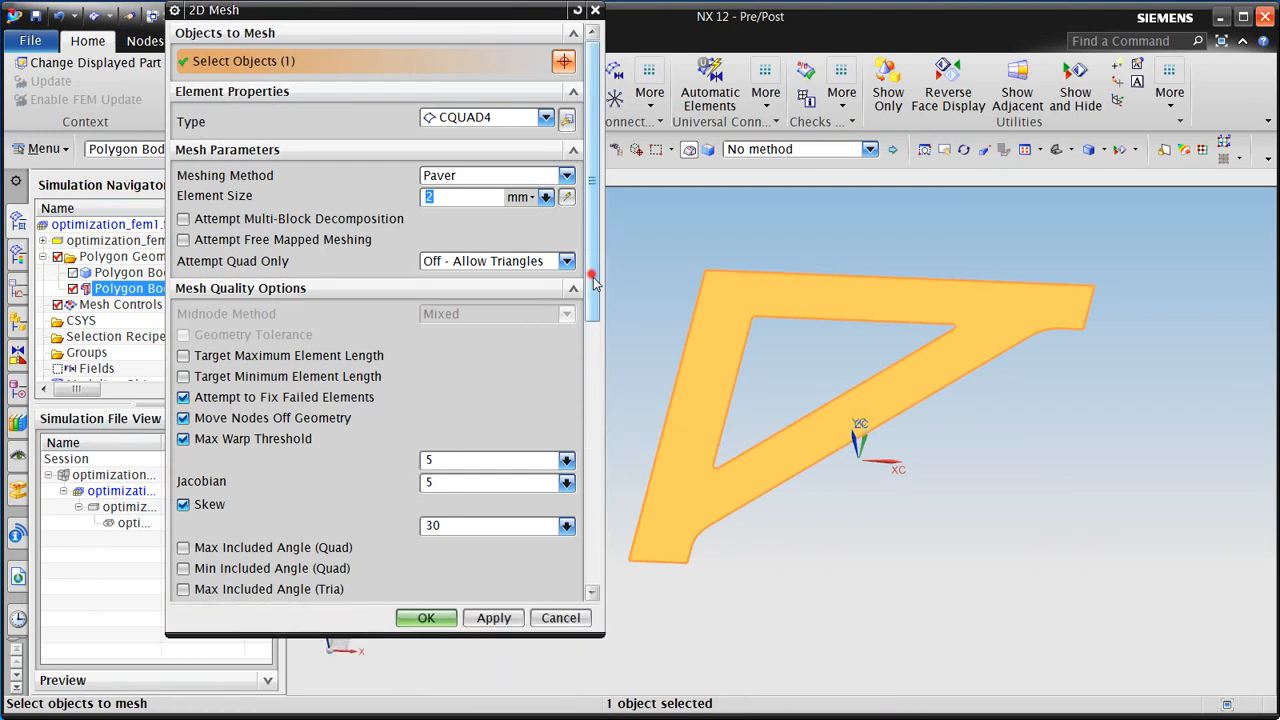
scroll("down", 3)
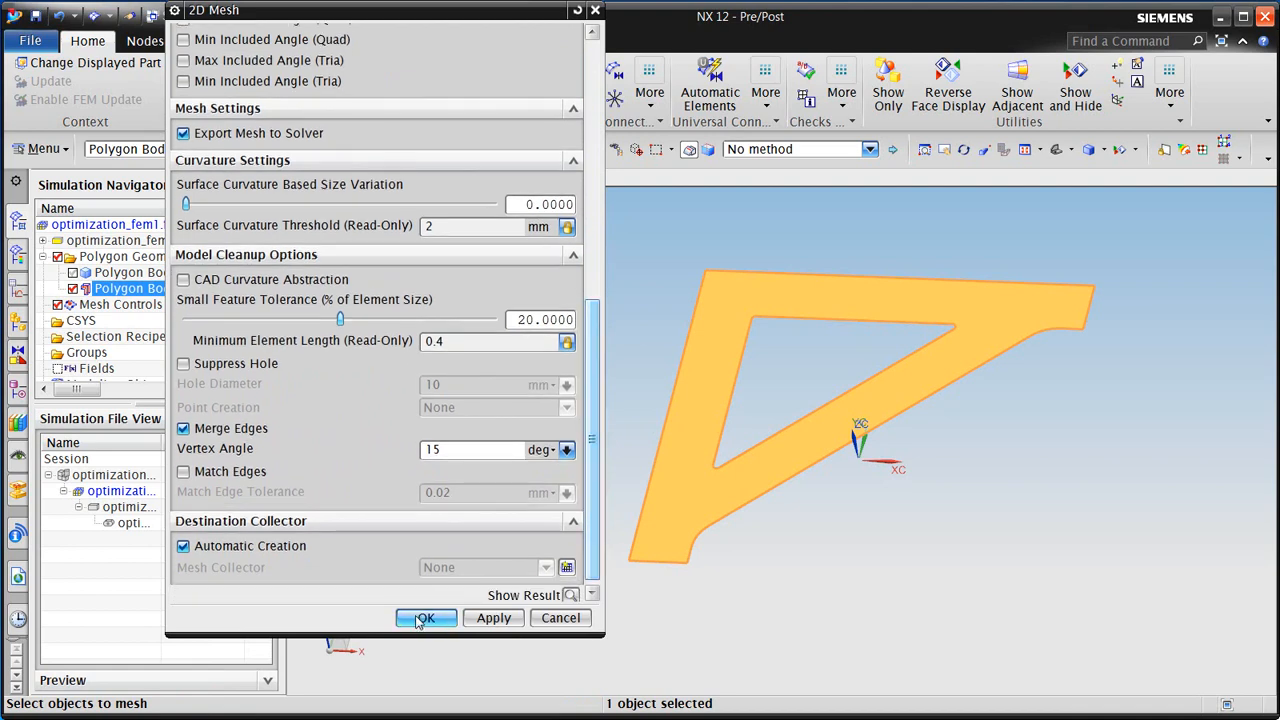
left_click(425, 617)
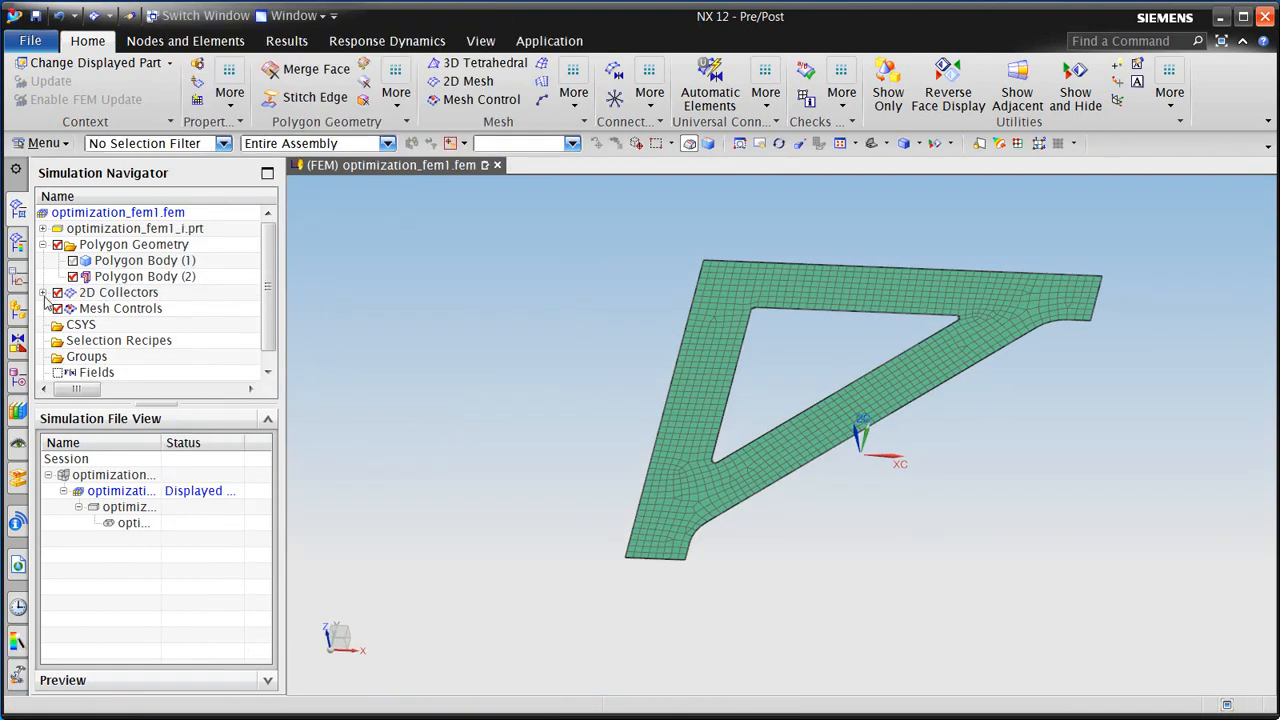
- Set the 2d_mesh(1) shell thickness source to Midsurface
left_click(57, 292)
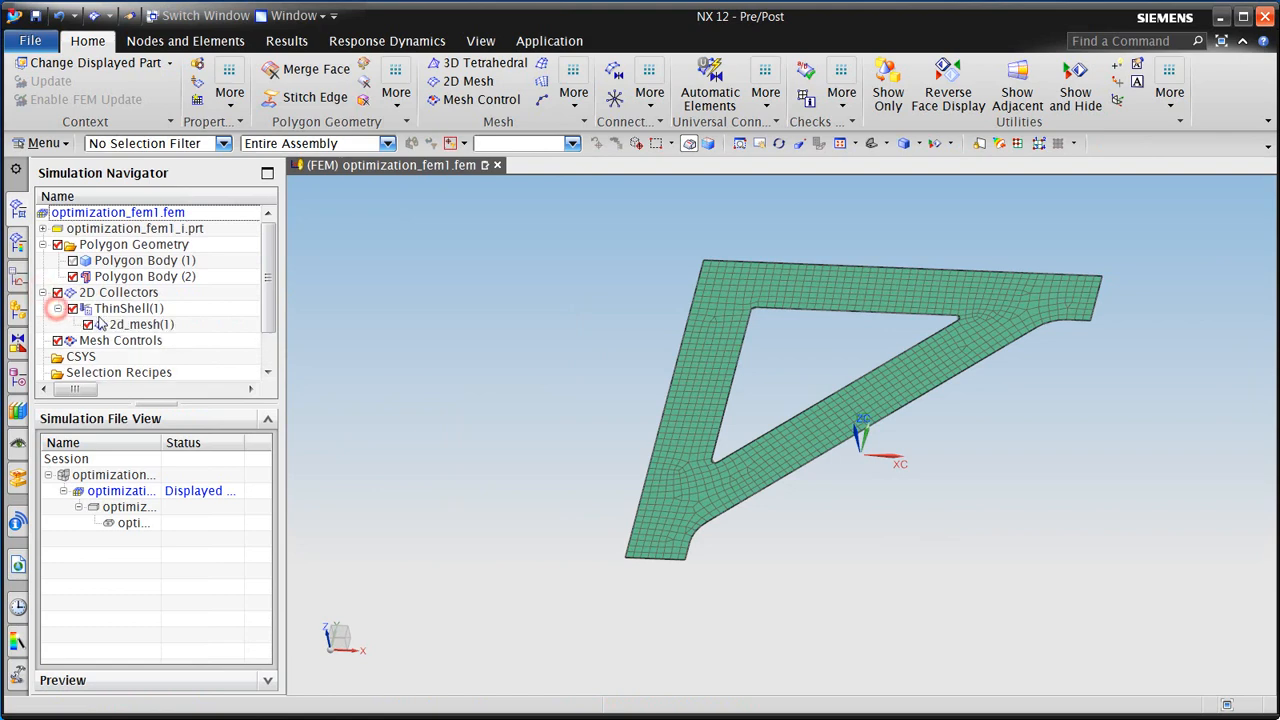
right_click(141, 324)
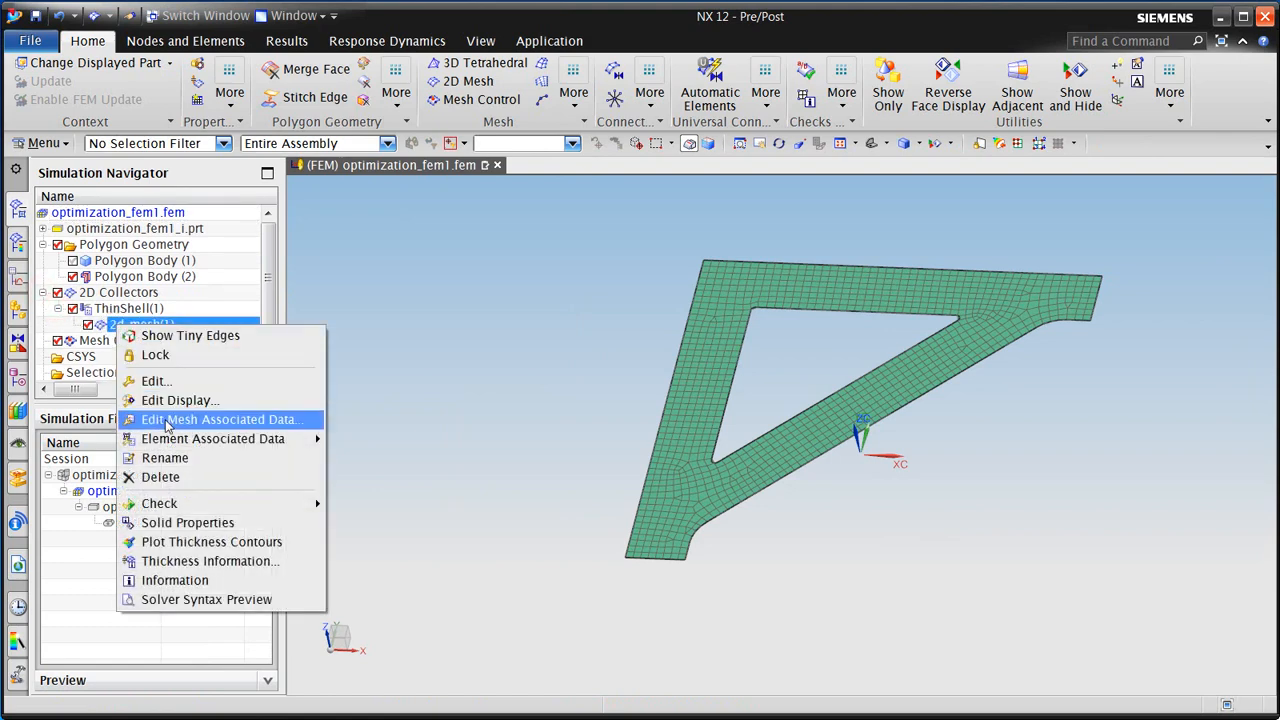
left_click(221, 419)
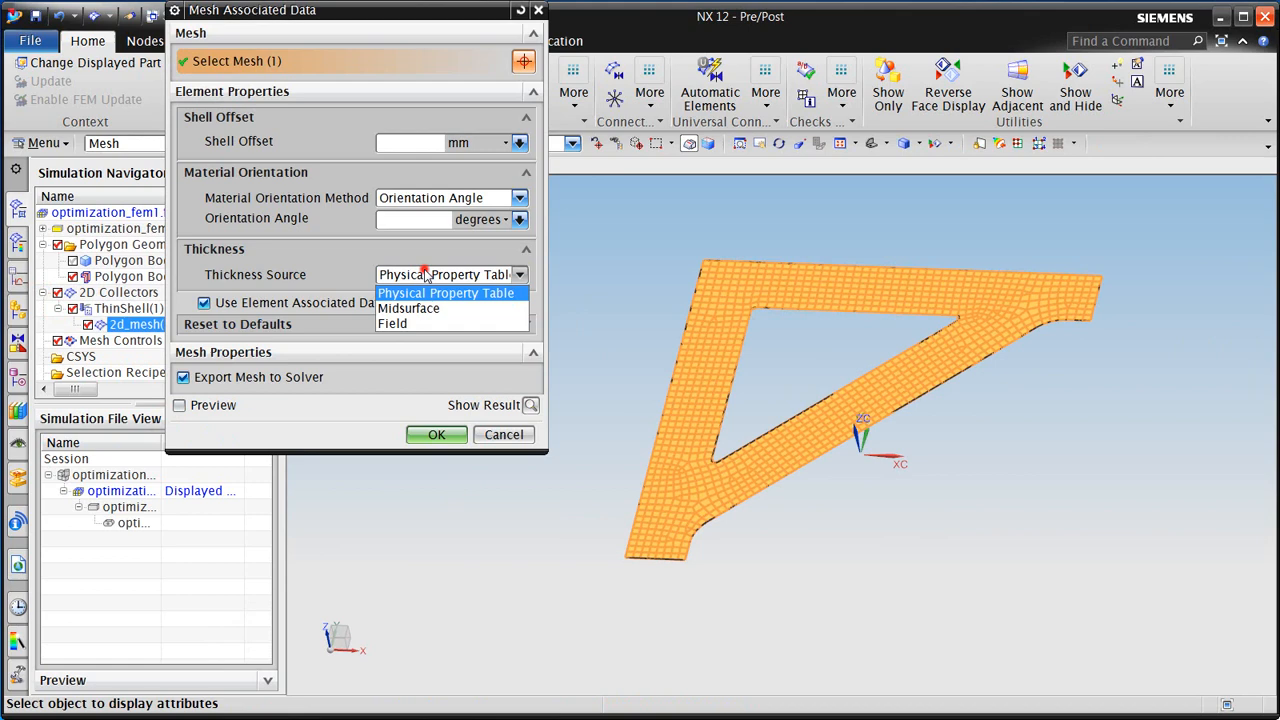
left_click(408, 308)
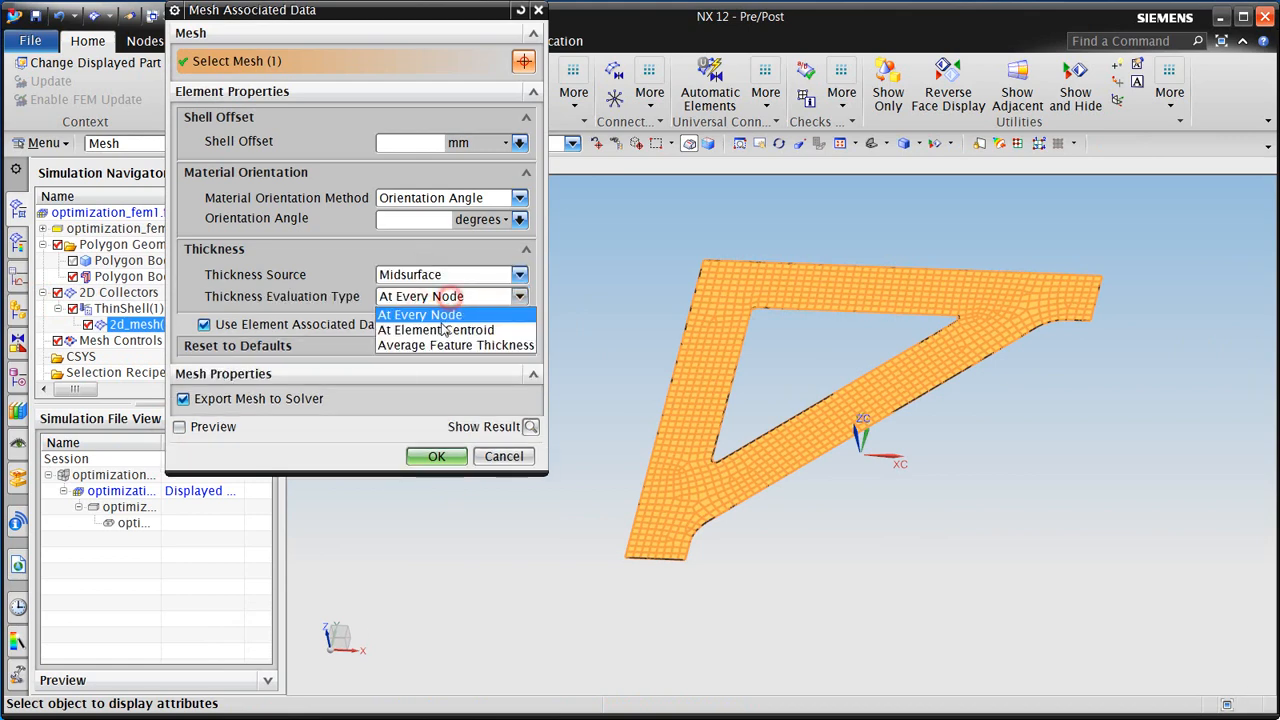
left_click(436, 456)
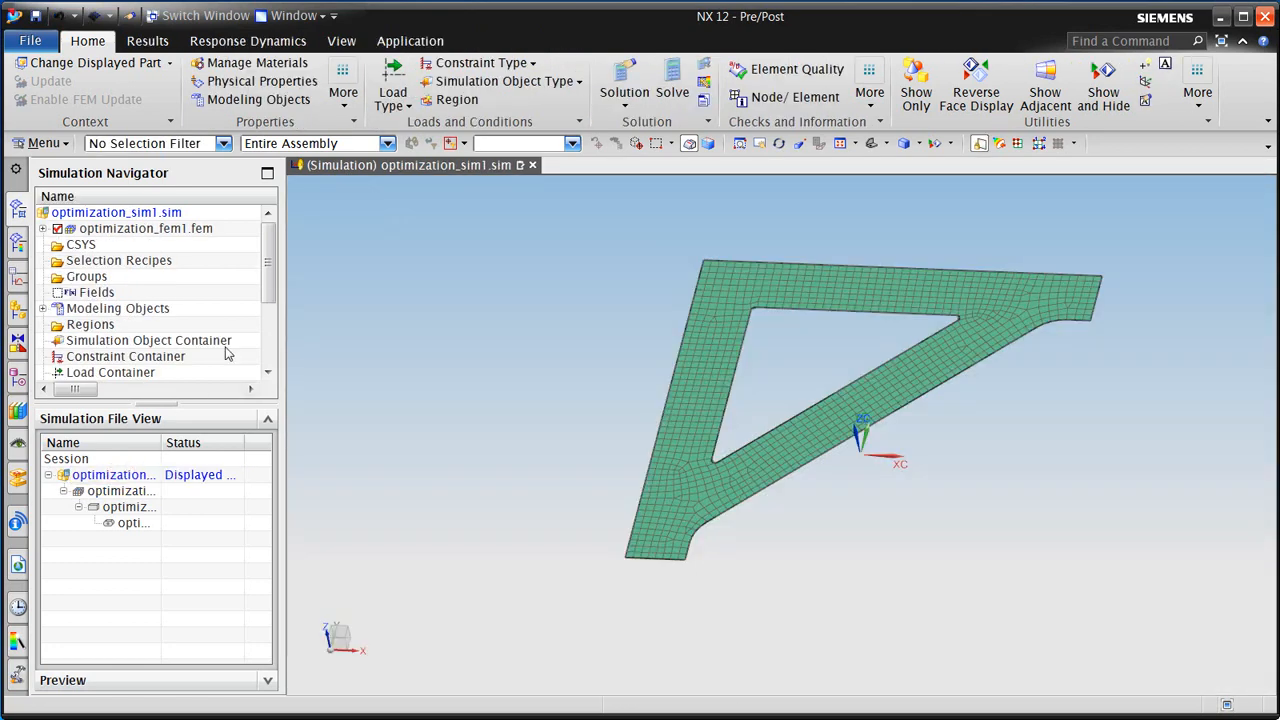
- Apply a 1e5 N force along -YC to the bracket's top polygon edge
left_click(483, 62)
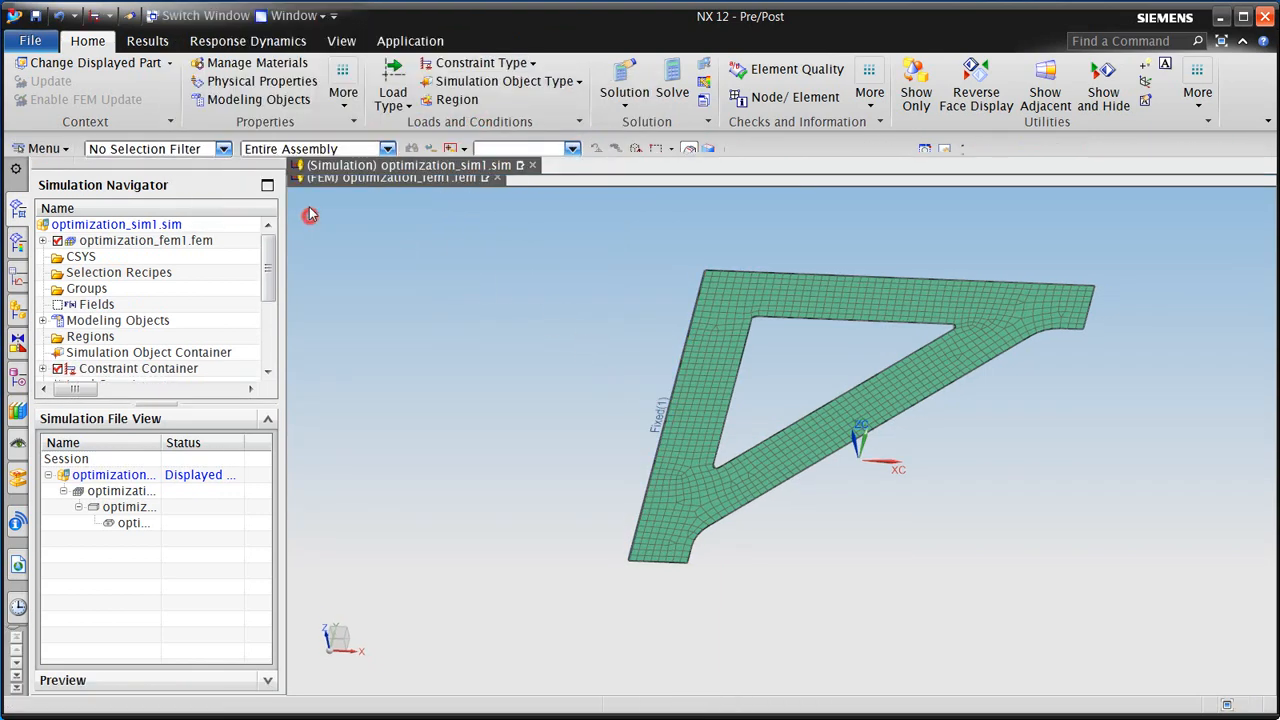
left_click(393, 85)
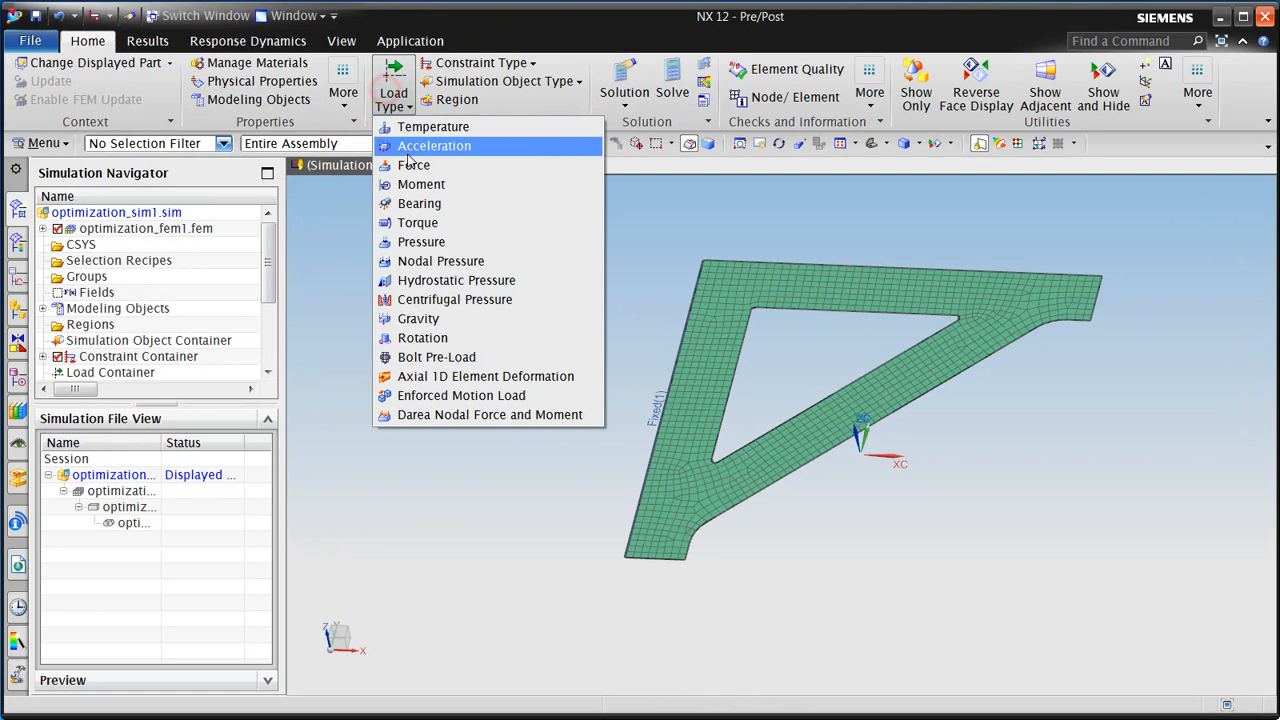
left_click(413, 164)
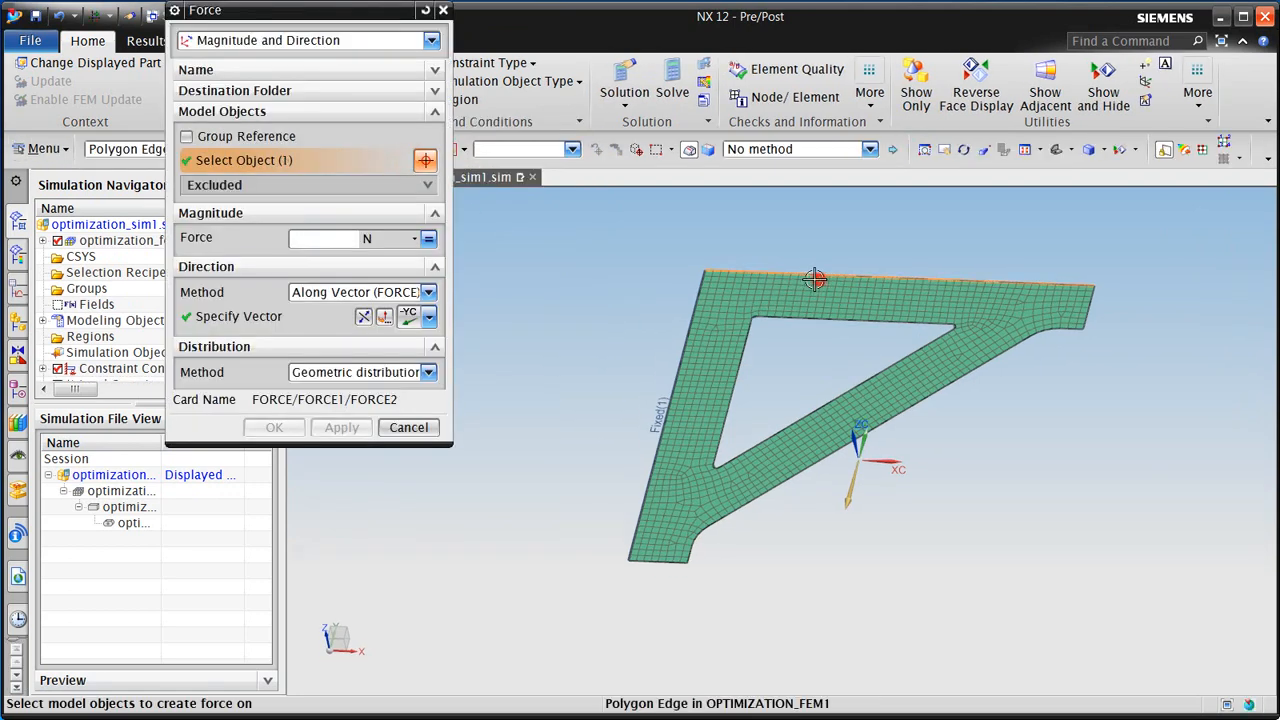
type("1")
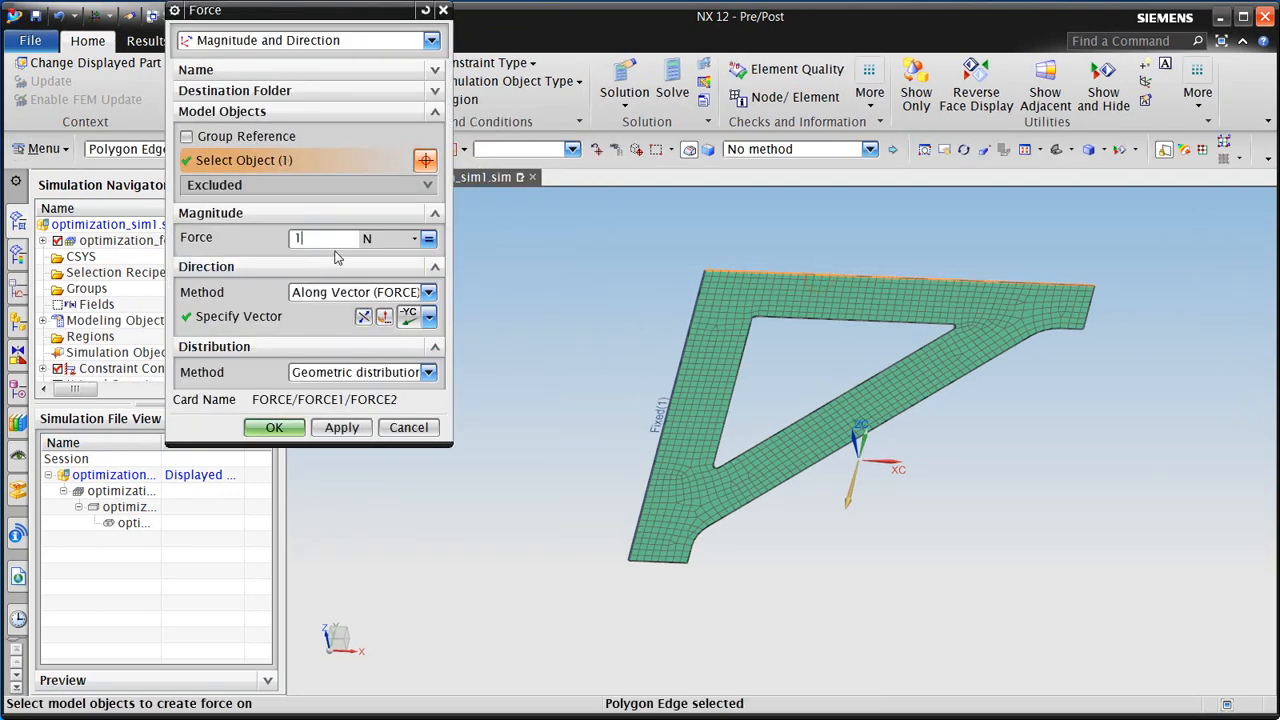
type("e5")
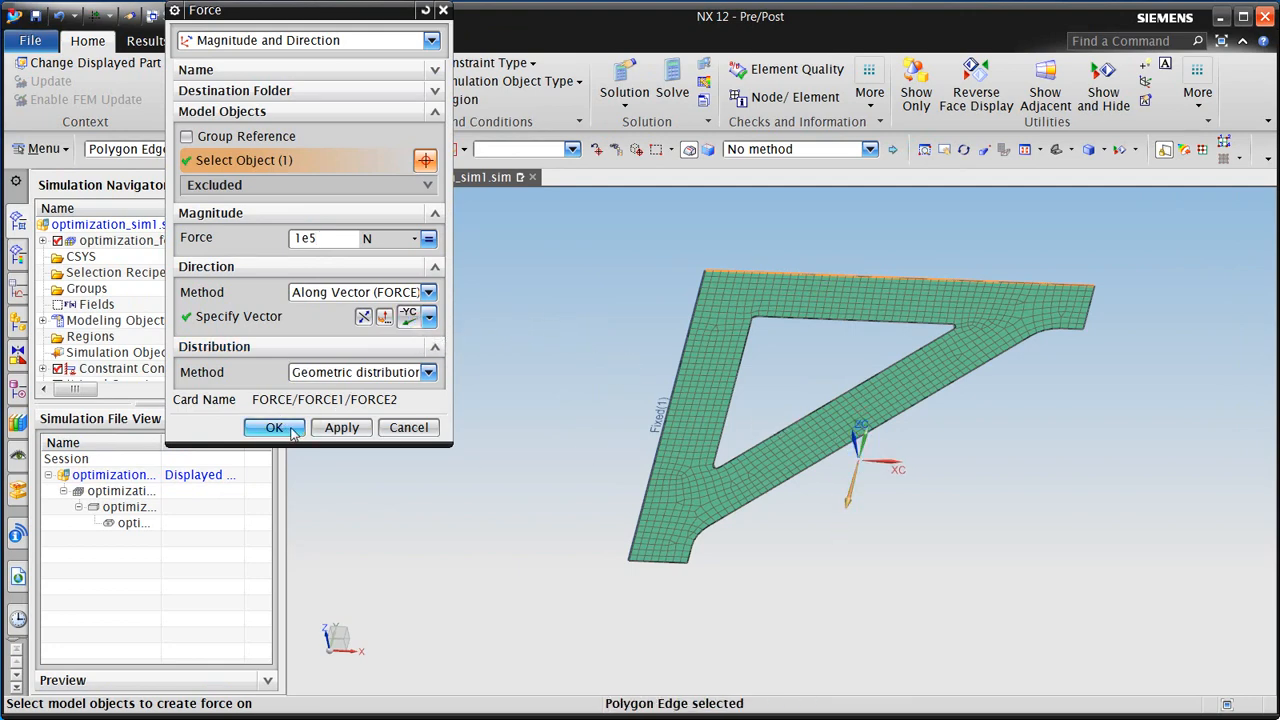
left_click(273, 427)
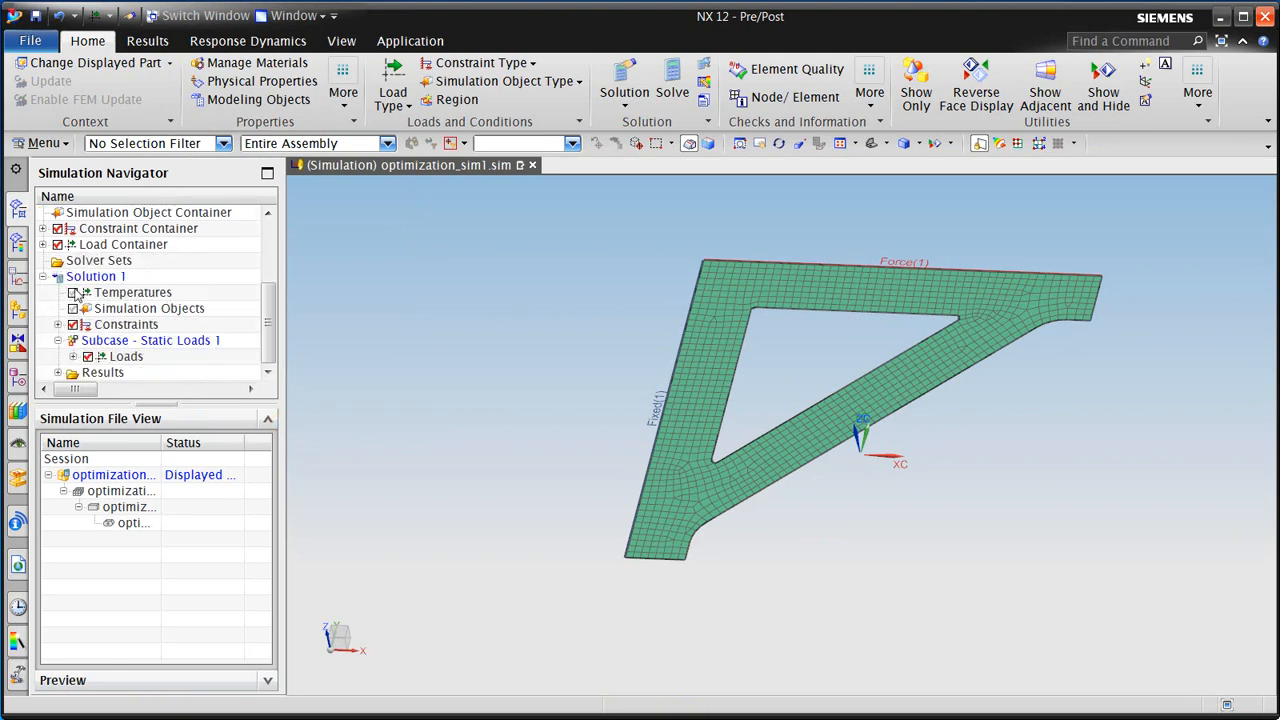
left_click(96, 276)
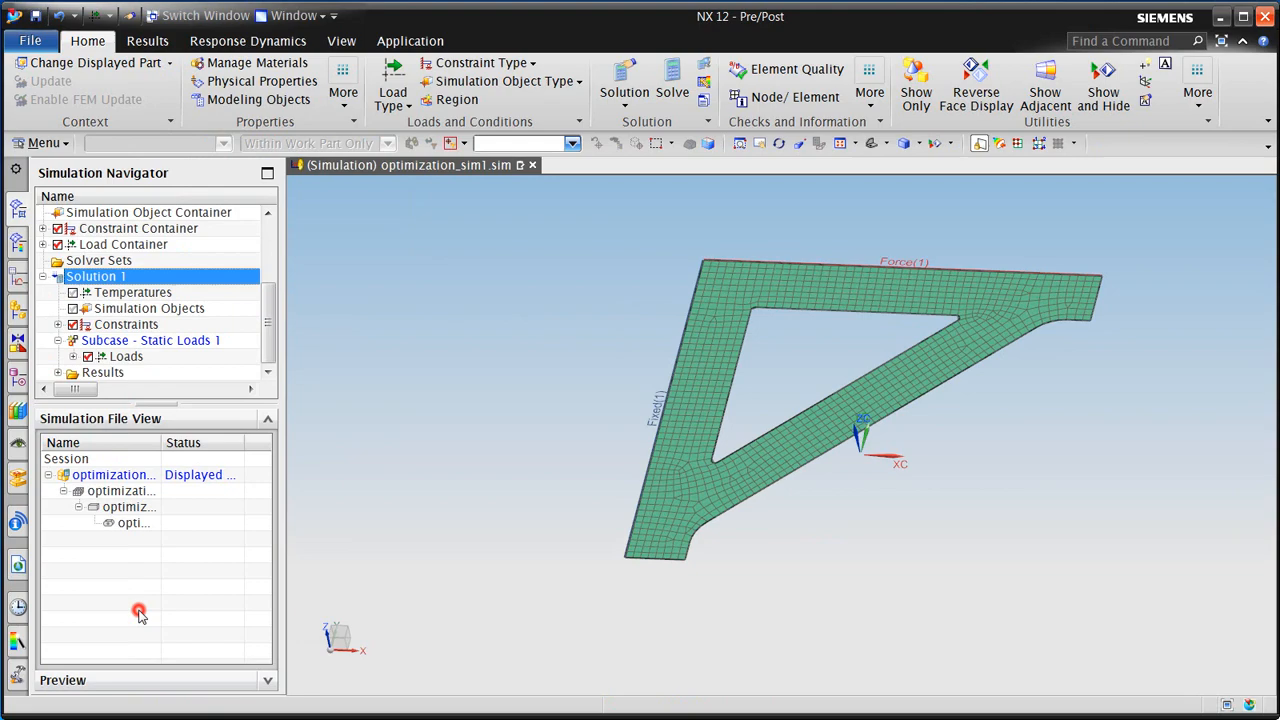
- Solve Solution 1 with NX Nastran, skipping message review and closing the log
left_click(671, 85)
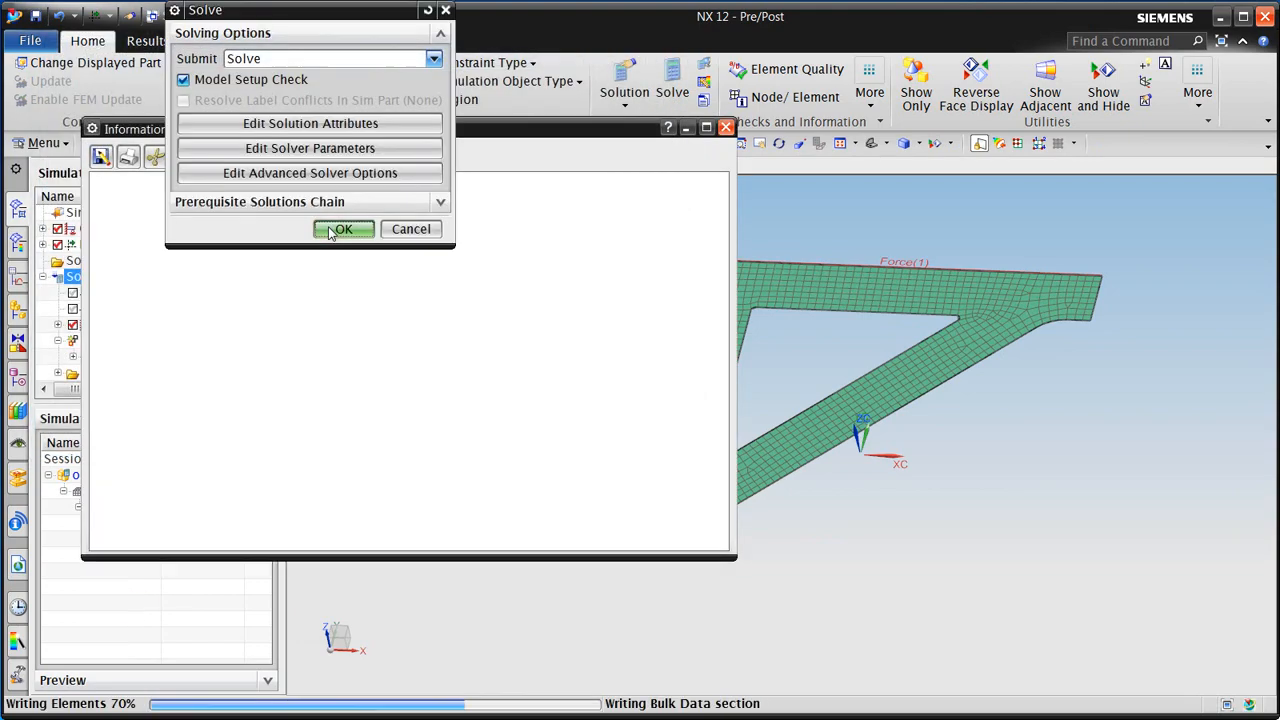
left_click(342, 229)
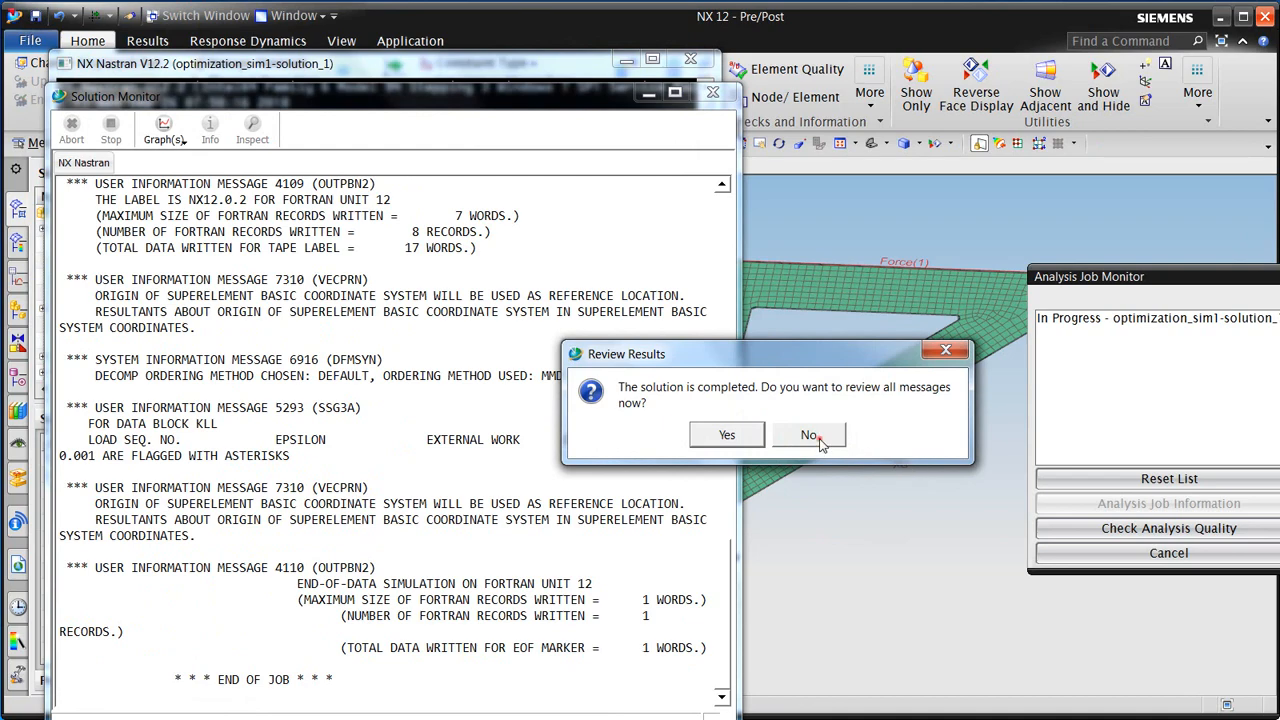
left_click(808, 435)
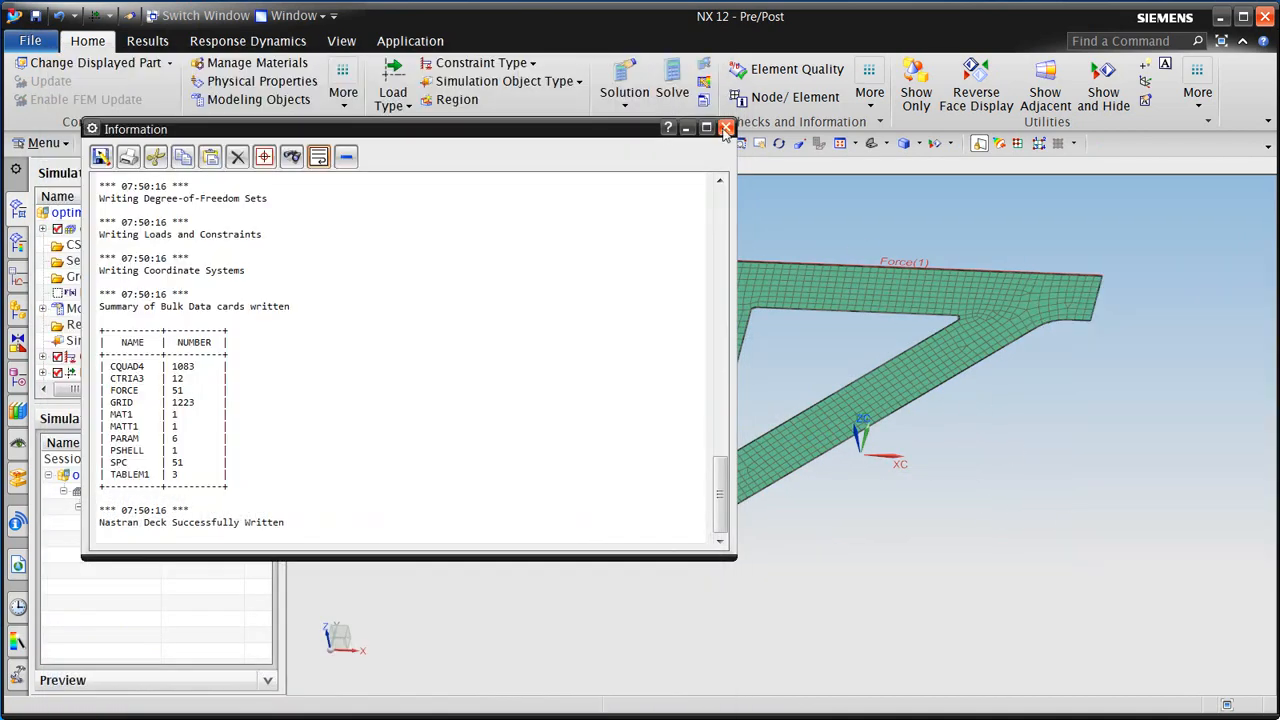
left_click(727, 128)
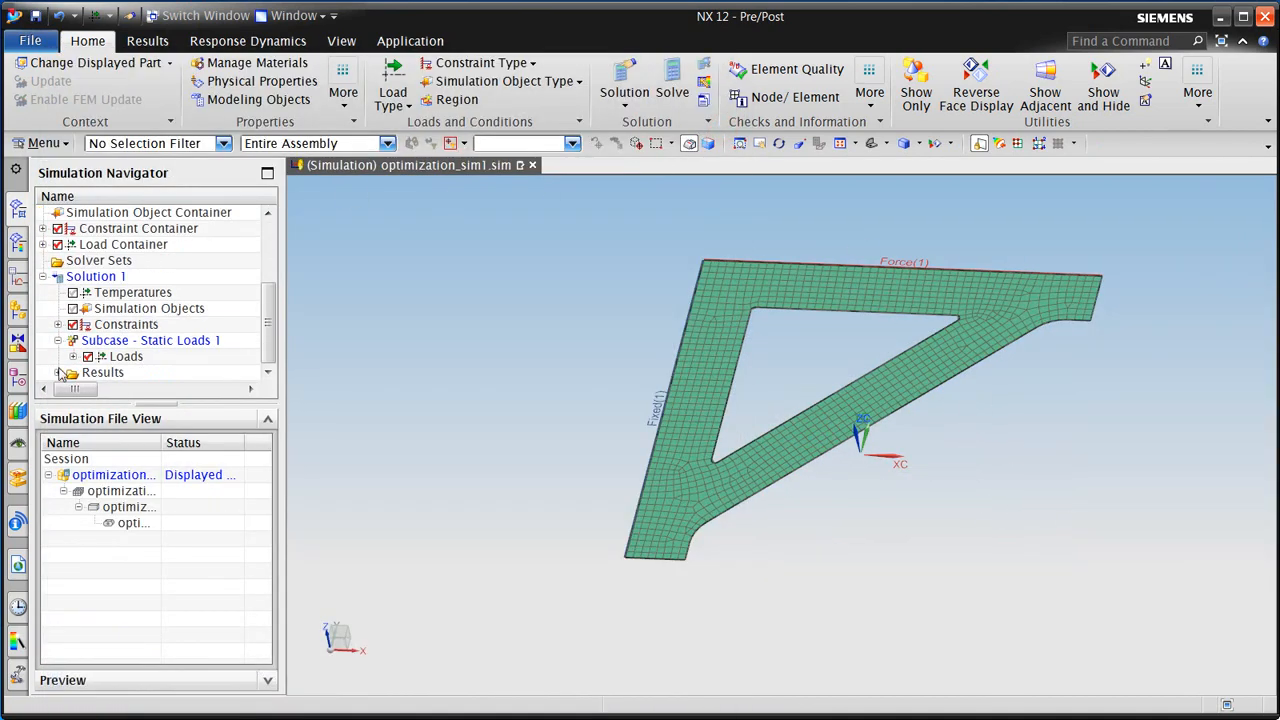
left_click(147, 41)
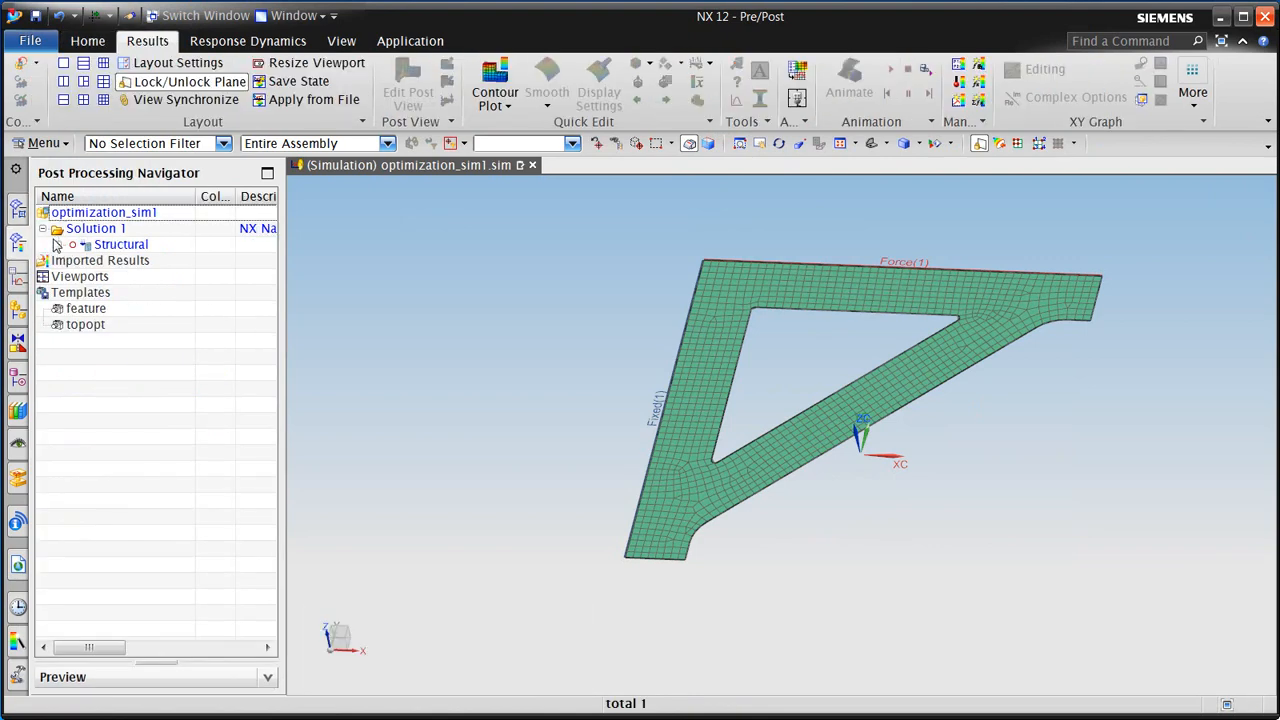
left_click(74, 244)
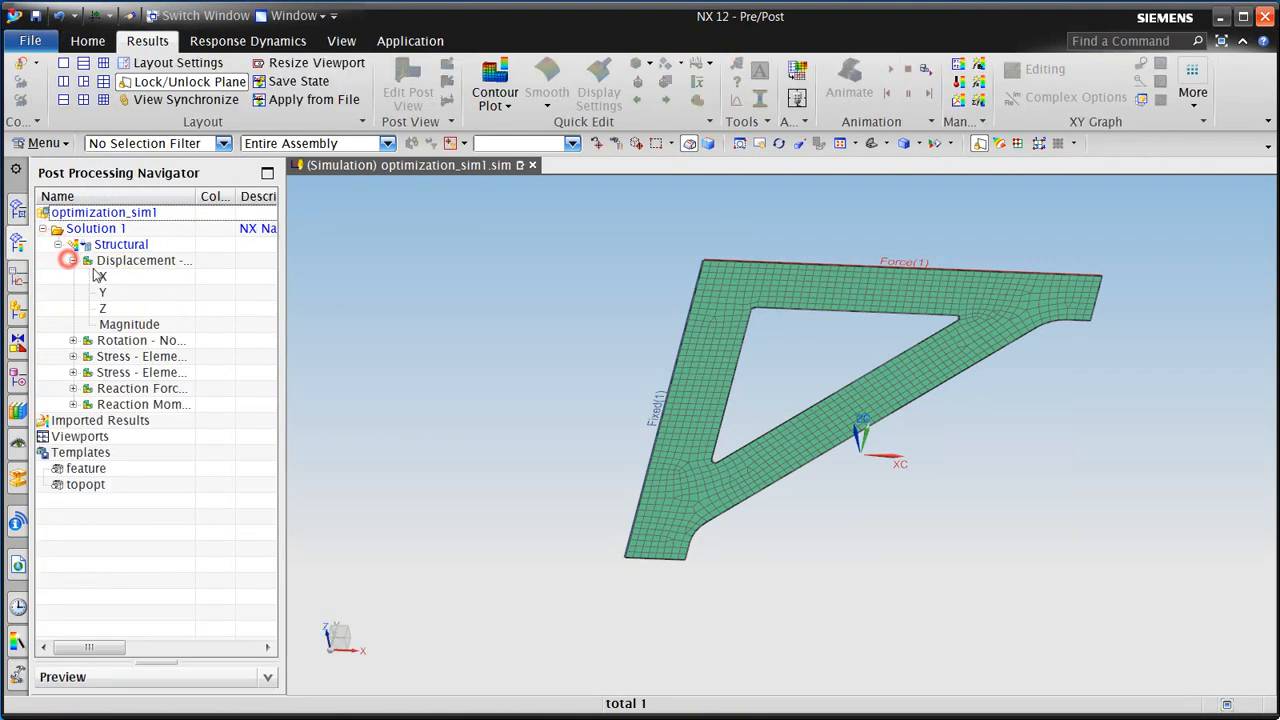
double_click(102, 291)
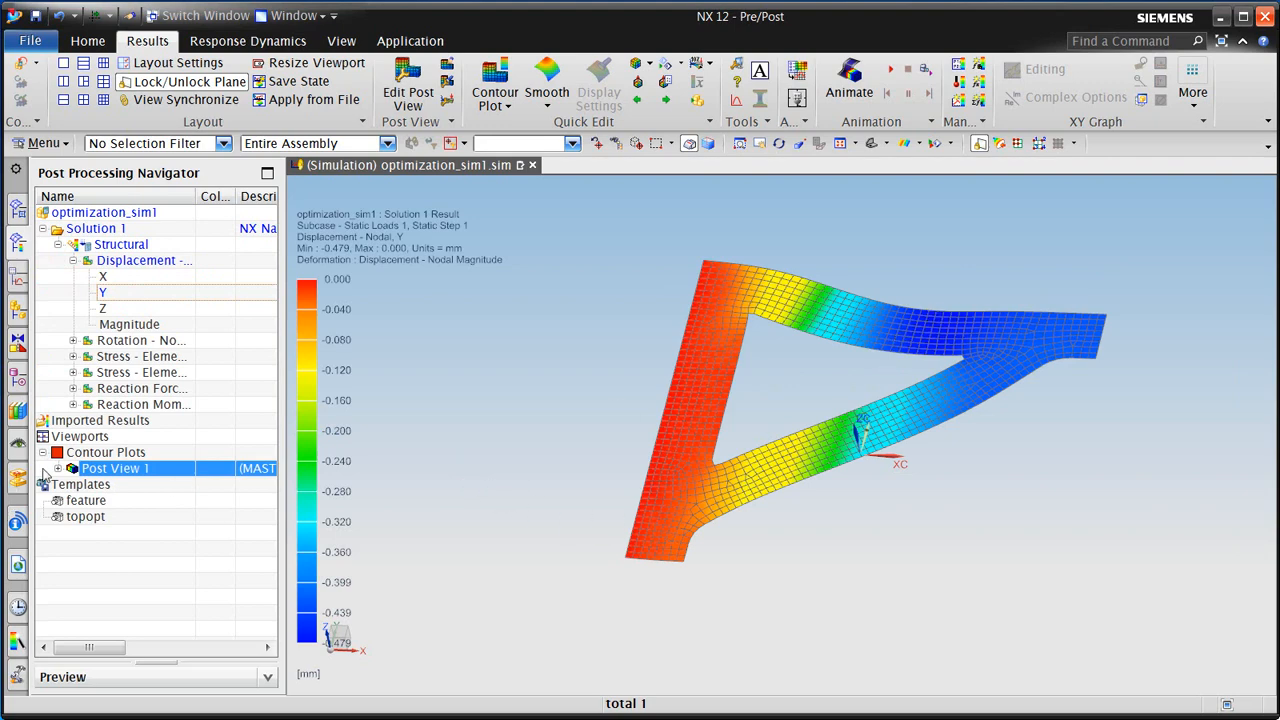
left_click(60, 468)
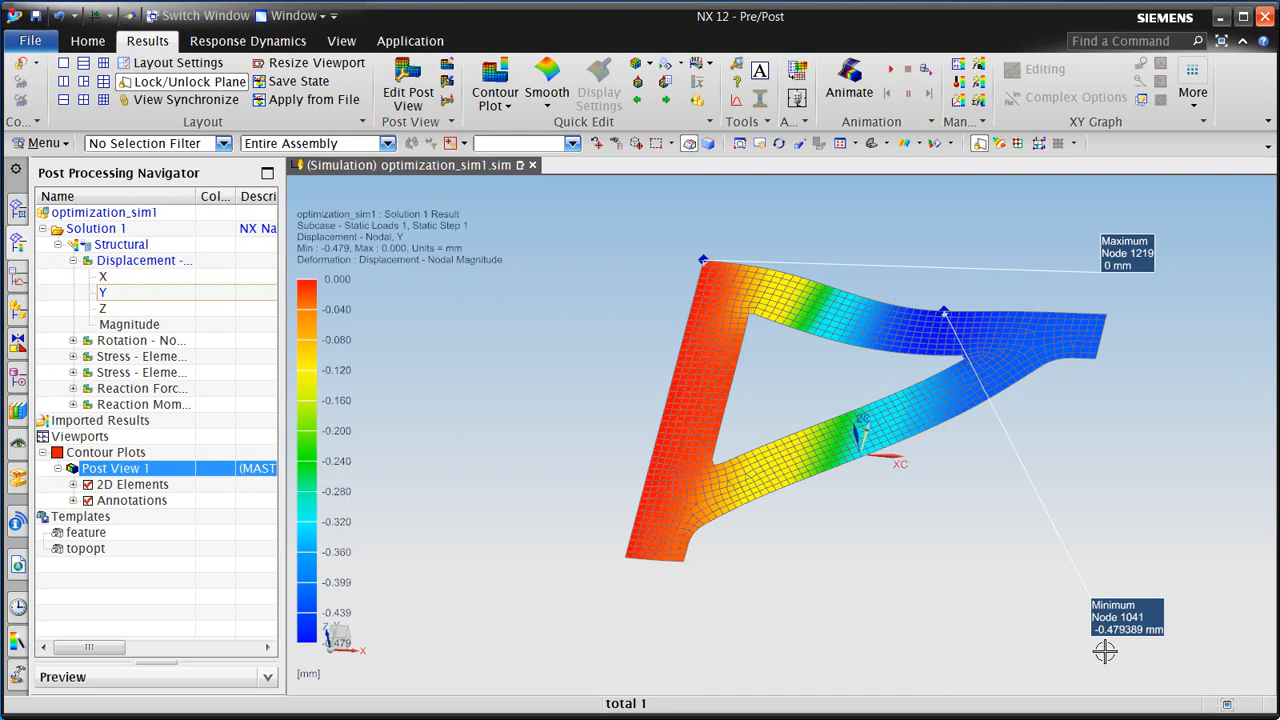
mouse_move(1108, 648)
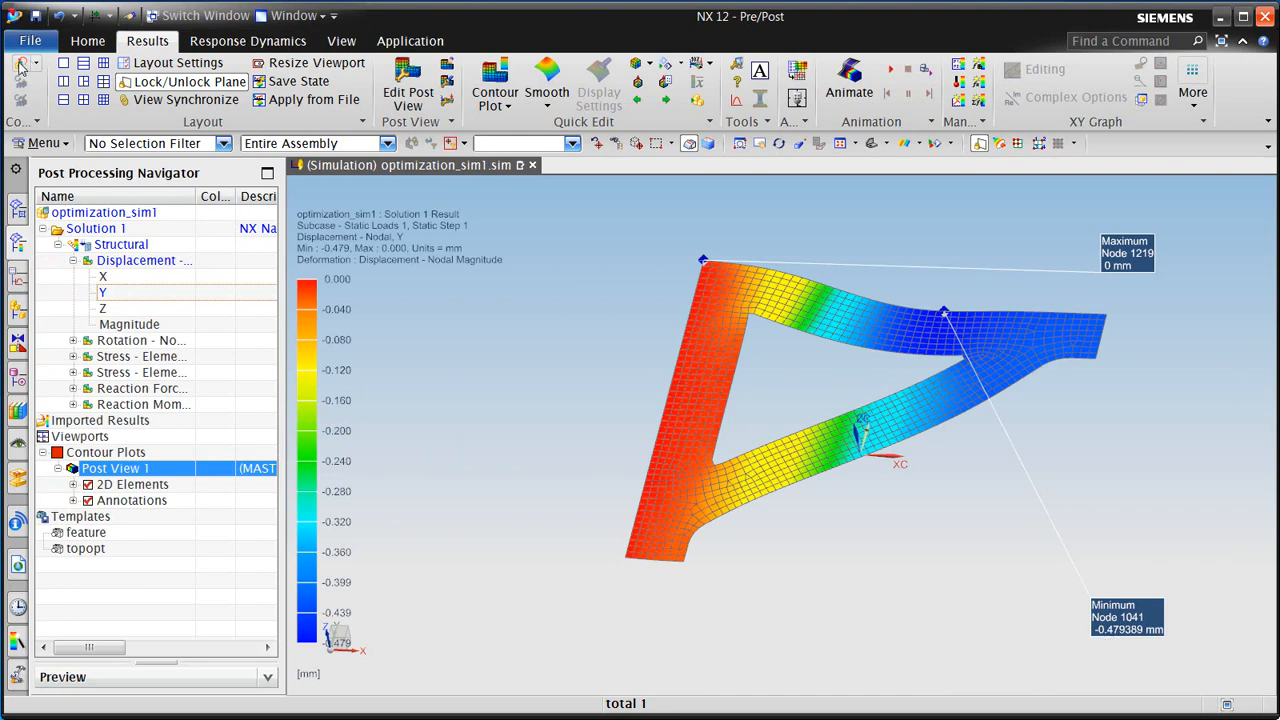
left_click(87, 41)
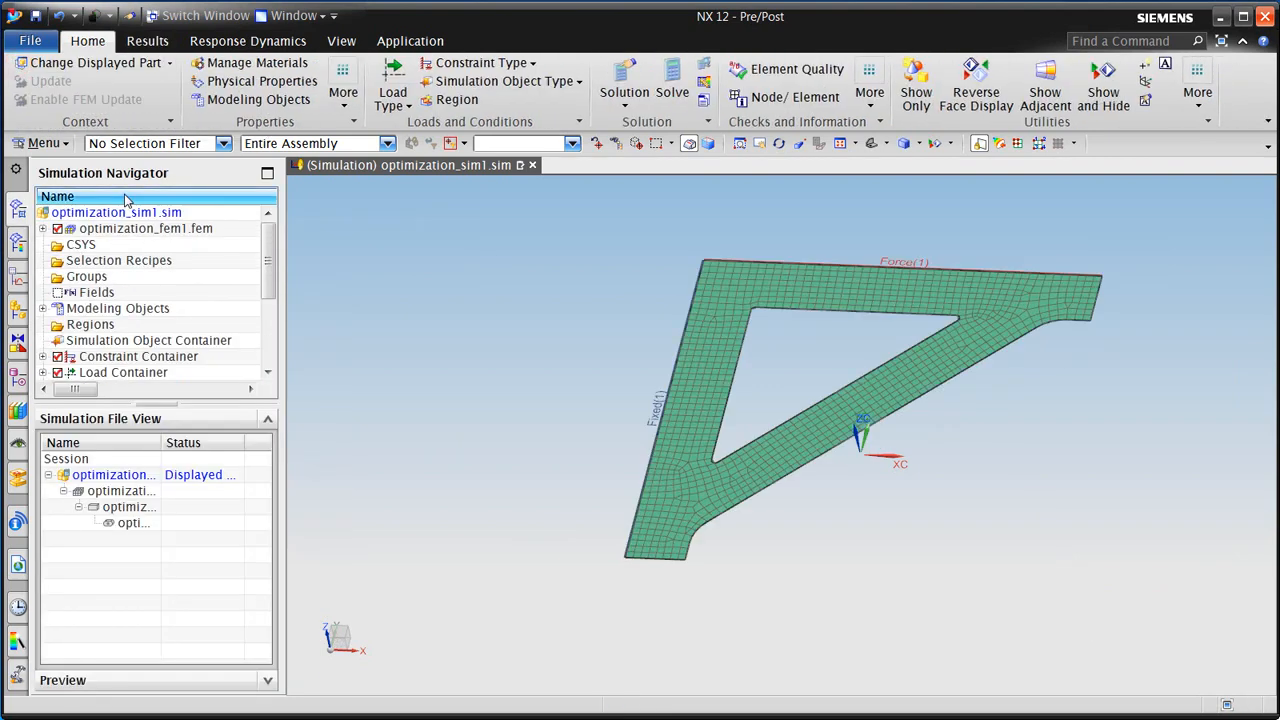
- Create geometry optimization Setup 1 of type Optimizer on Solution 1
right_click(115, 212)
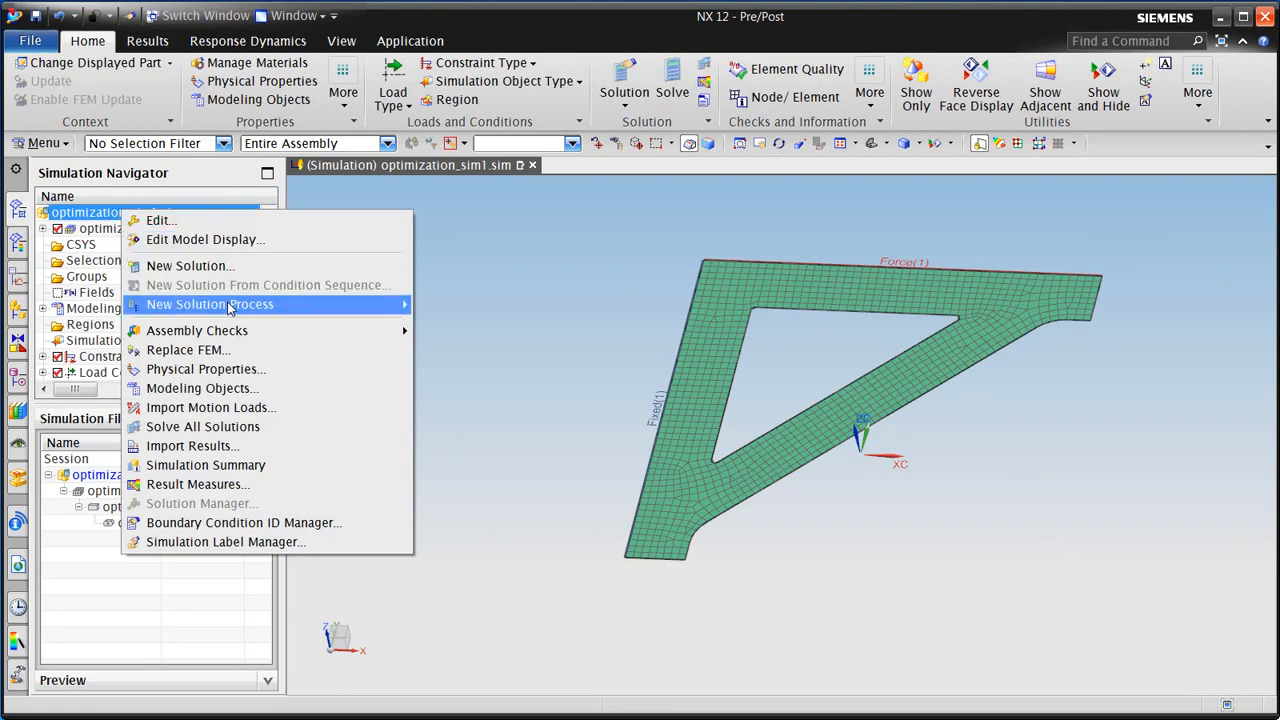
left_click(209, 304)
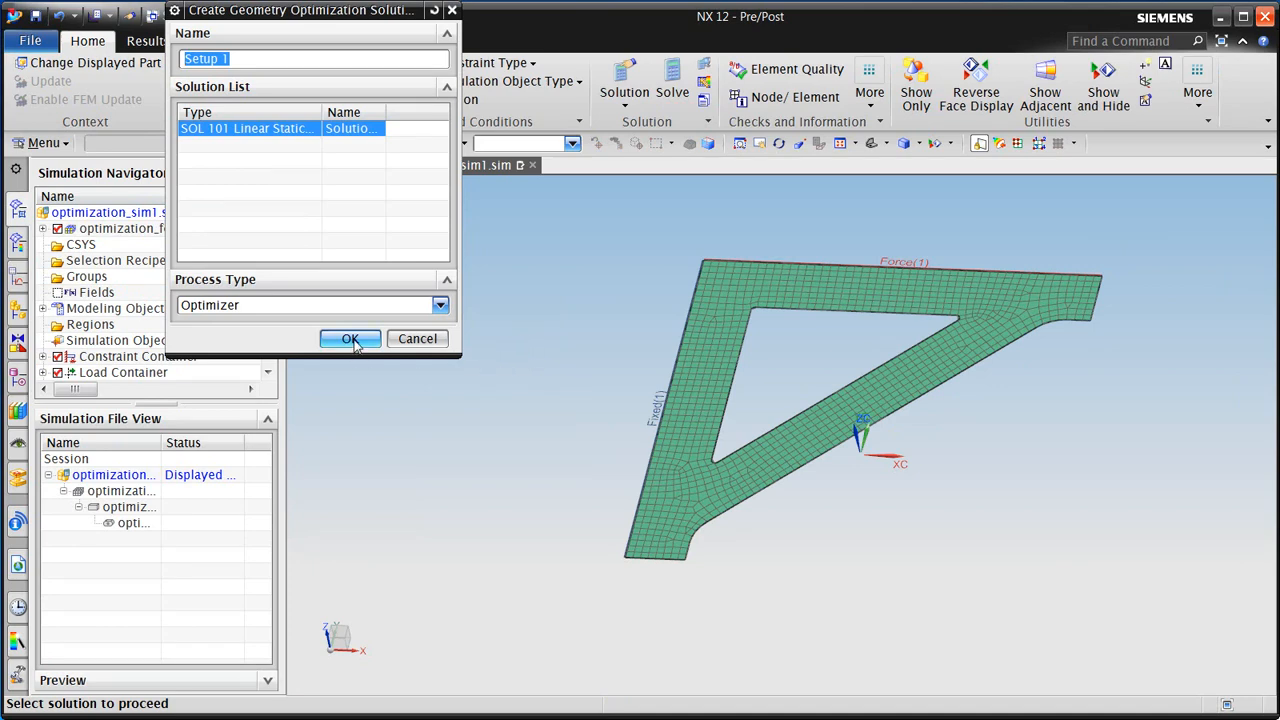
left_click(440, 305)
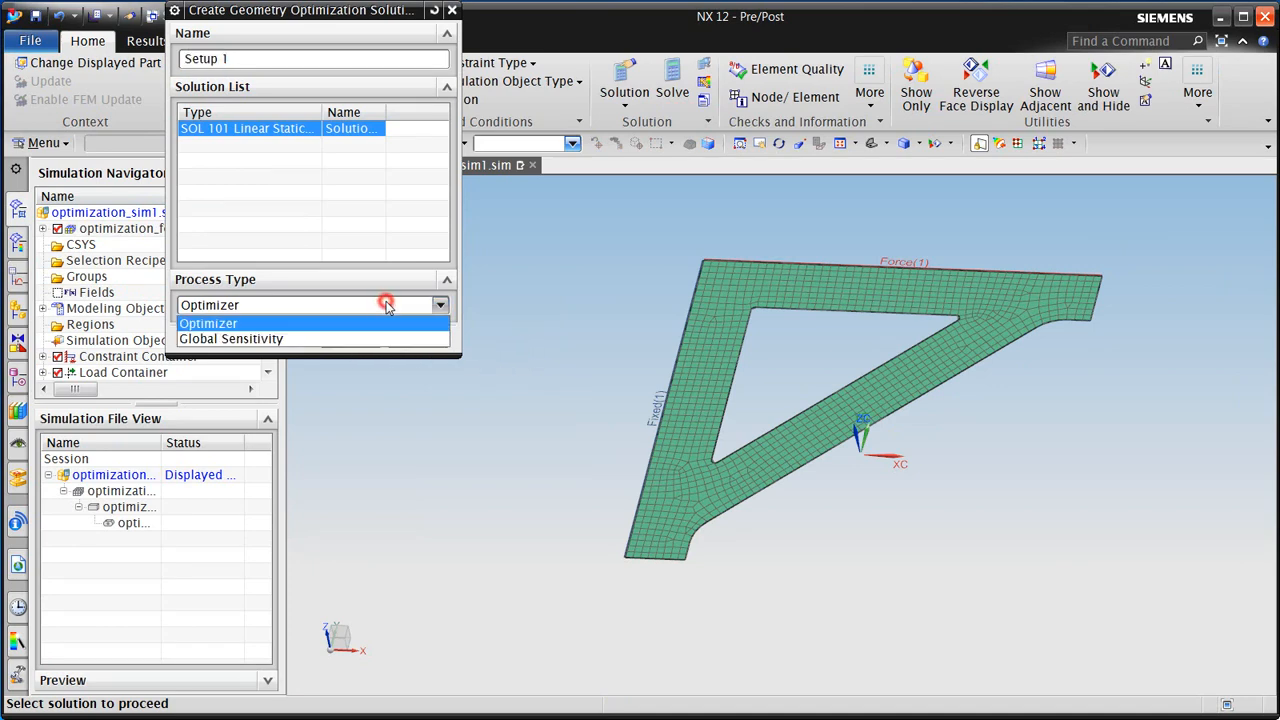
left_click(208, 322)
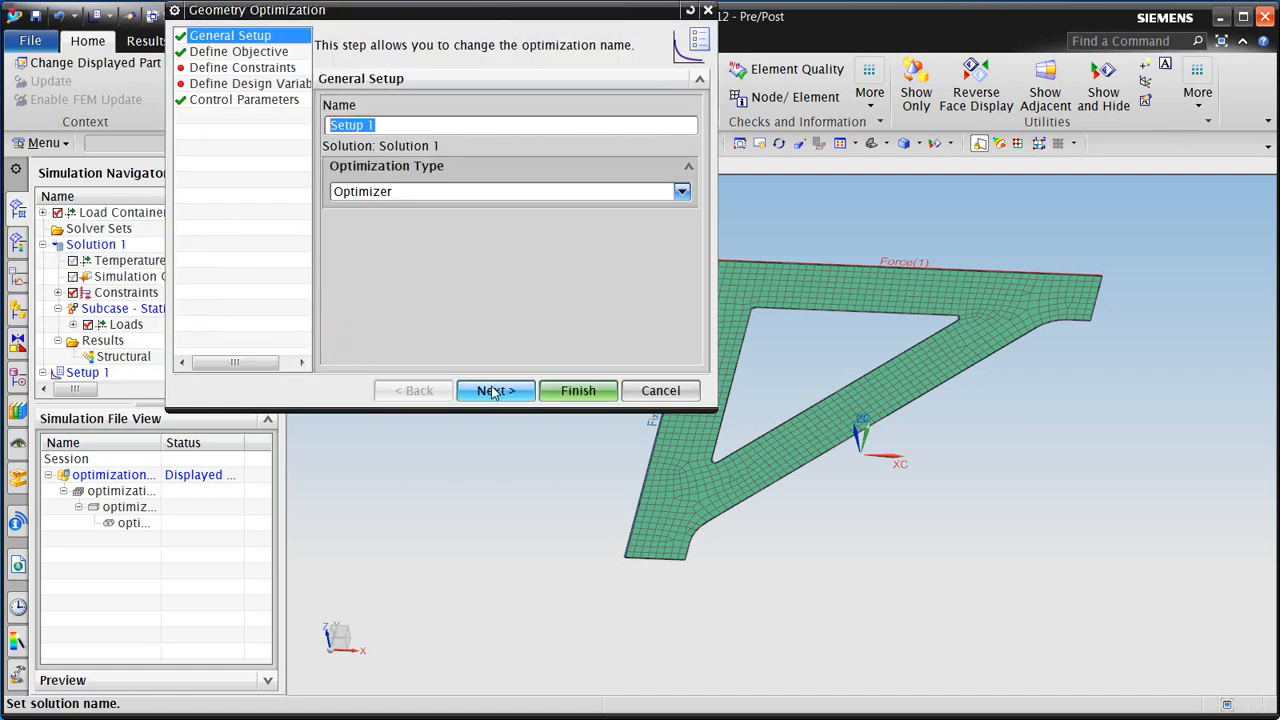
- Set the optimization objective type to Weight with Minimize
left_click(495, 390)
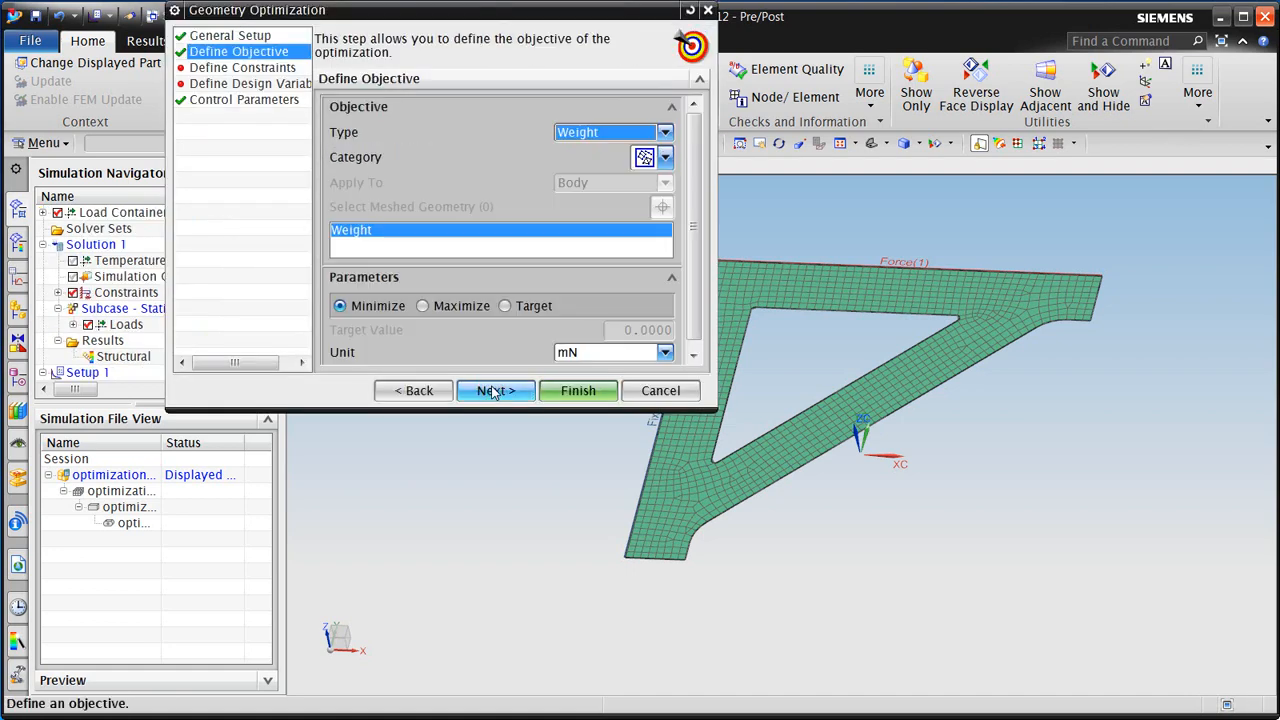
left_click(664, 132)
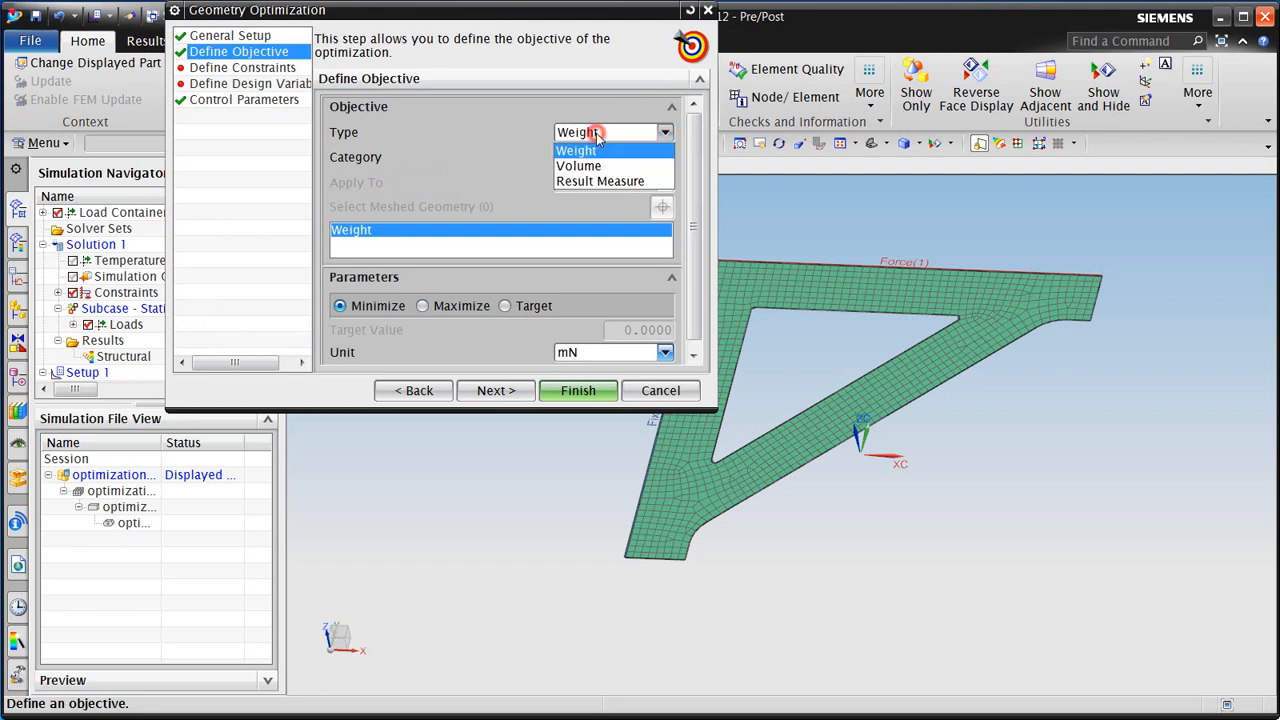
left_click(612, 132)
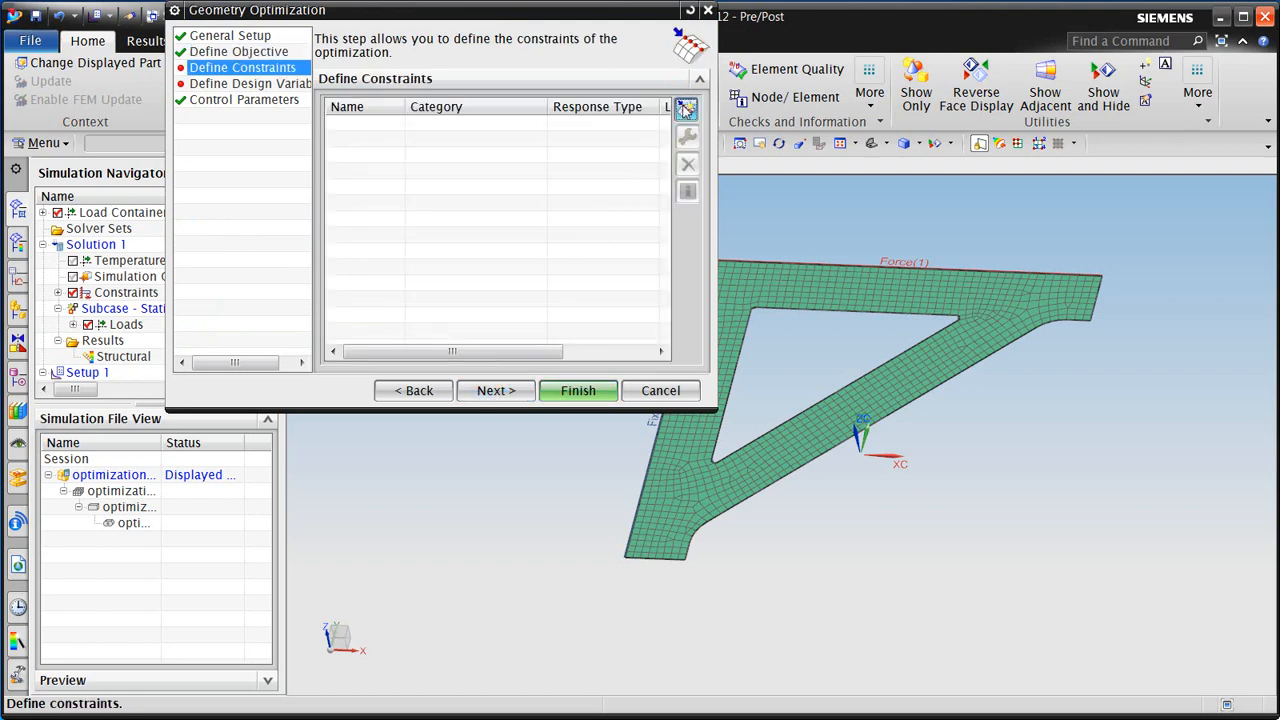
- Add a -1 mm lower-limit constraint on minimum nodal Y displacement (dispy)
left_click(687, 108)
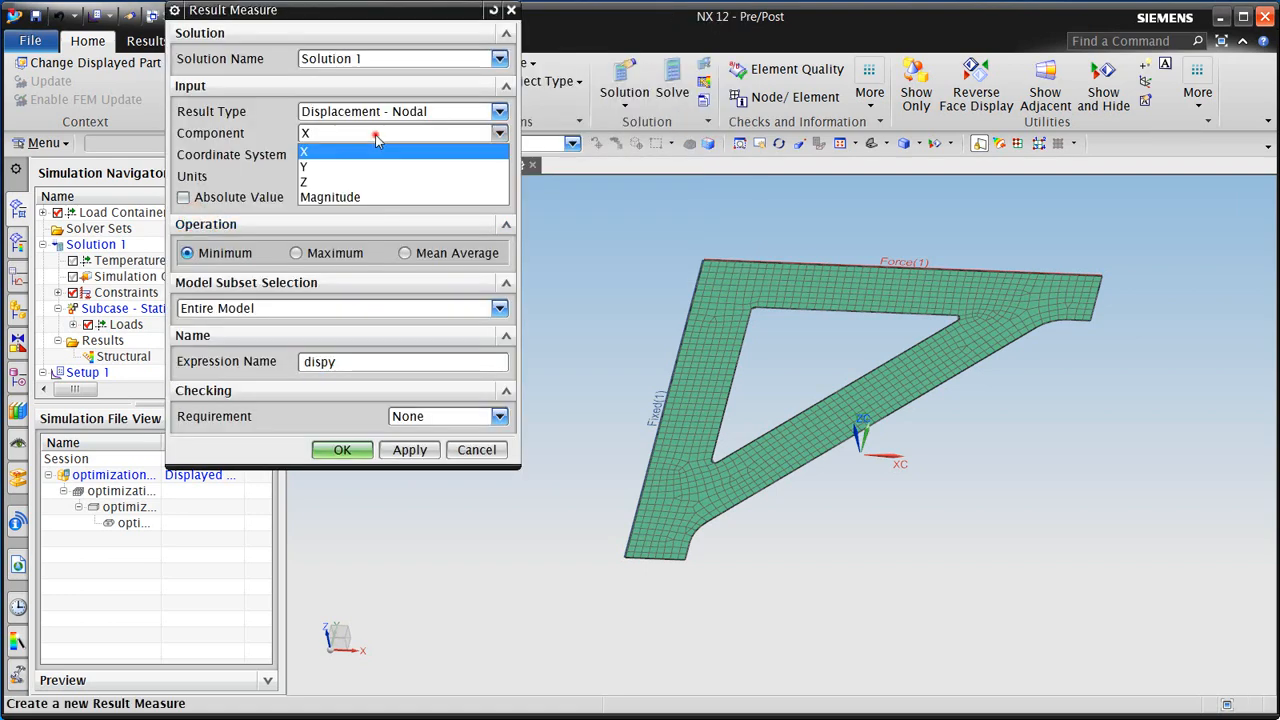
left_click(304, 165)
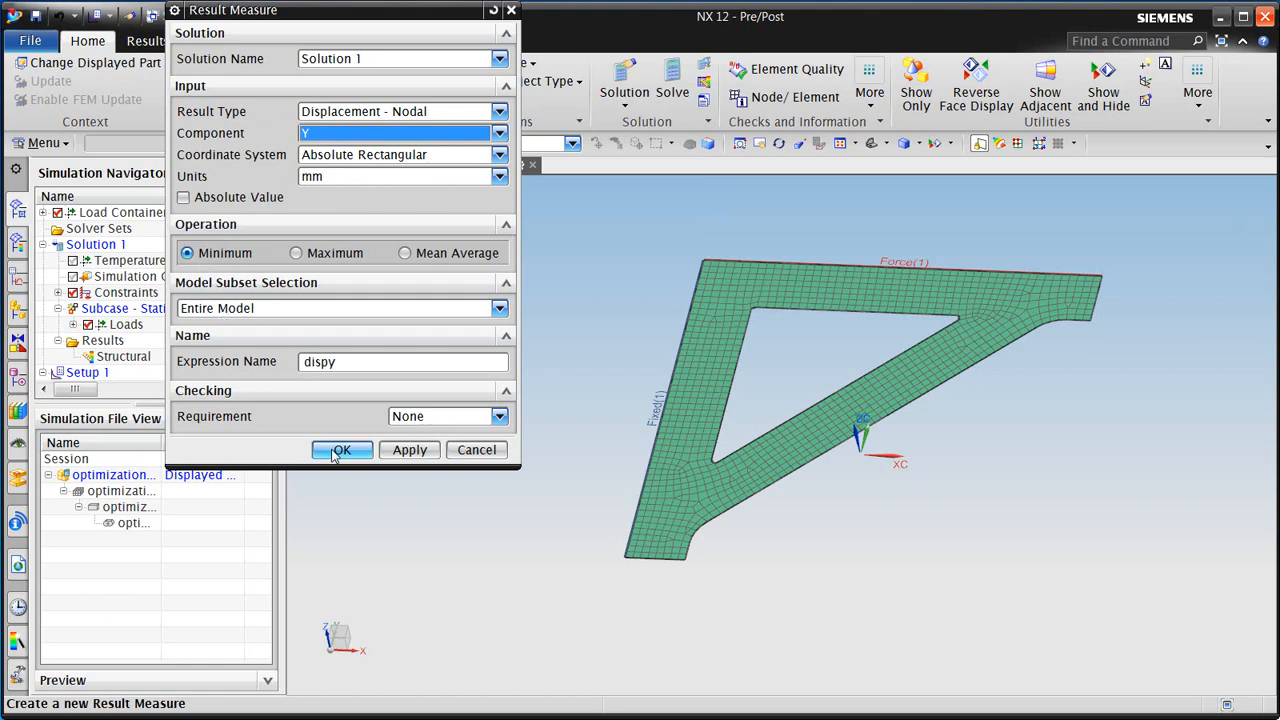
left_click(341, 449)
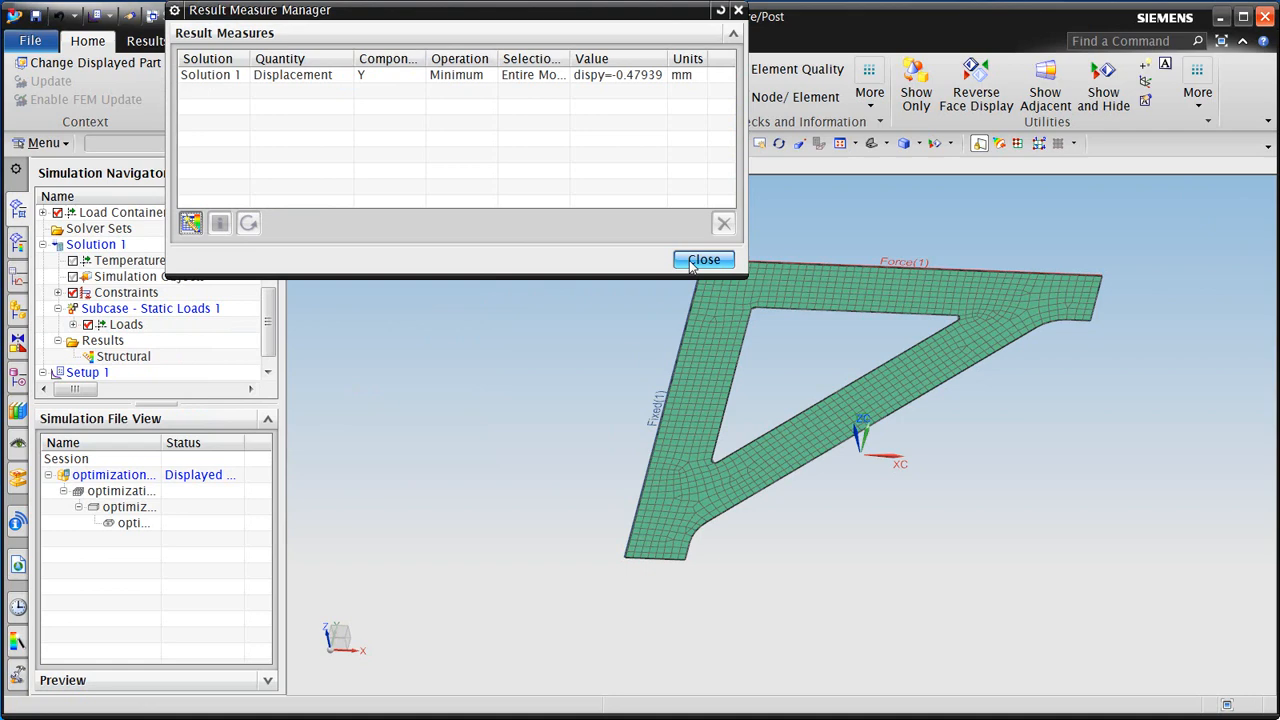
mouse_move(675, 220)
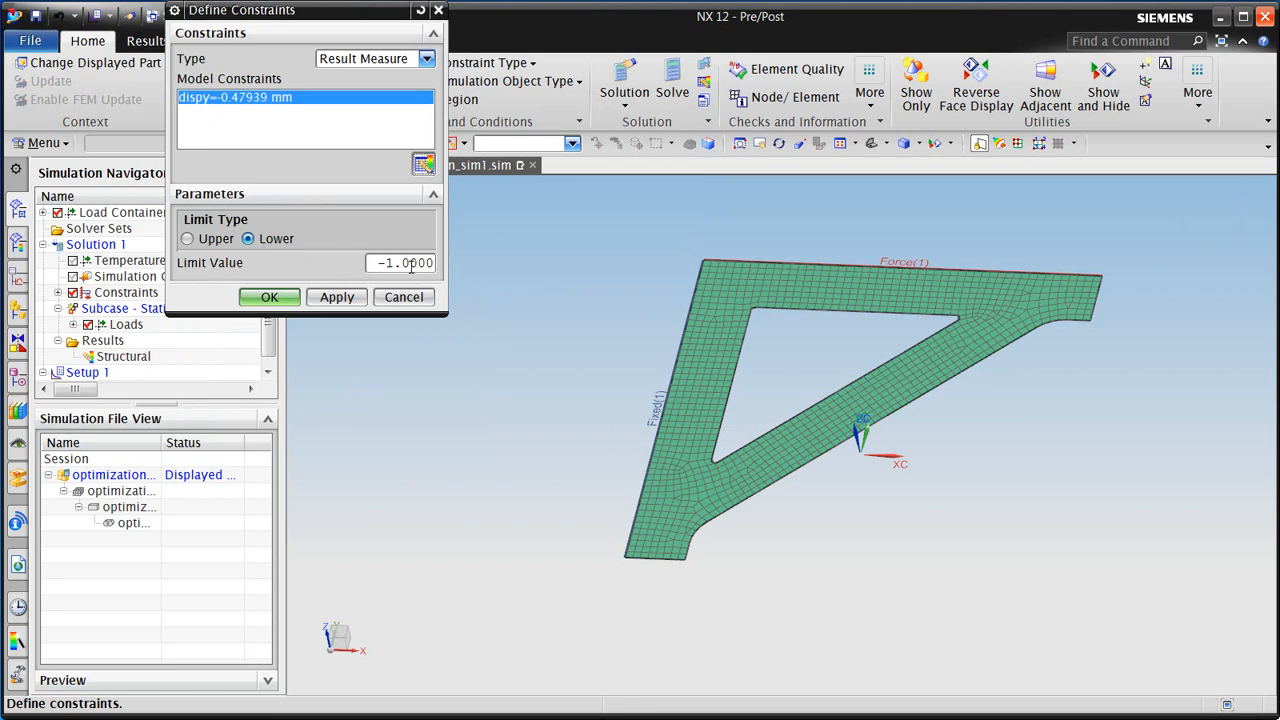
left_click(269, 297)
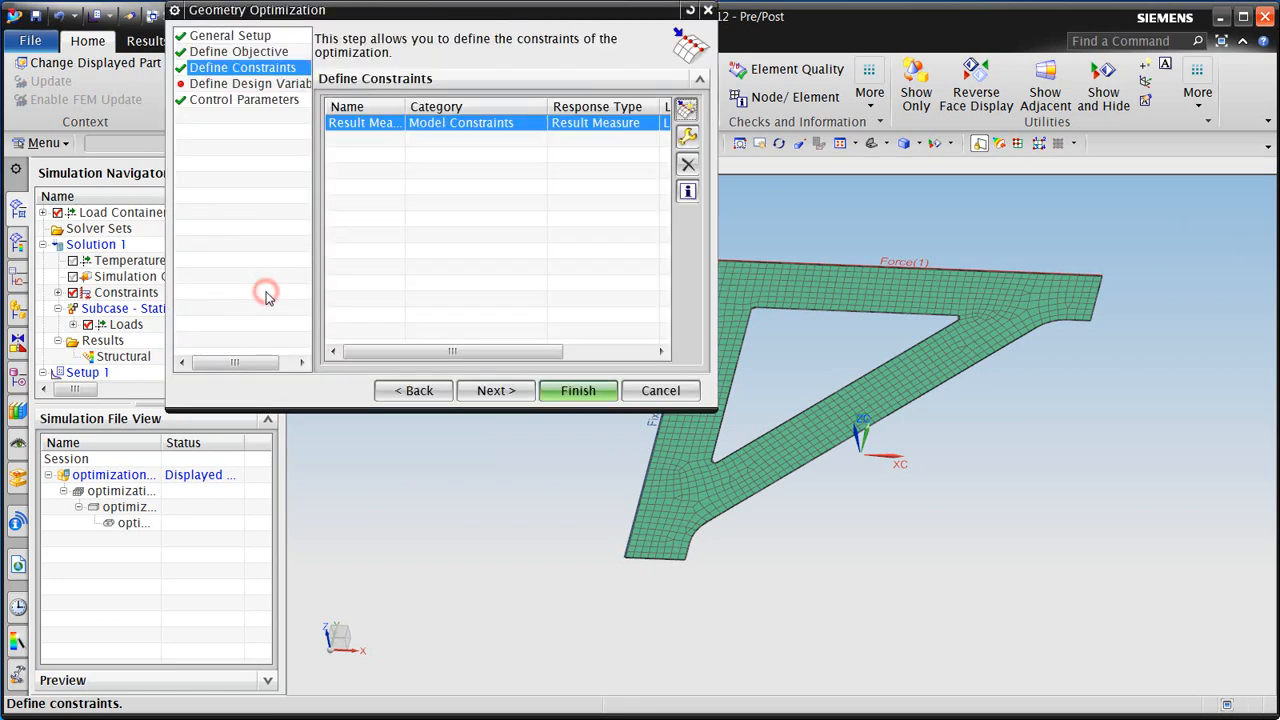
left_click(495, 390)
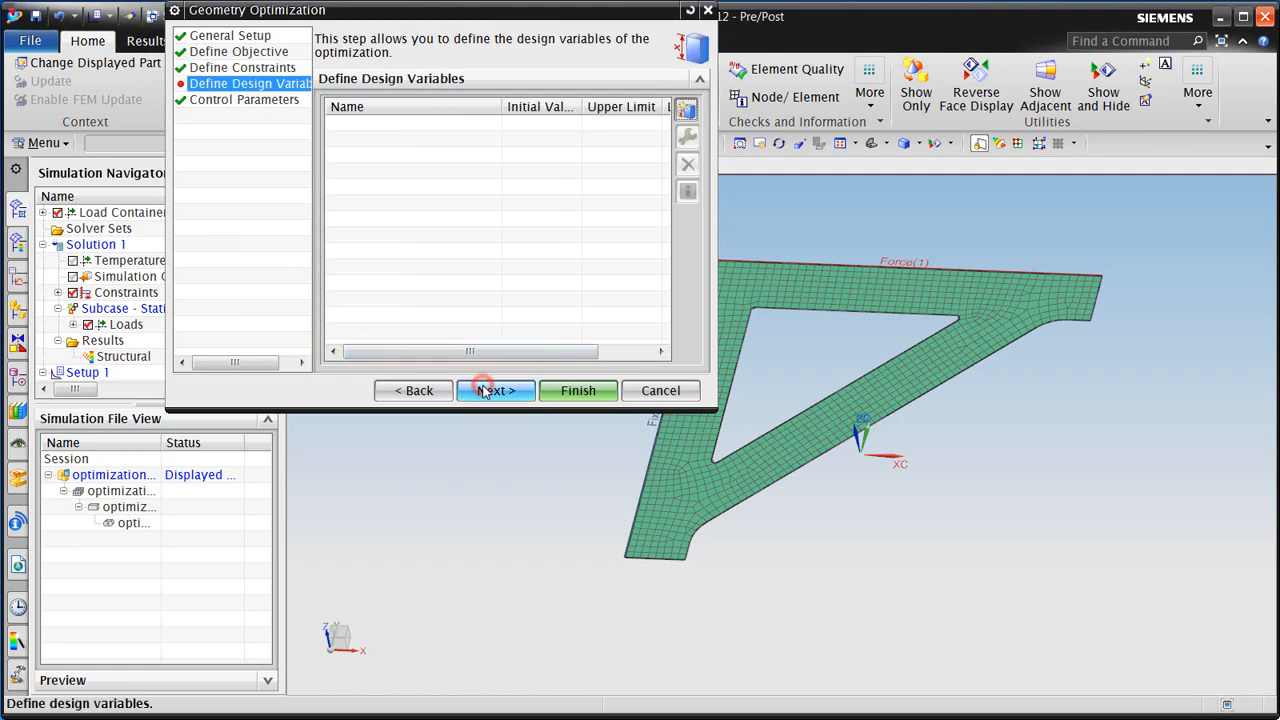
- Add sketch-constraint design variables p8 (5–15), height_to_support (10–40) and thickness (5–15)
left_click(495, 390)
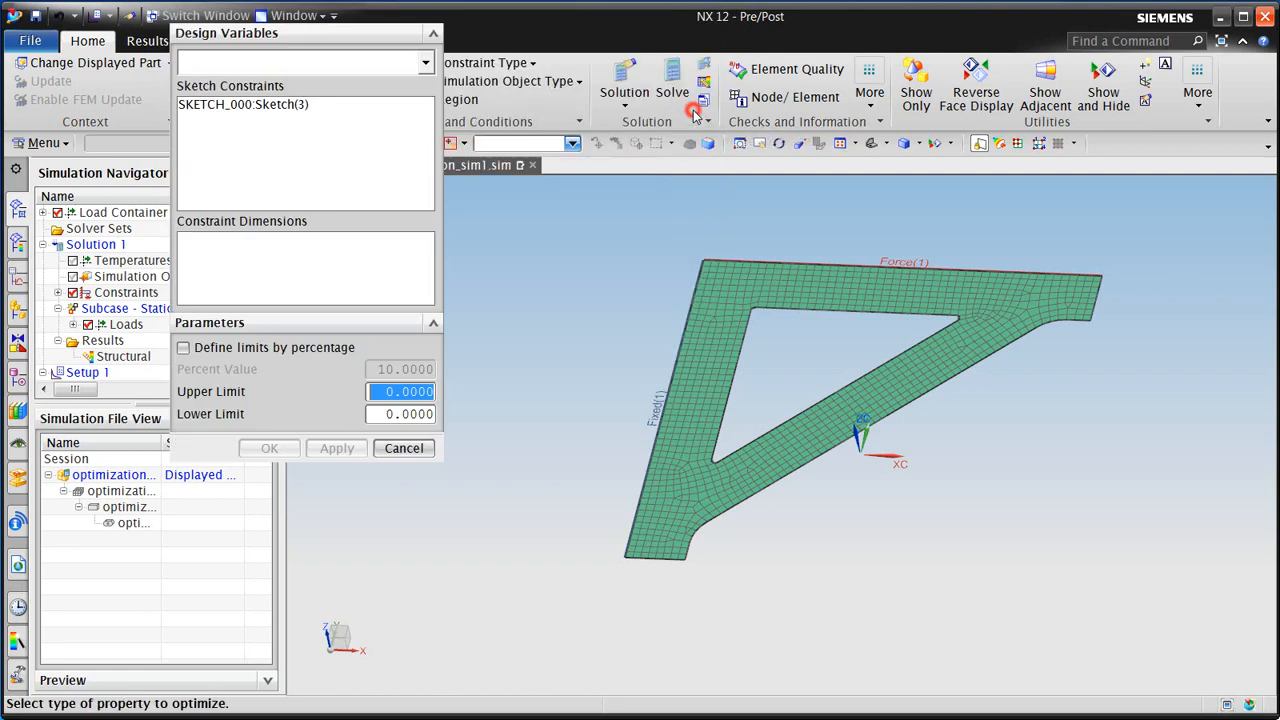
left_click(425, 63)
type("1")
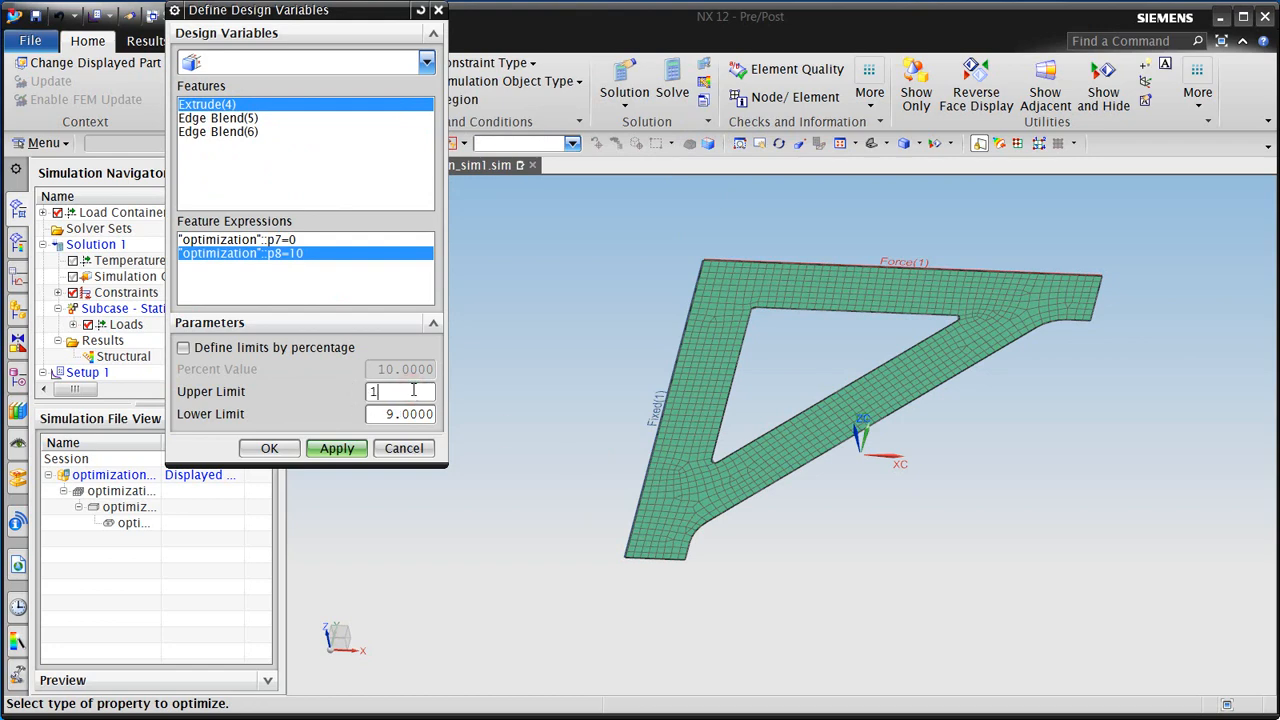
left_click(337, 448)
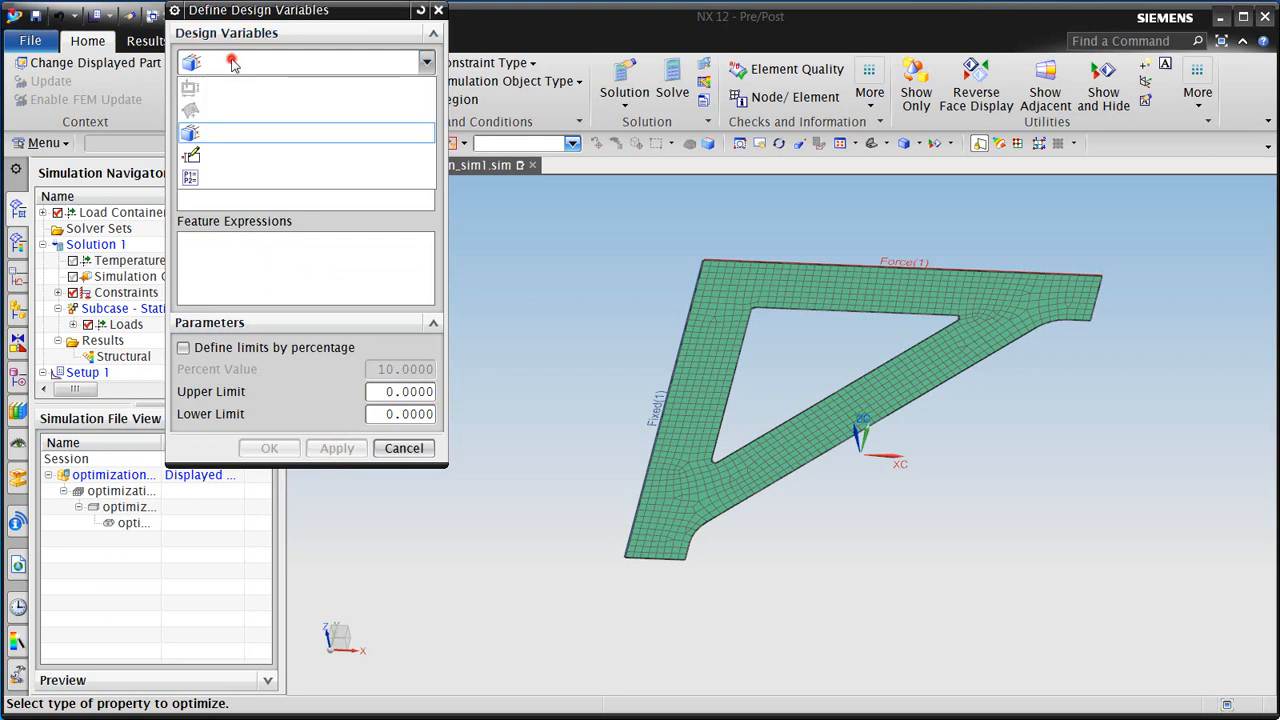
left_click(190, 133)
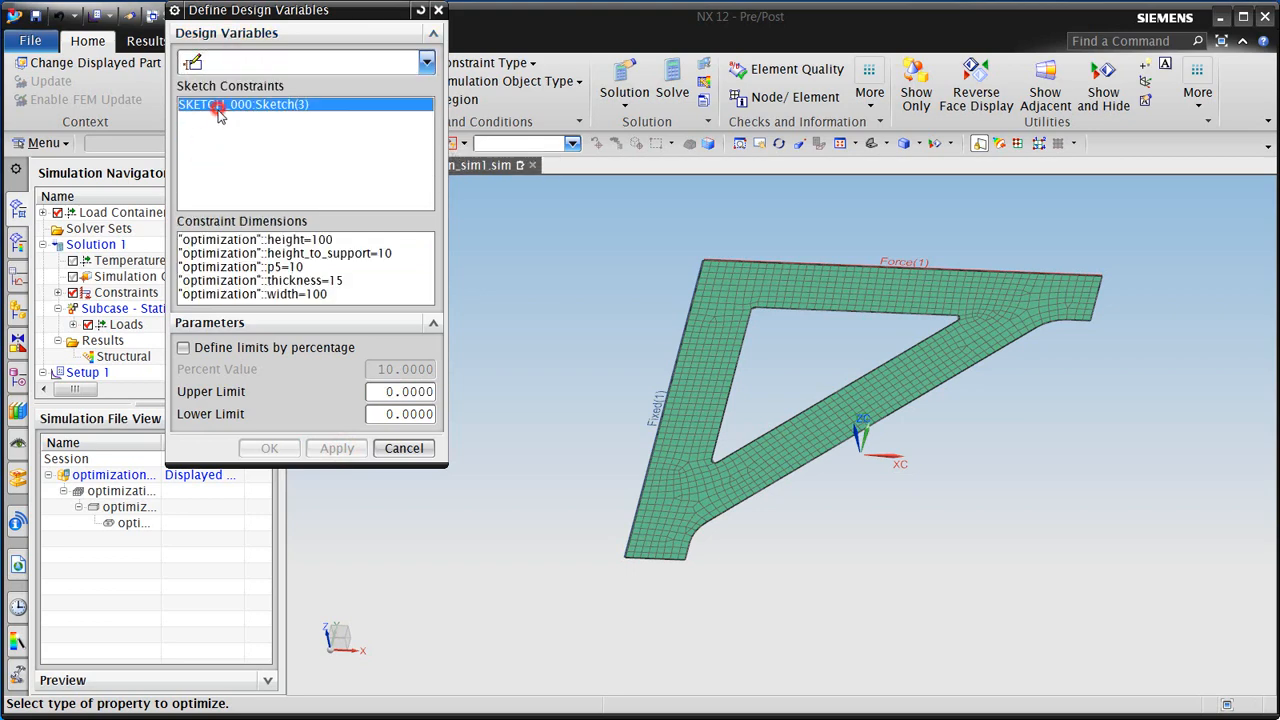
left_click(286, 252)
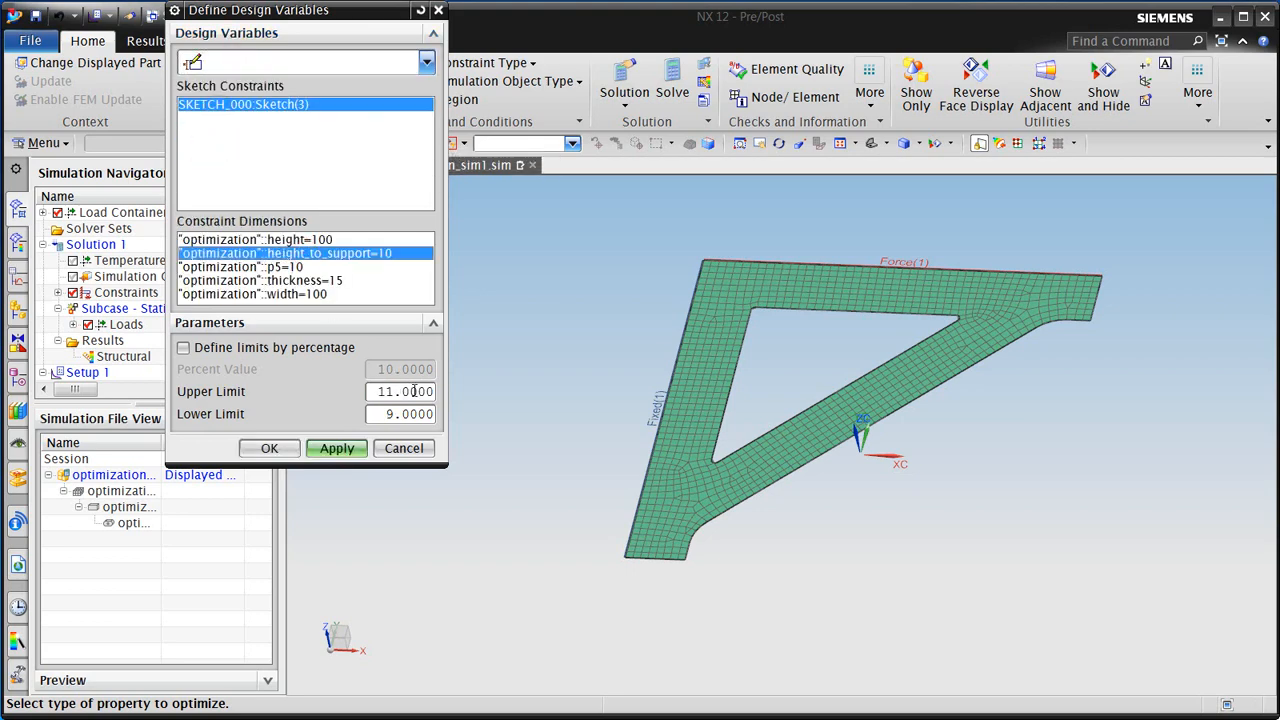
type("40")
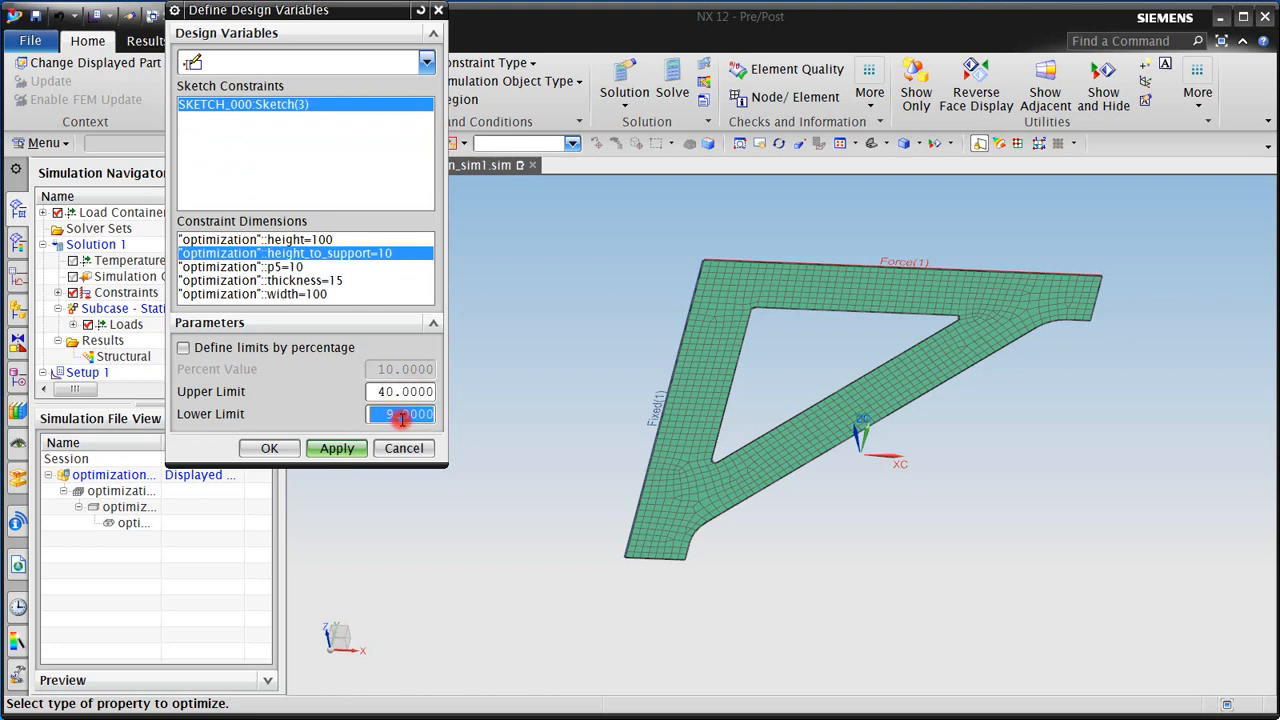
left_click(337, 448)
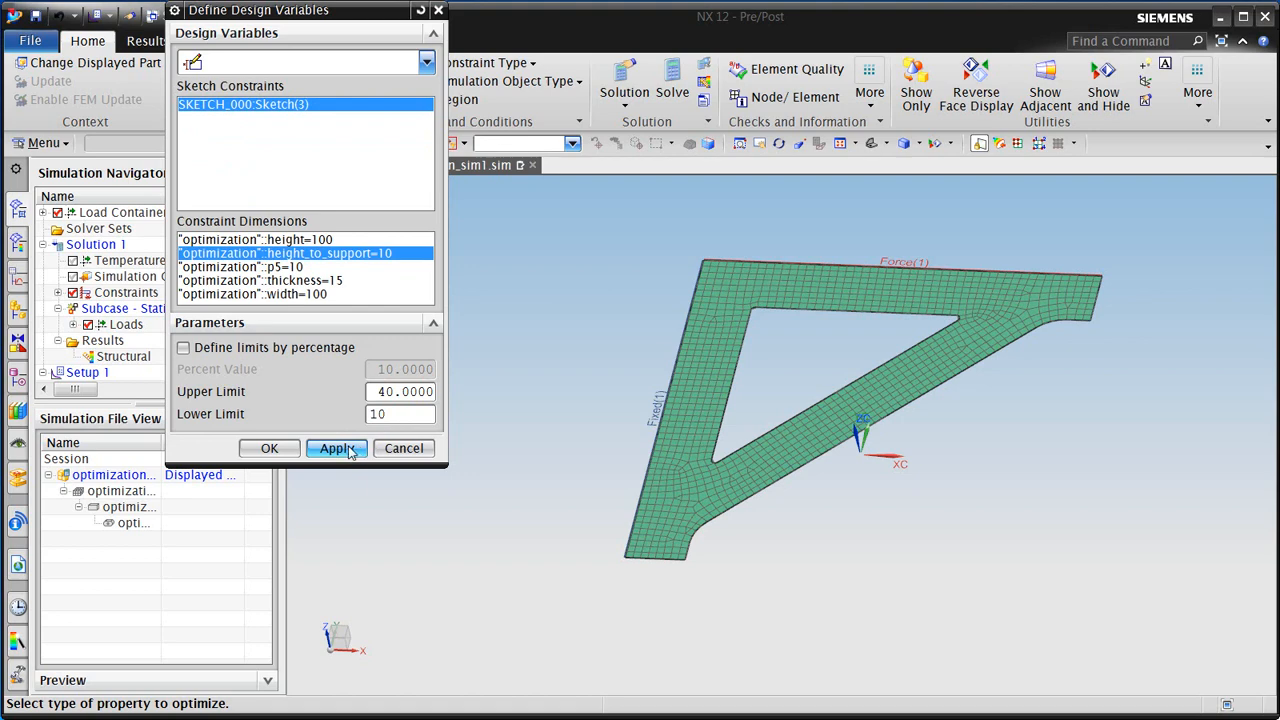
left_click(337, 448)
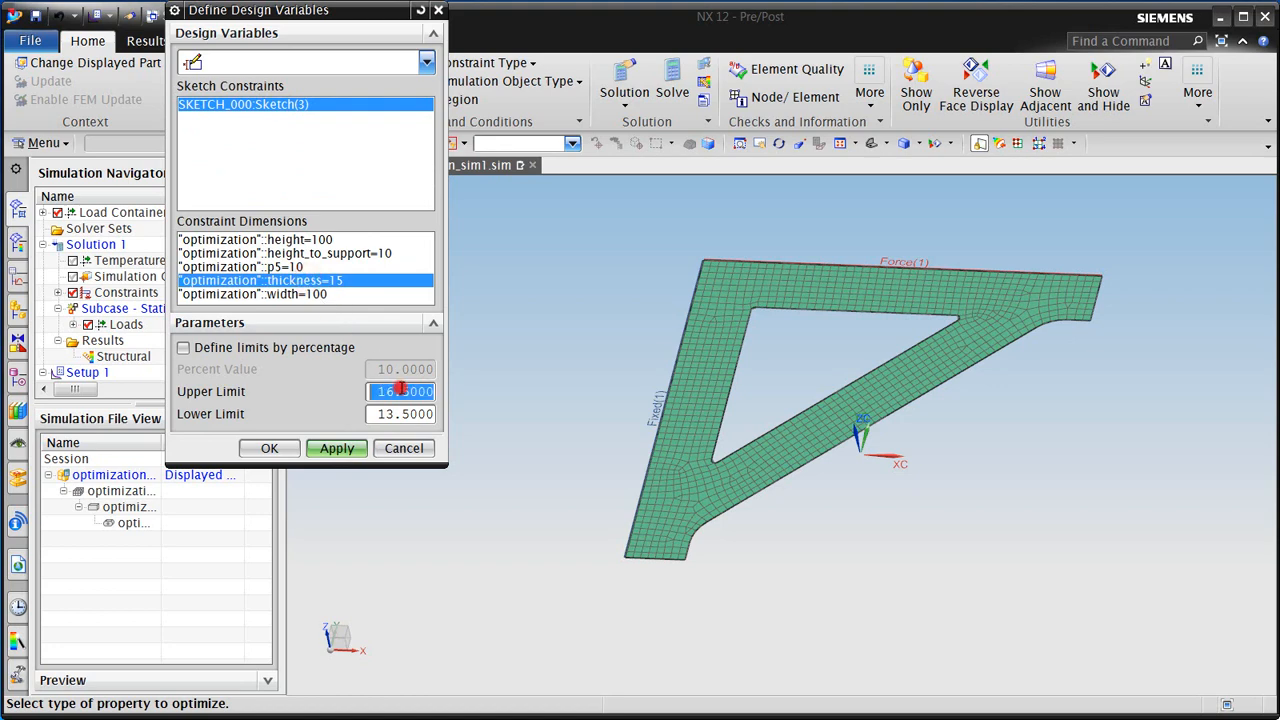
type("15")
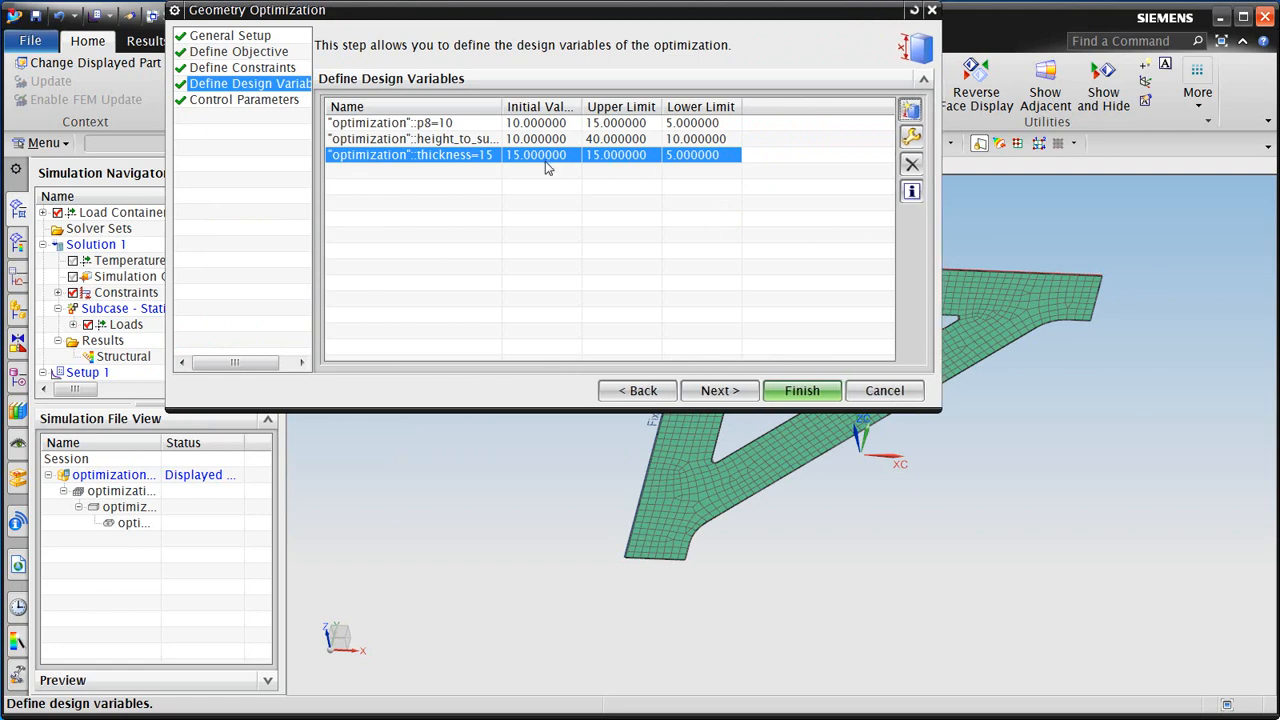
mouse_move(720, 390)
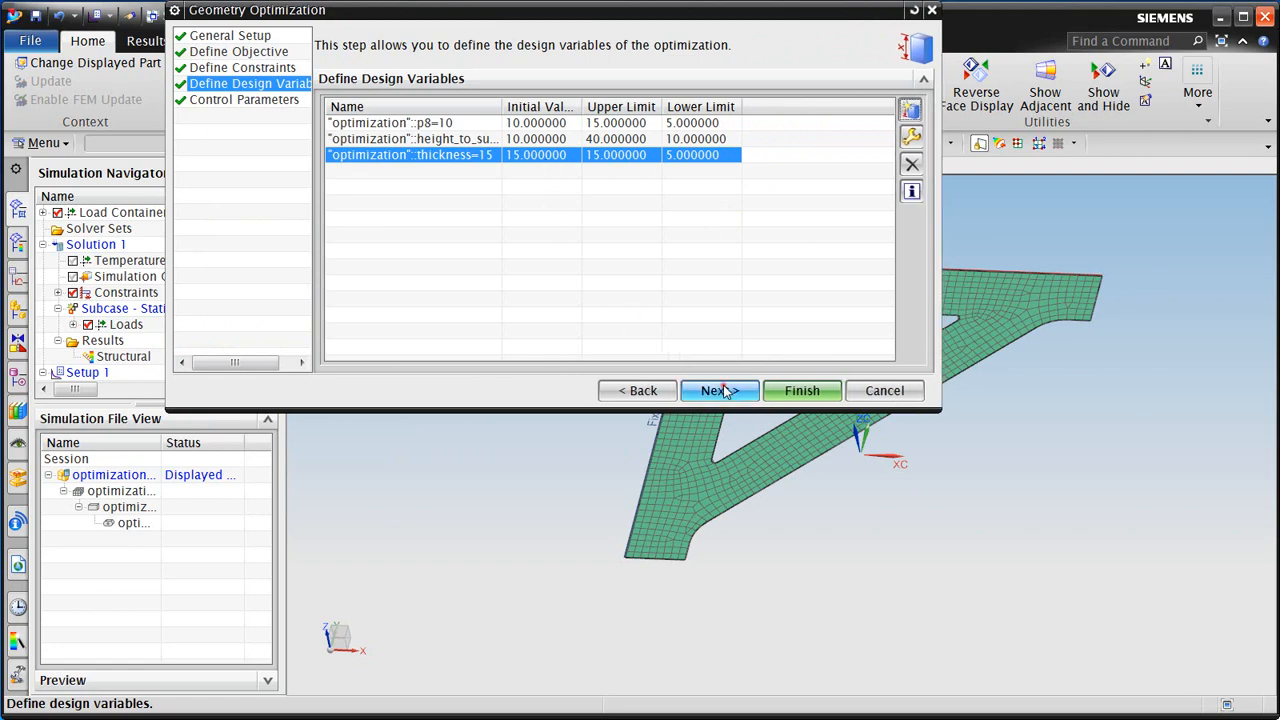
- Finish the optimization with a 20-iteration limit and close the model-check listing
left_click(714, 390)
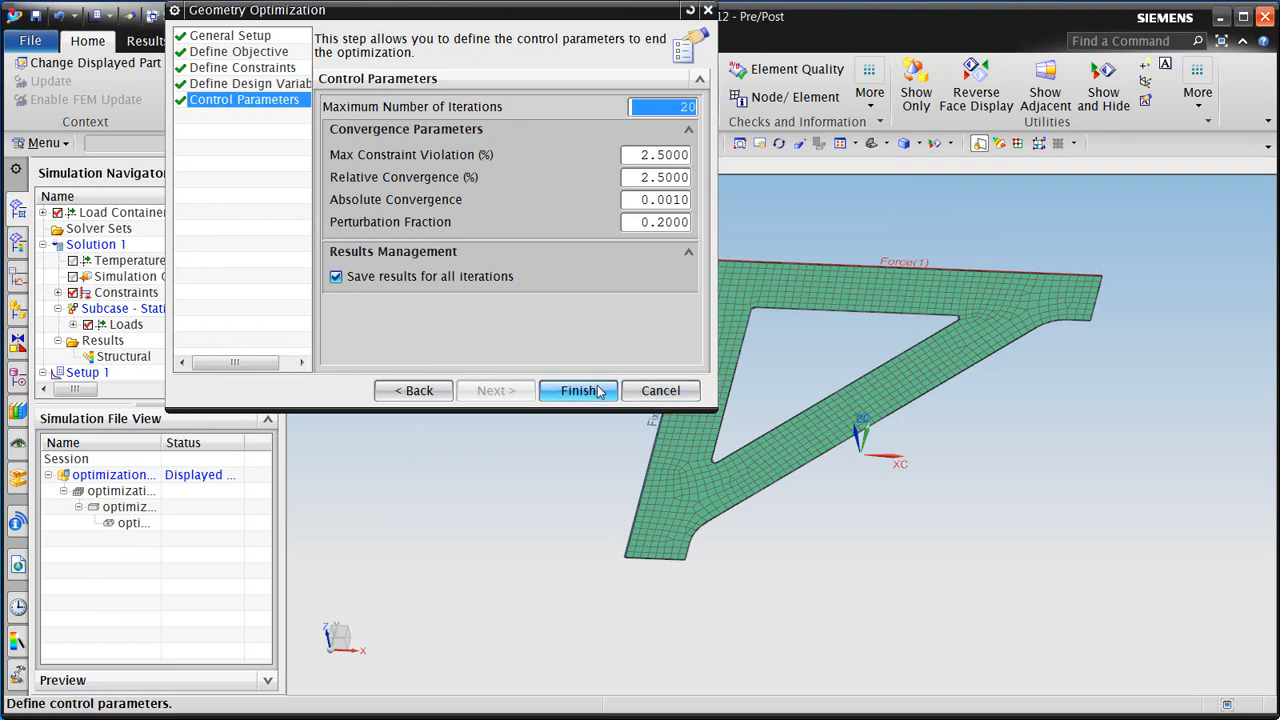
left_click(578, 390)
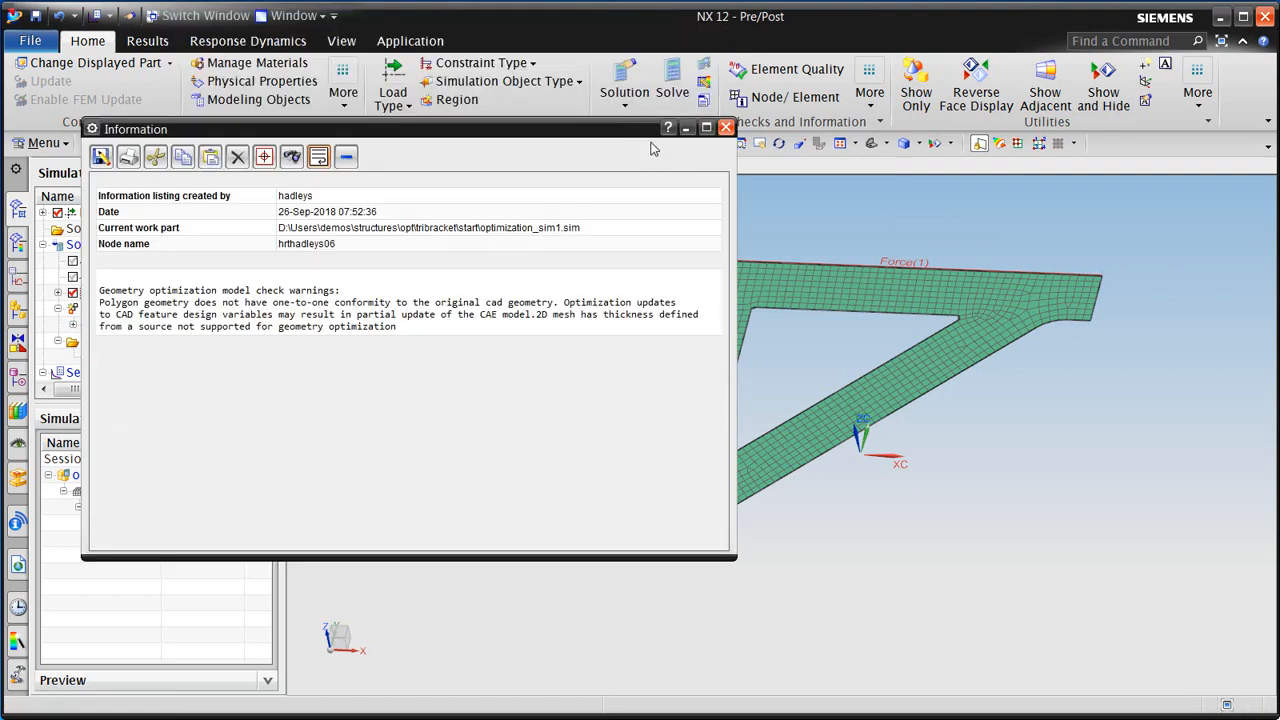
left_click(726, 128)
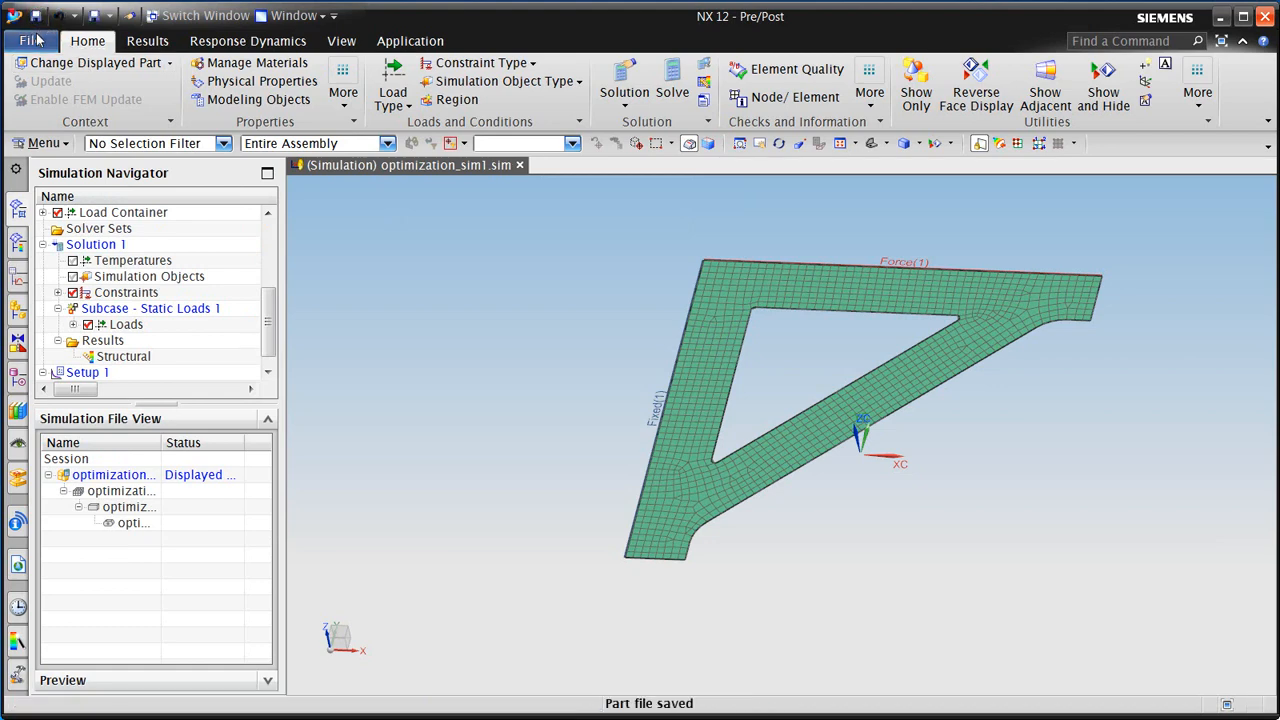
- Solve Setup 1's geometry optimization and continue past the model check failure warning
scroll("down", 3)
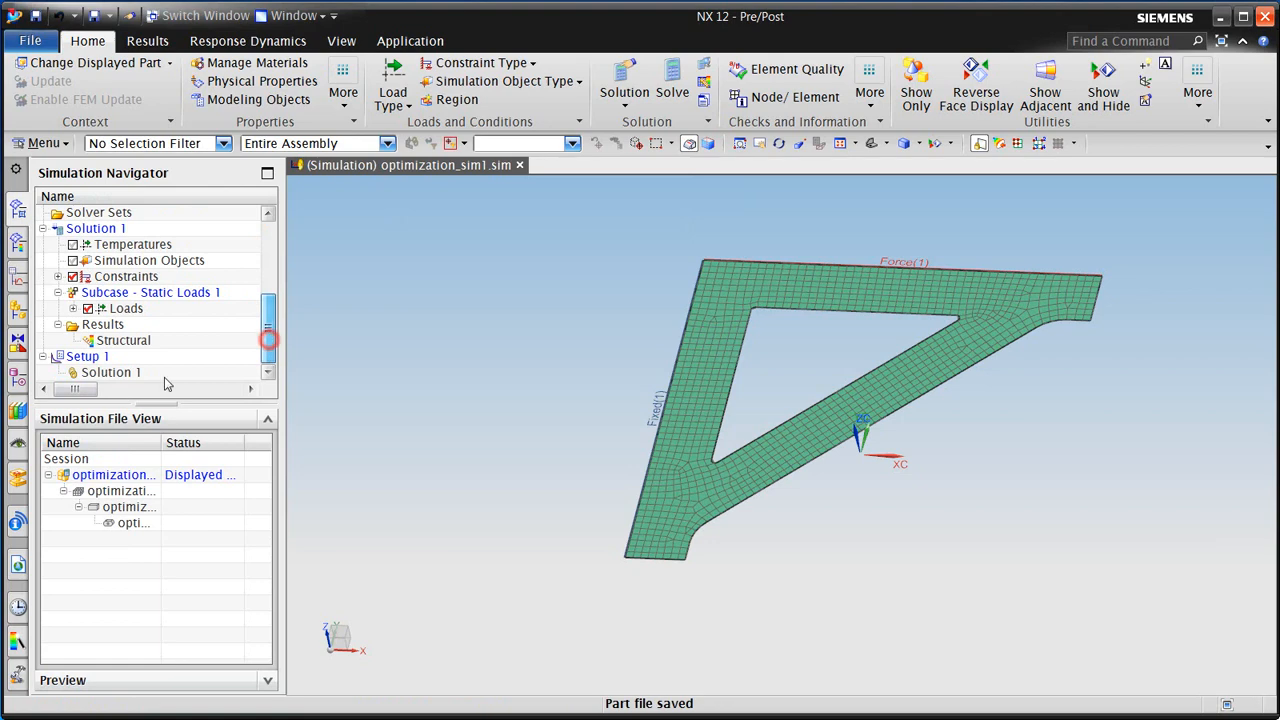
right_click(87, 356)
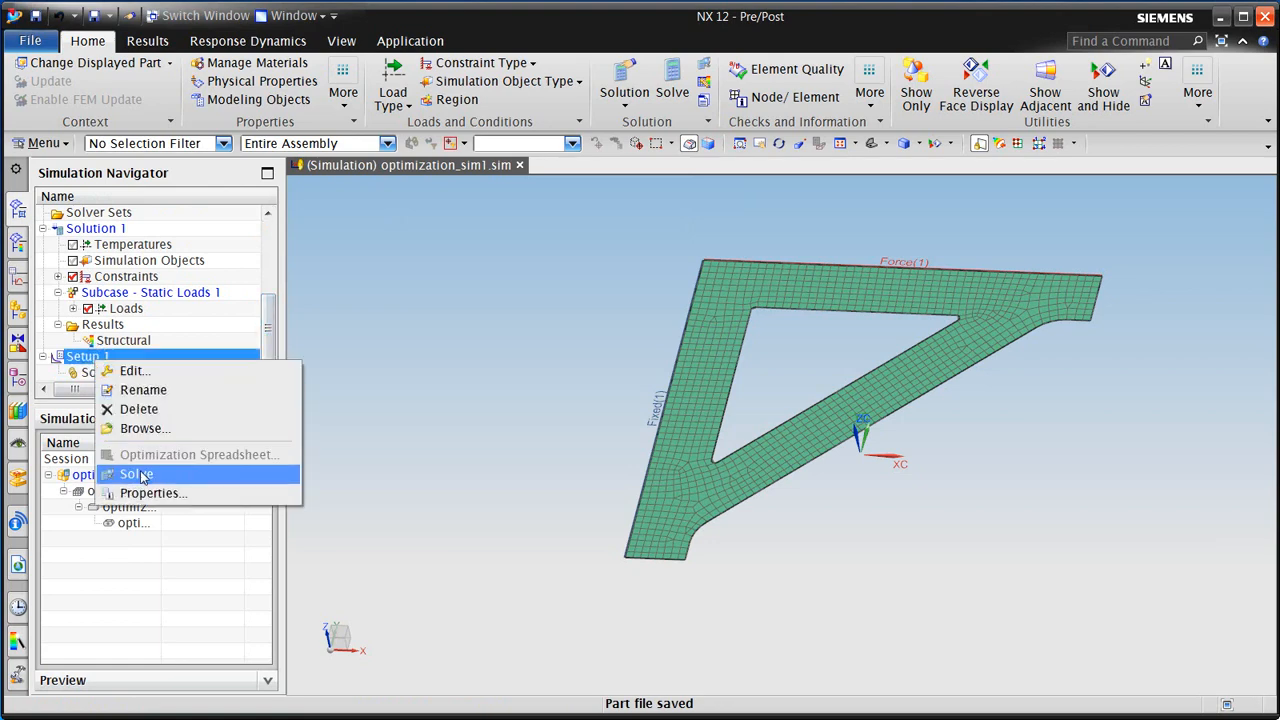
left_click(136, 473)
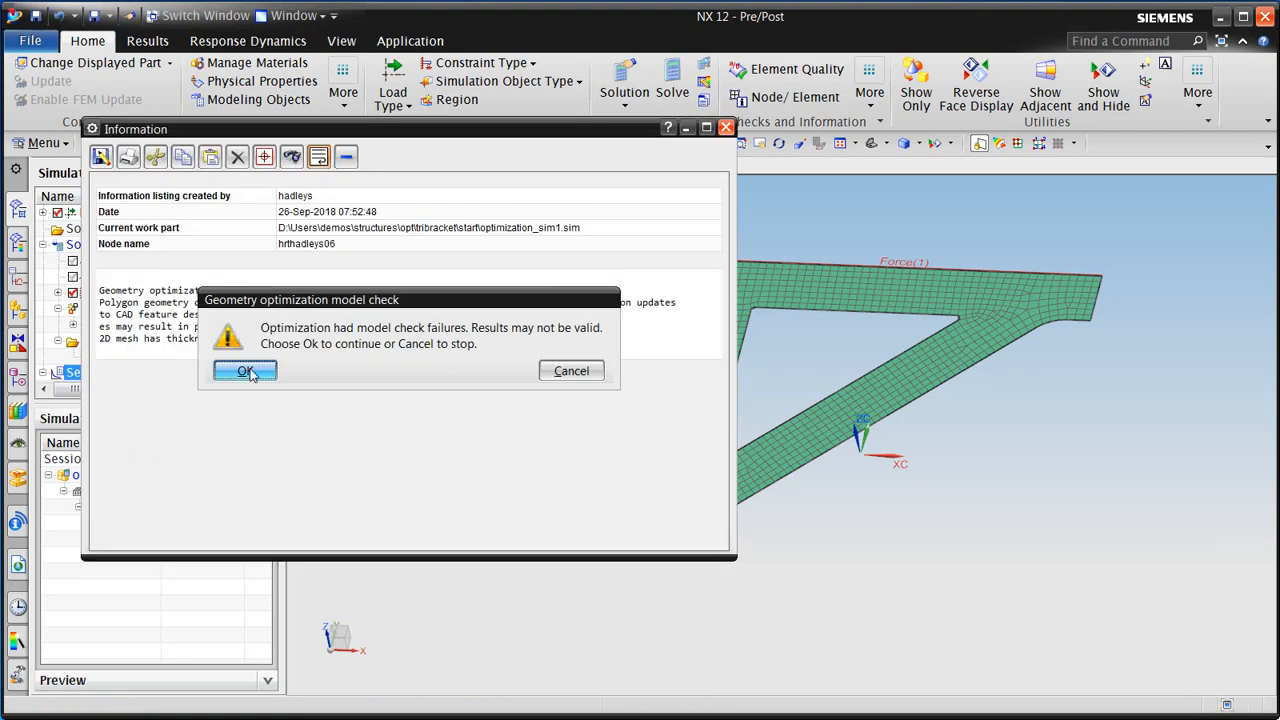
left_click(245, 370)
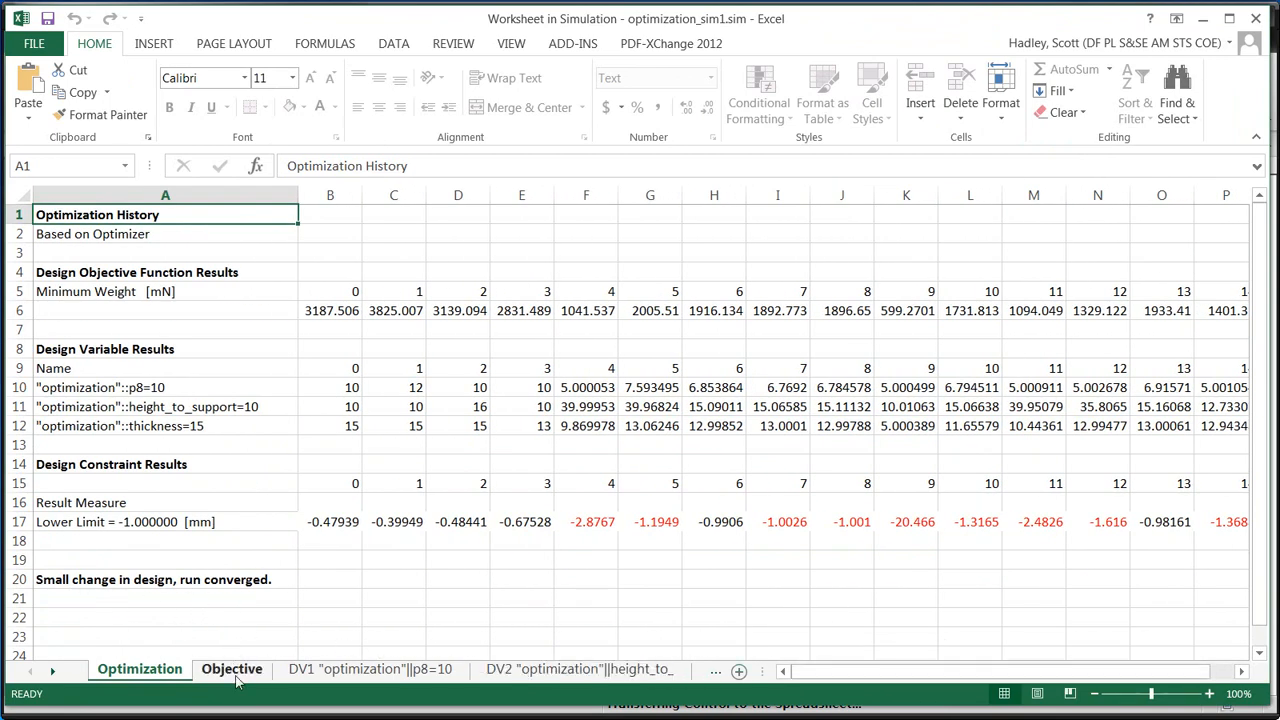
- View the Excel charts for weight, p8, height_to_support and thickness across design cycles
left_click(232, 668)
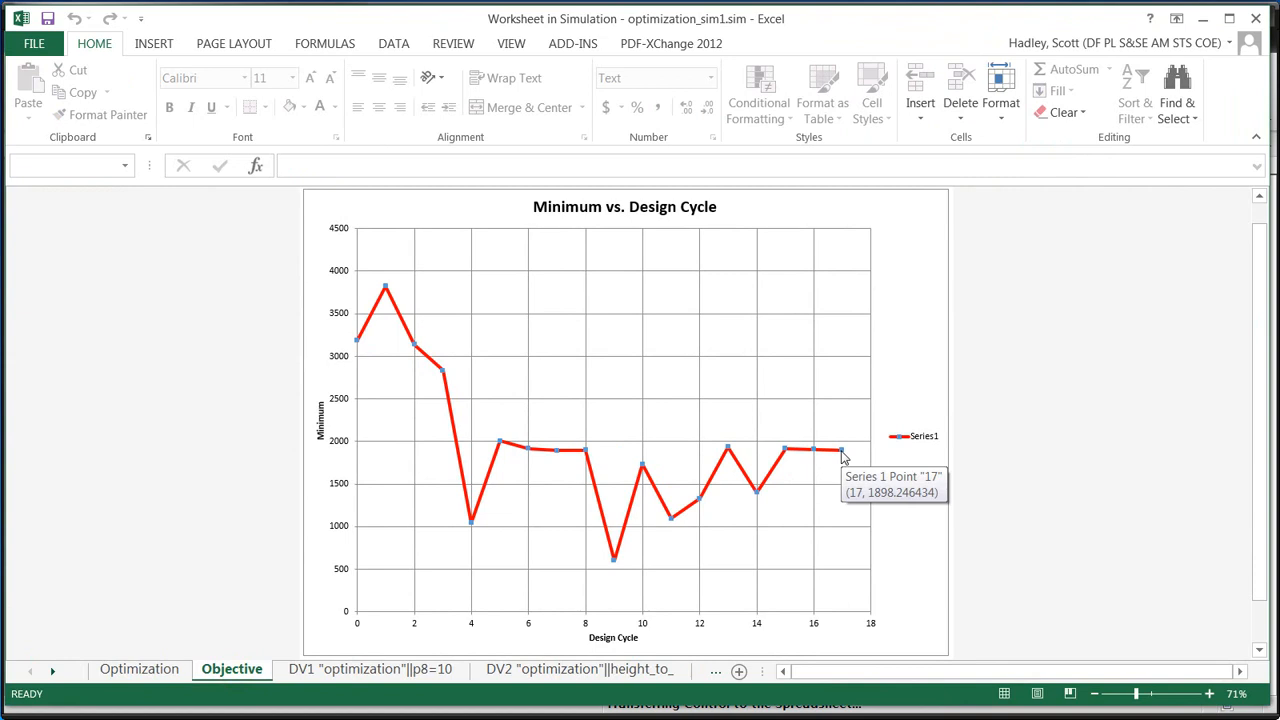
left_click(371, 669)
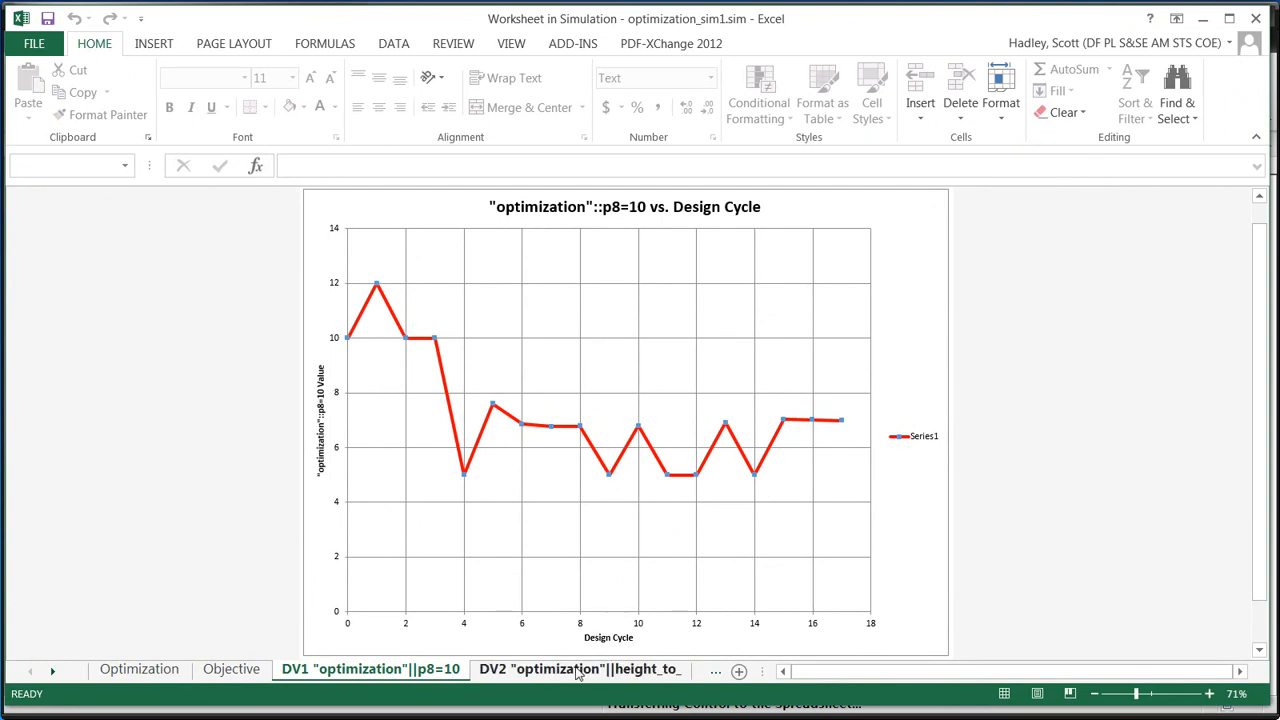
left_click(580, 669)
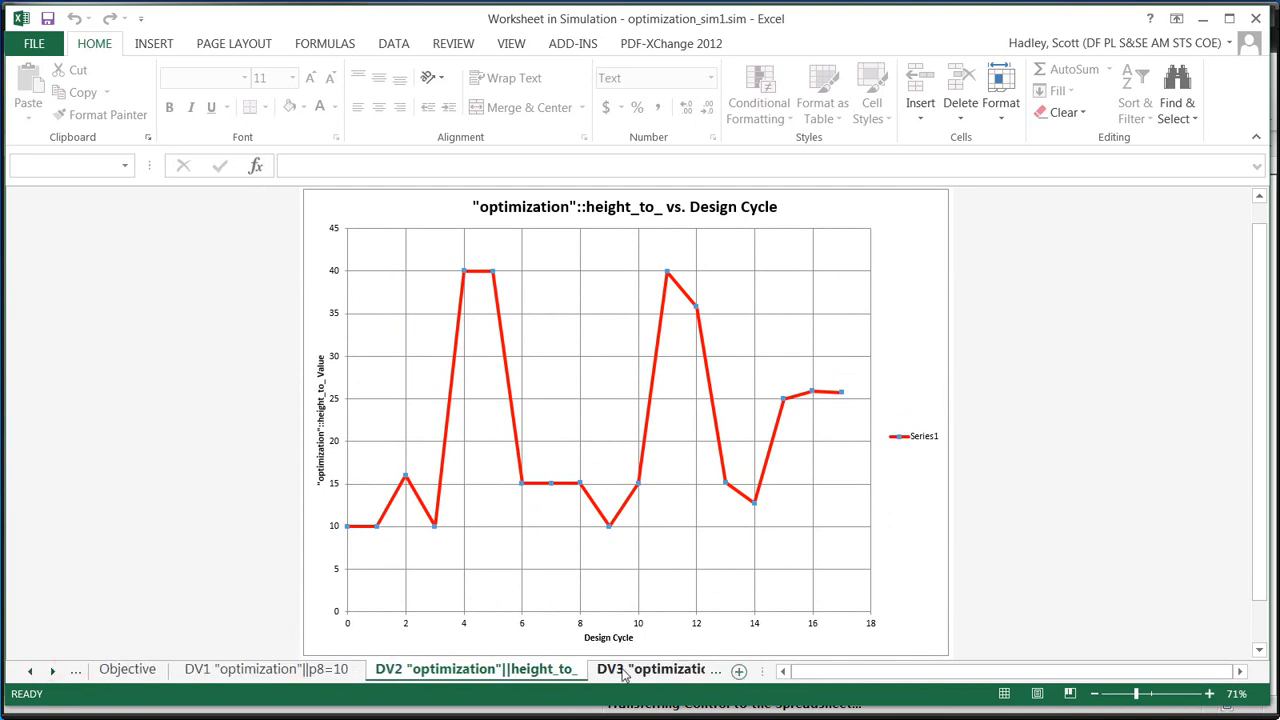
left_click(655, 668)
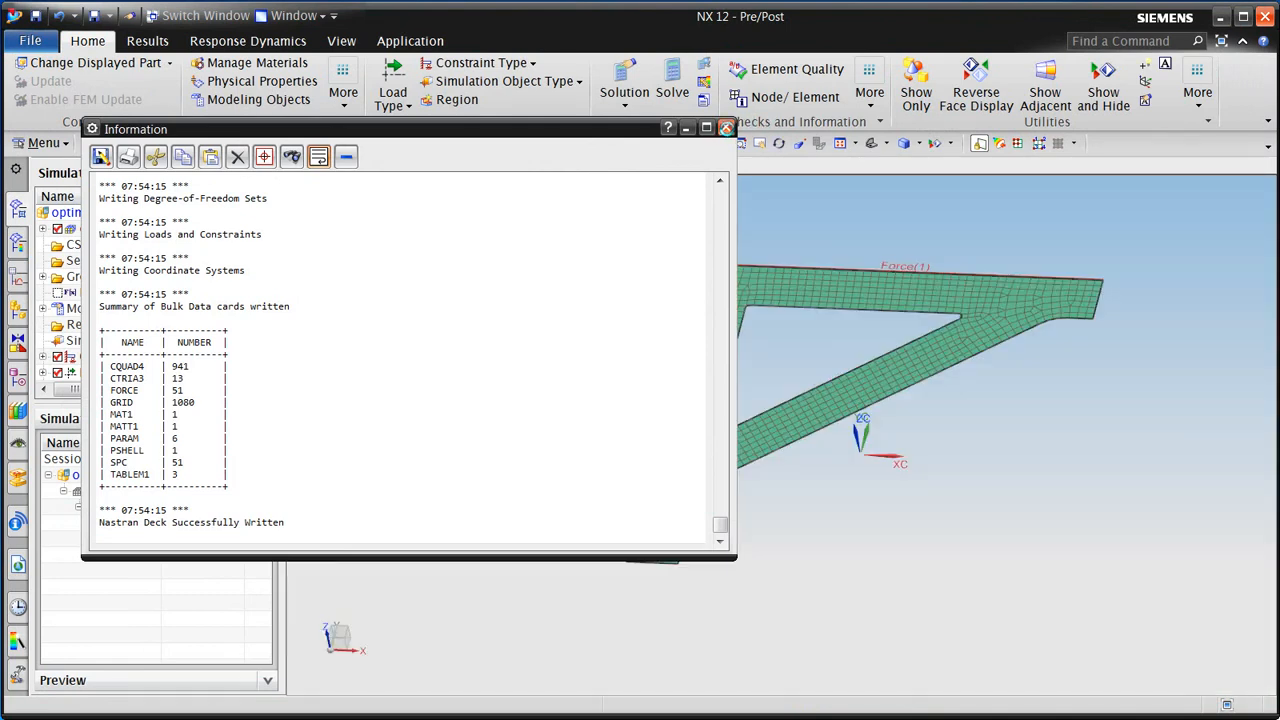
- Plot the Y-displacement contour for Setup 1's Design Cycle 0 (0 to -0.479 mm)
left_click(726, 128)
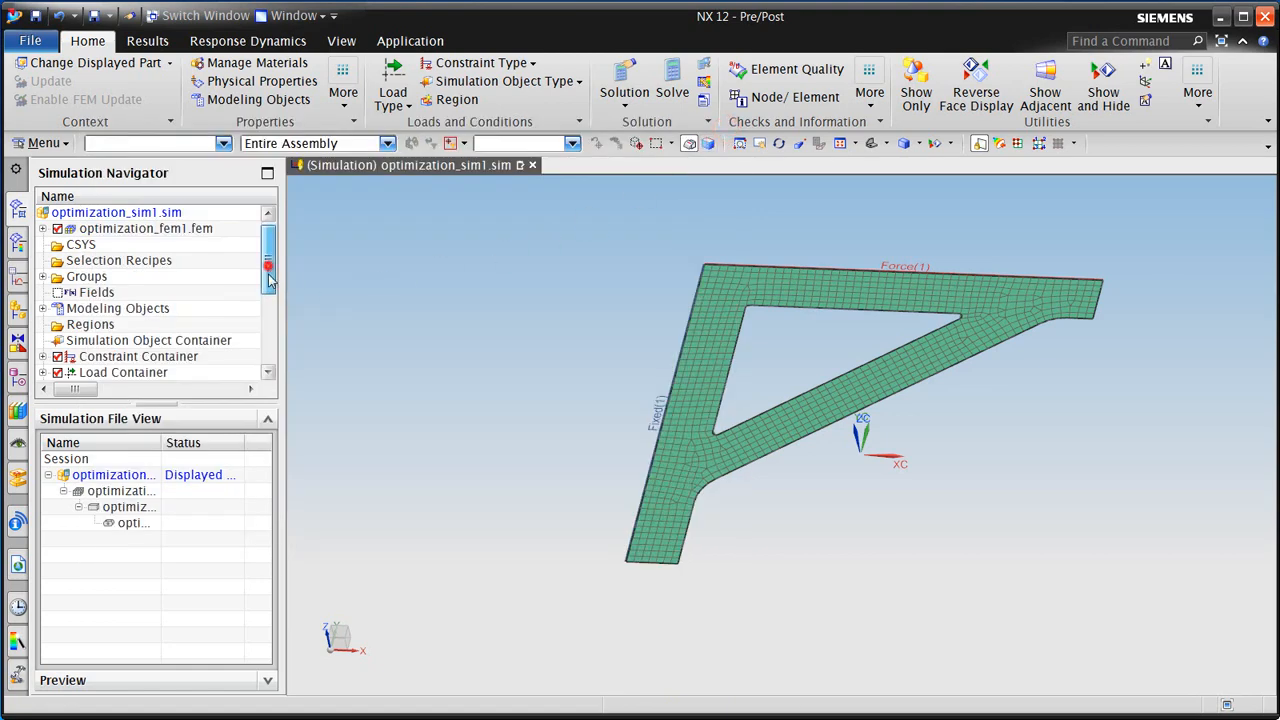
scroll("down", 3)
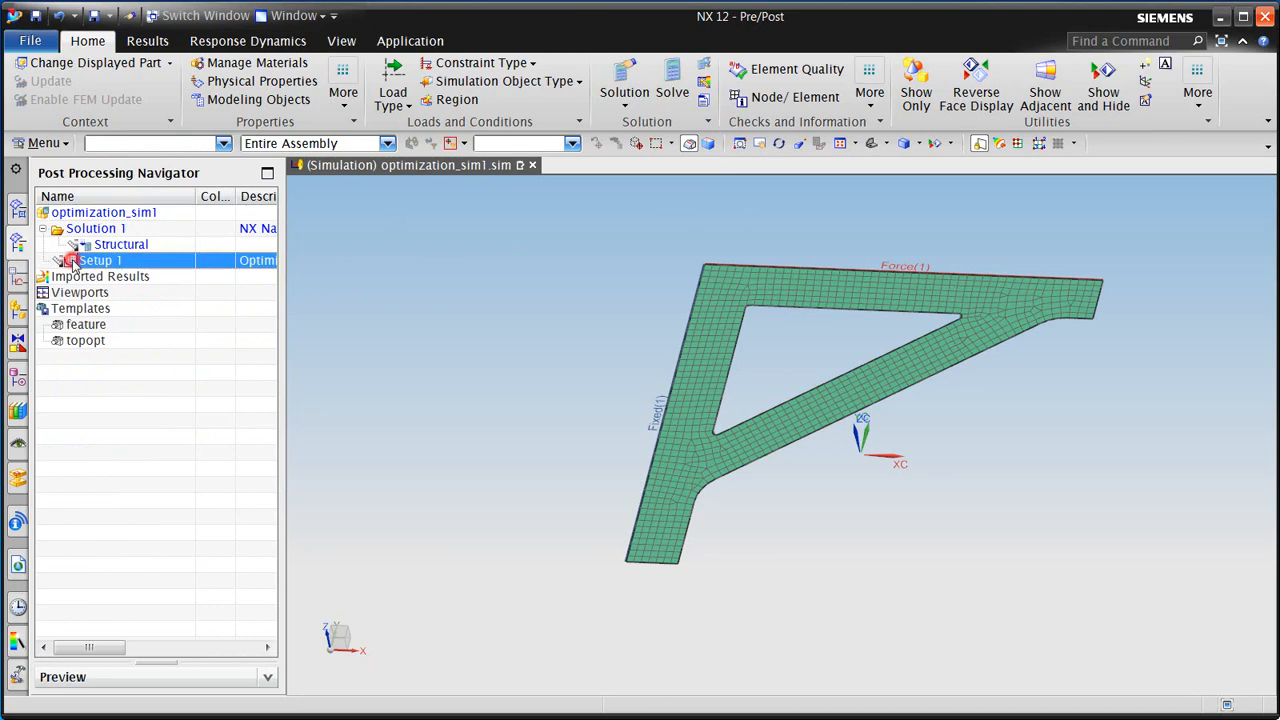
left_click(58, 260)
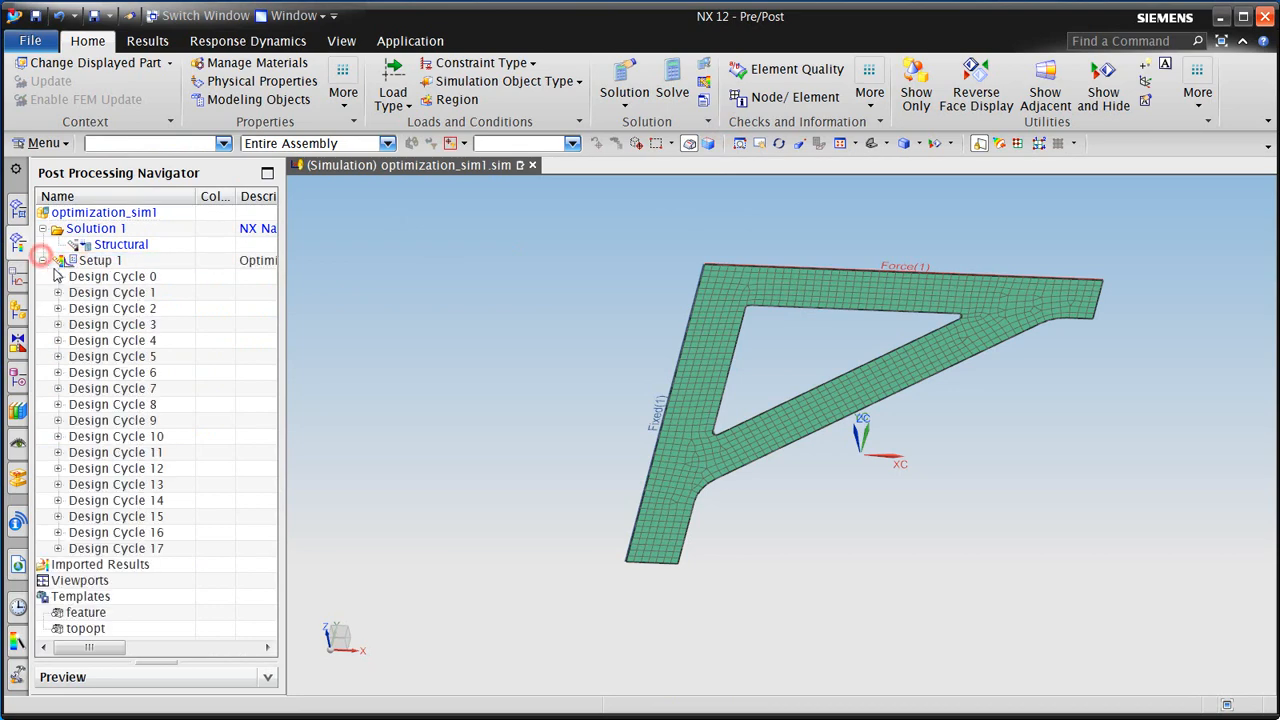
left_click(58, 276)
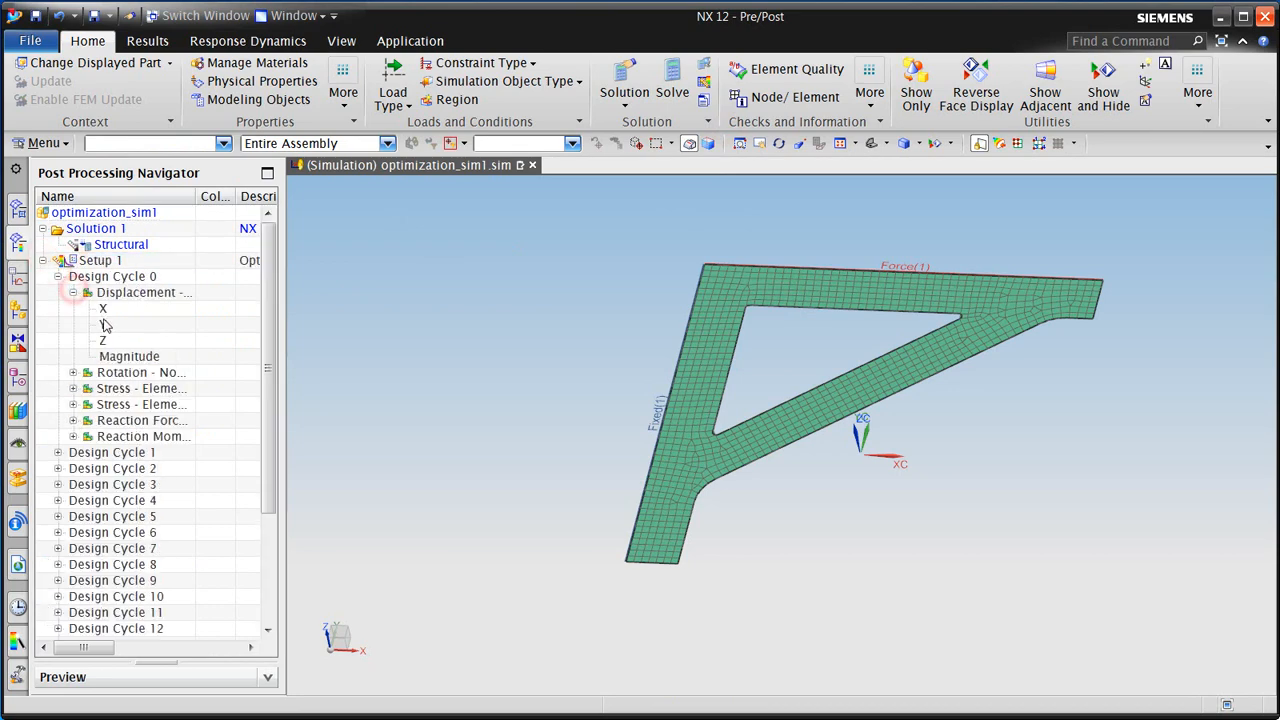
double_click(103, 324)
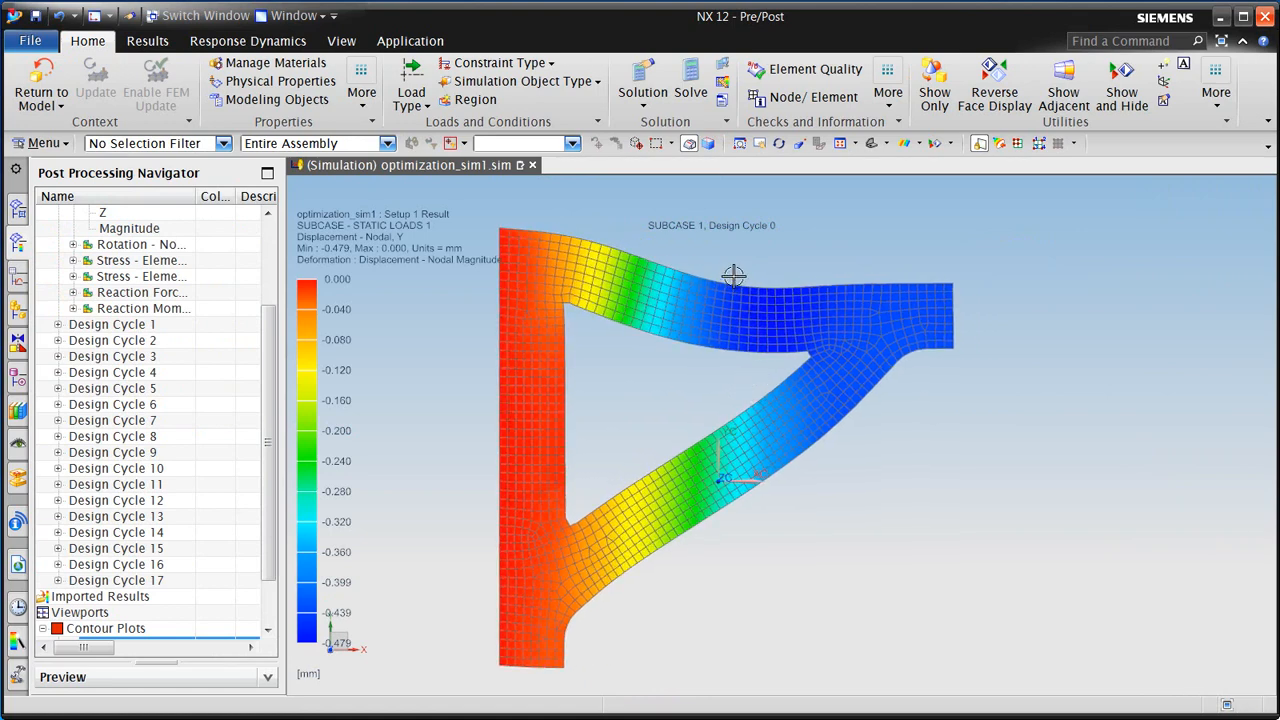
- Advance the Y-displacement plot through later design cycles using Next Iteration
left_click(147, 41)
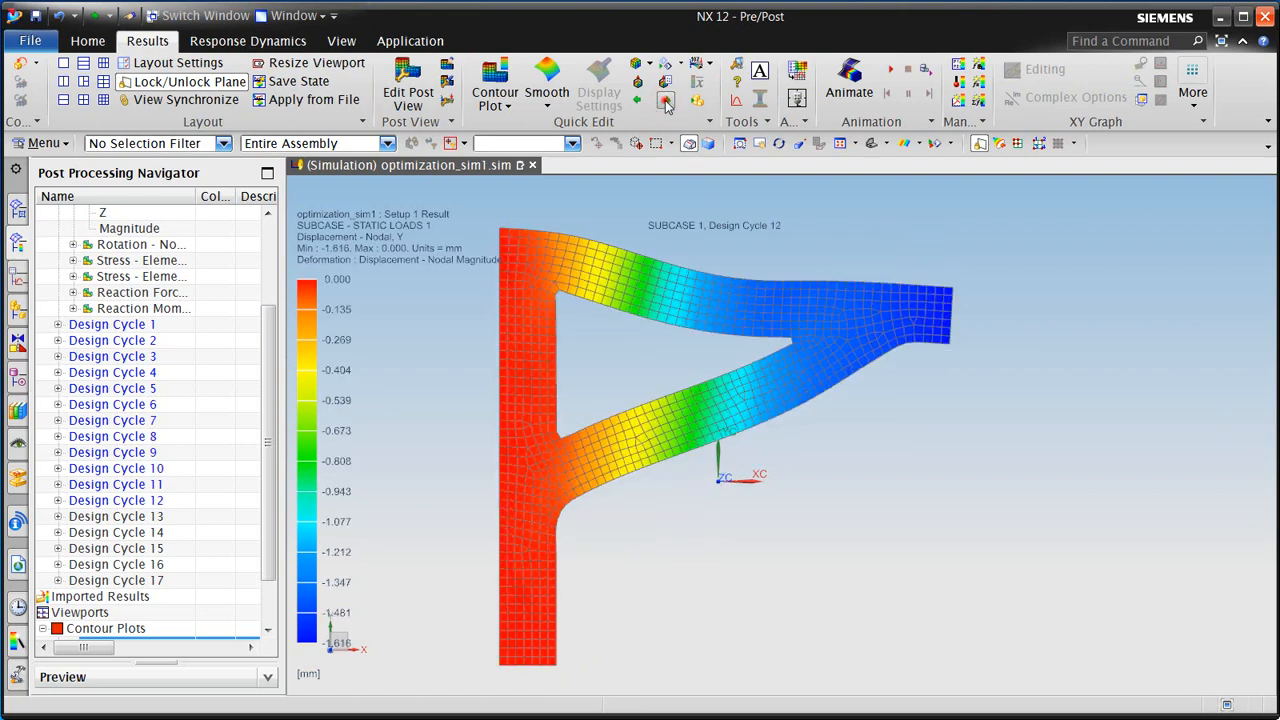
left_click(665, 100)
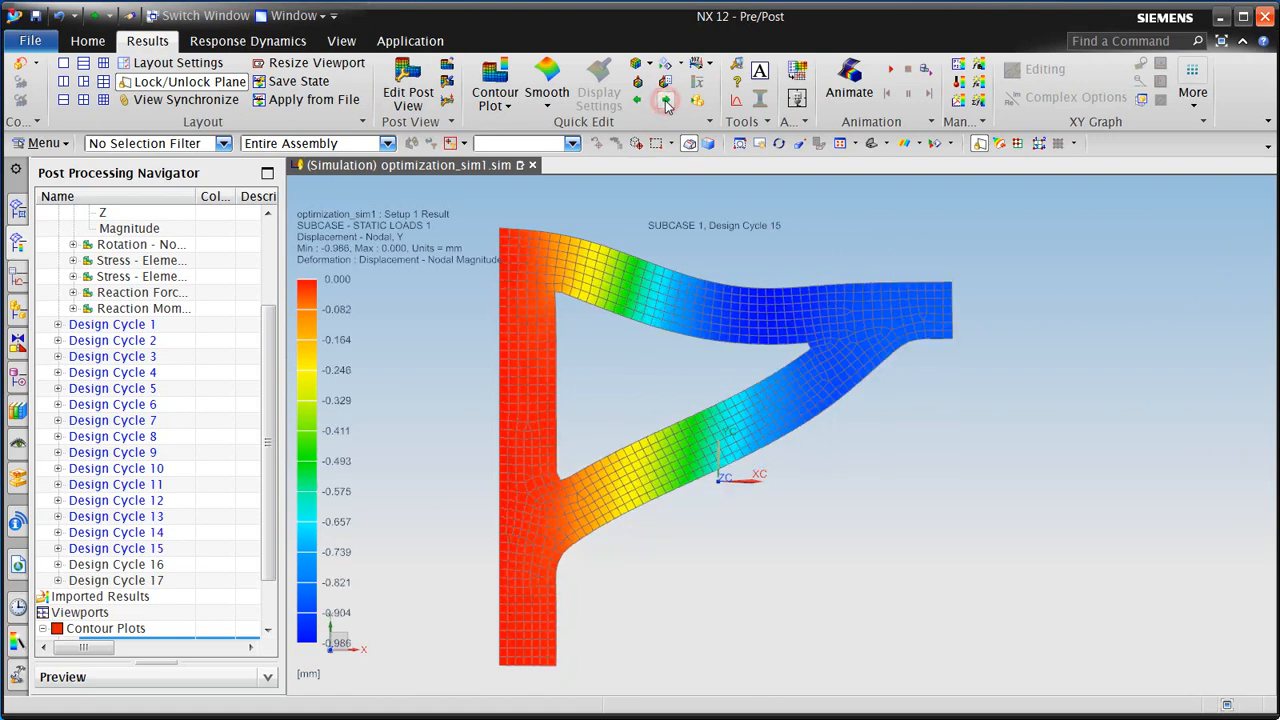